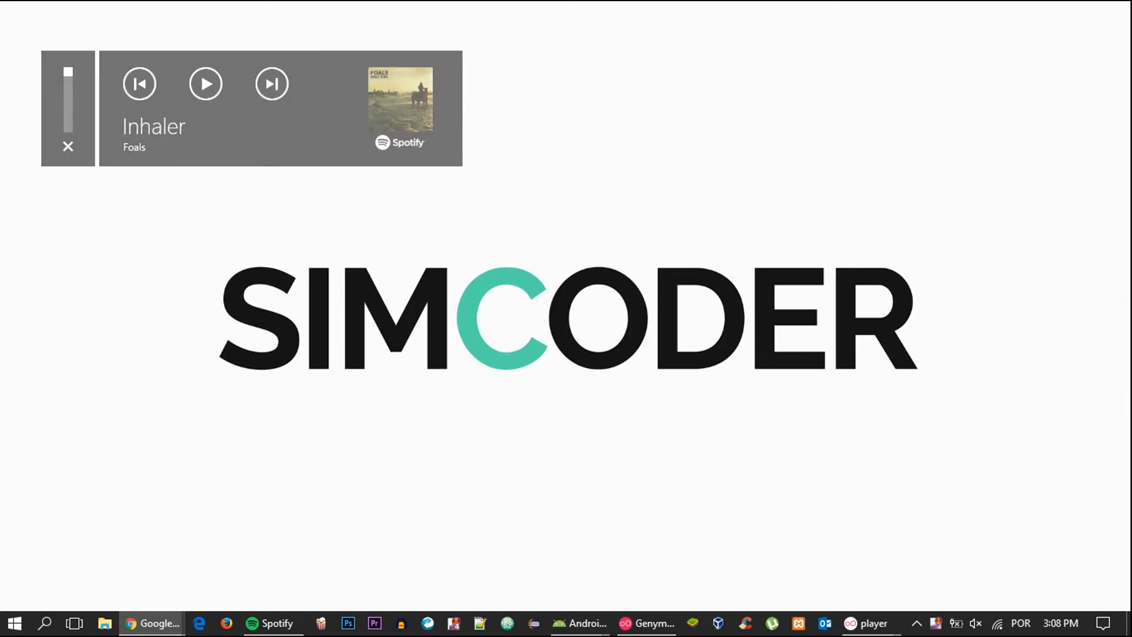
Declare 'private float rideDistance;' below the LatLng fields in DriverMapActivity
click(67, 146)
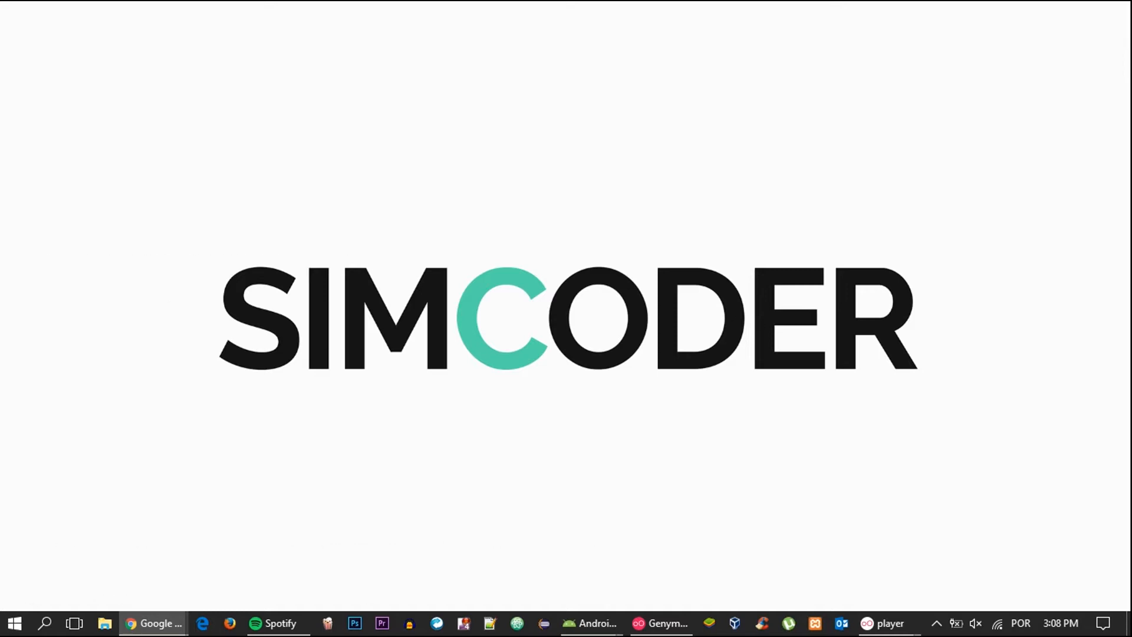
mouse_move(503, 597)
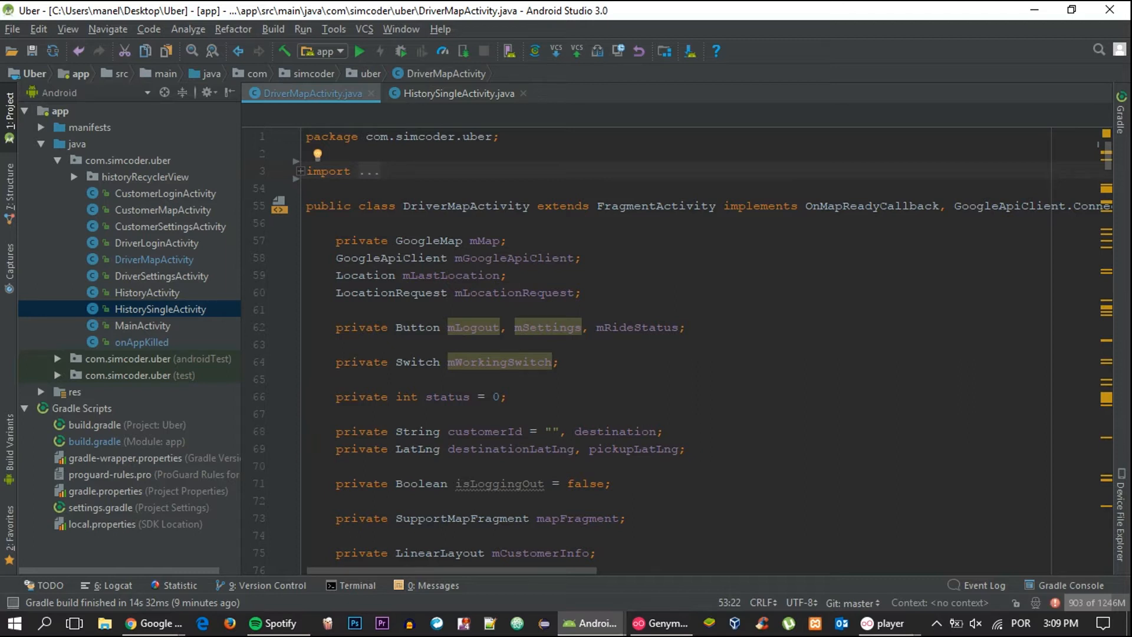
scroll(down, 3)
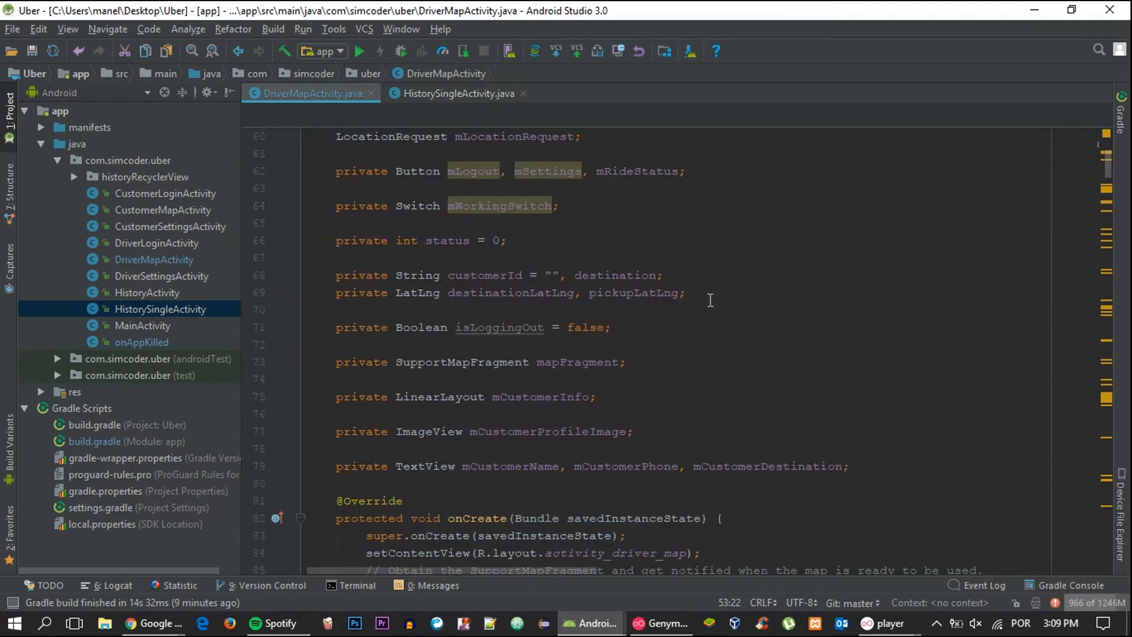
text(private)
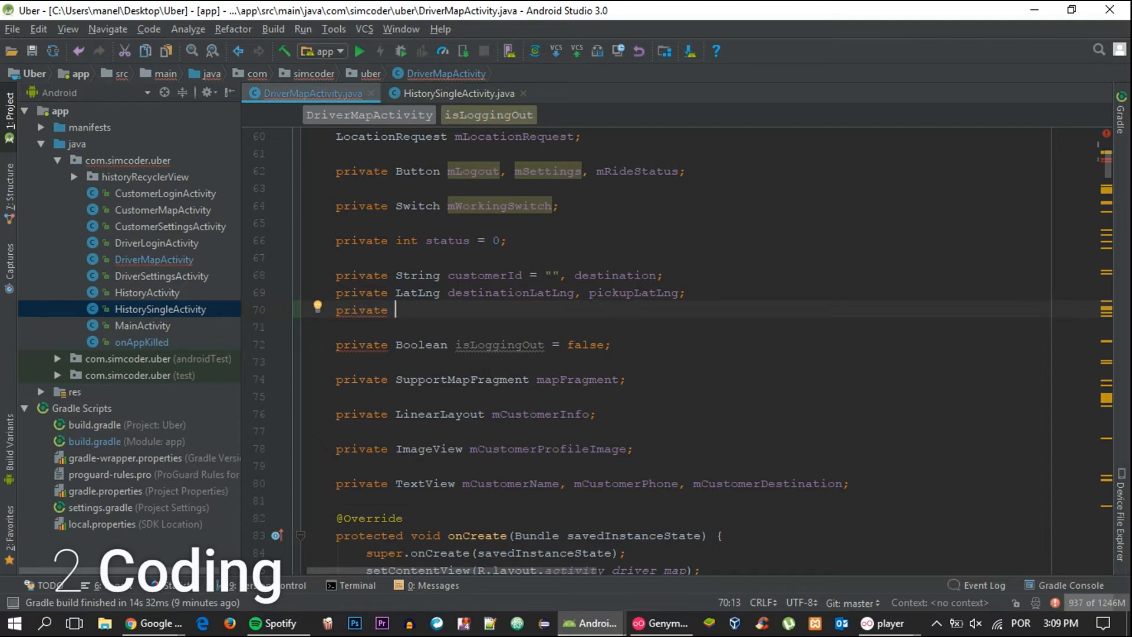
text(float)
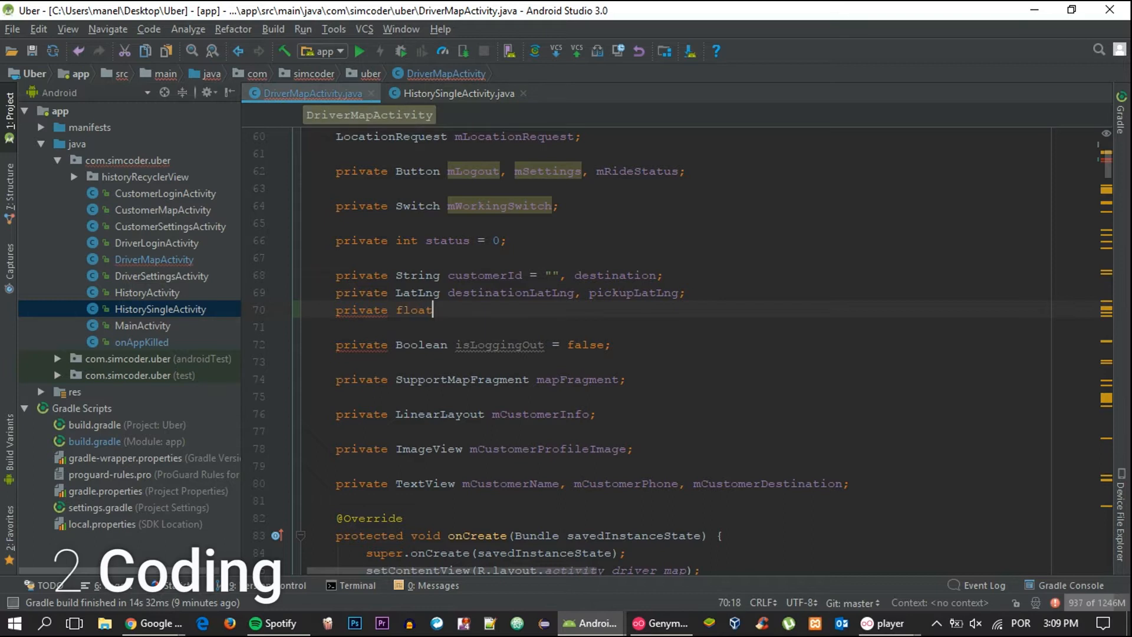
text(r)
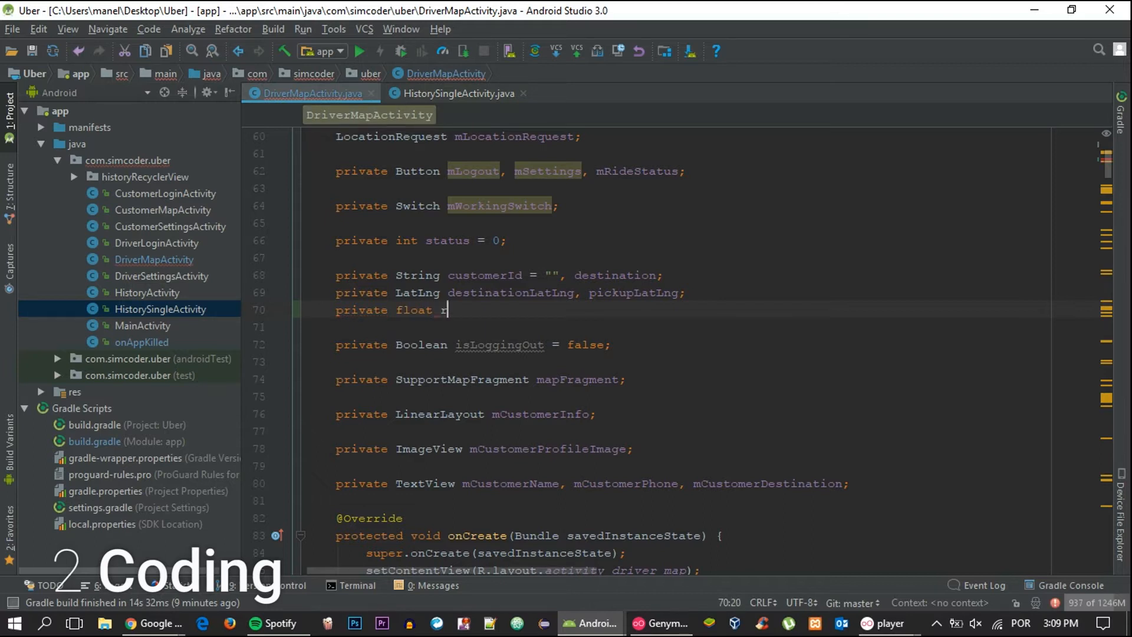
text(ideDistance)
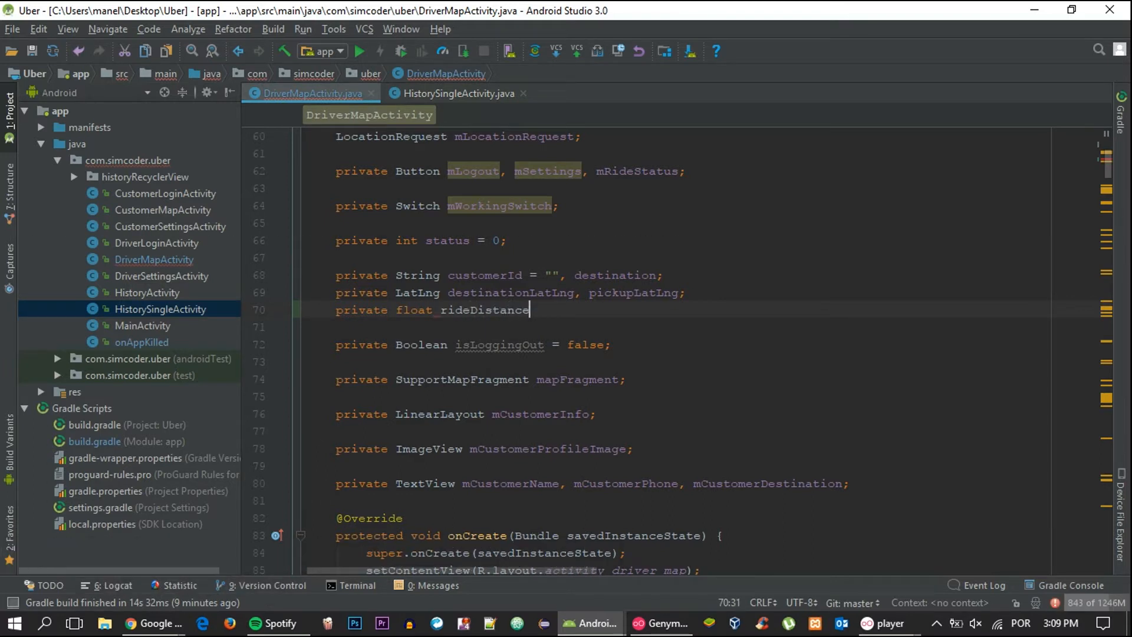
text(;)
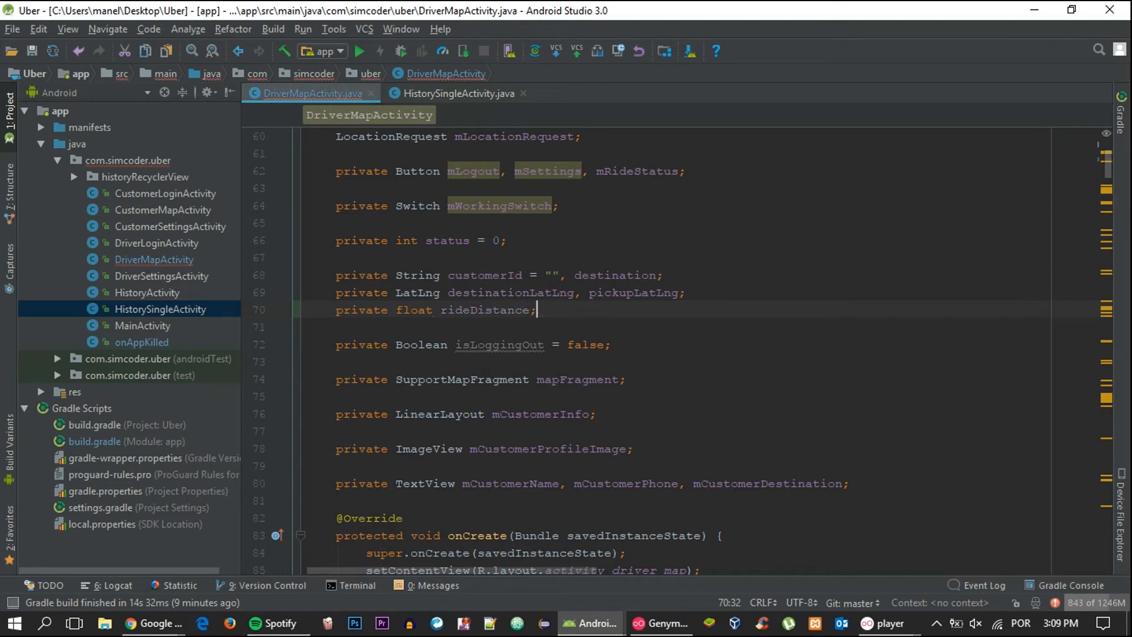
double_click(484, 311)
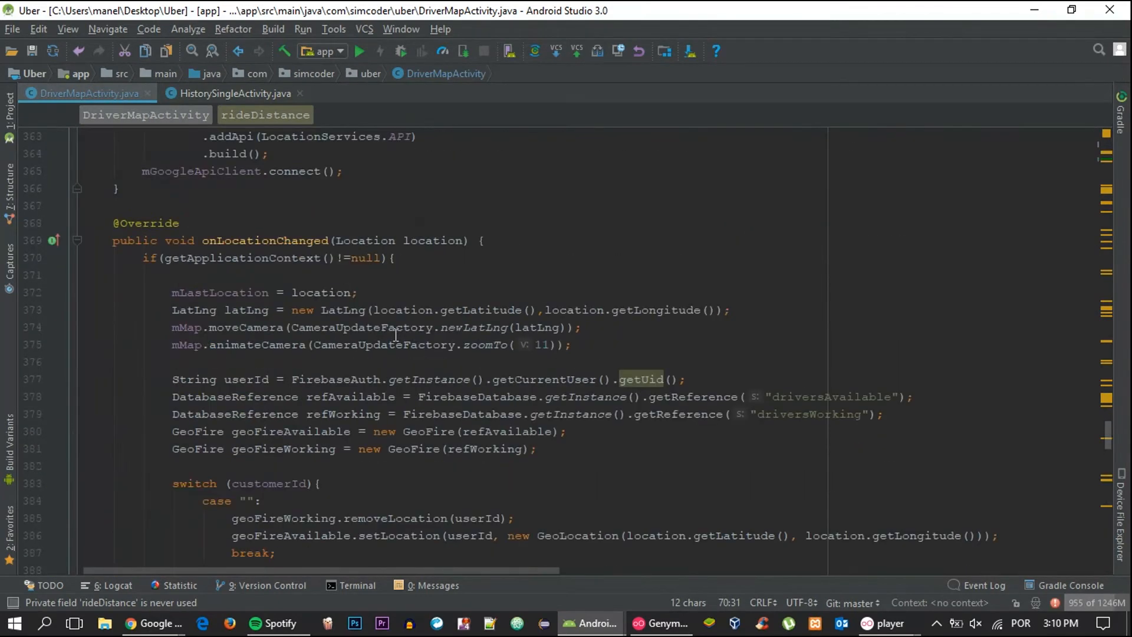
Add an empty if(!customerId.equals("")) block at the top of onLocationChanged
scroll(down, 3)
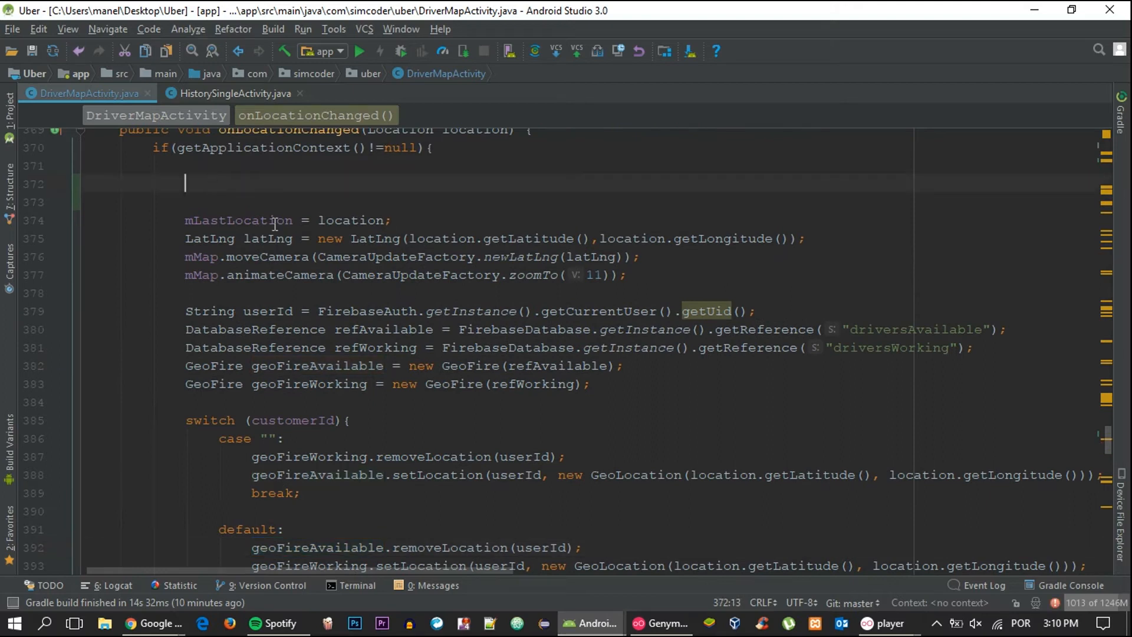
text(if ()
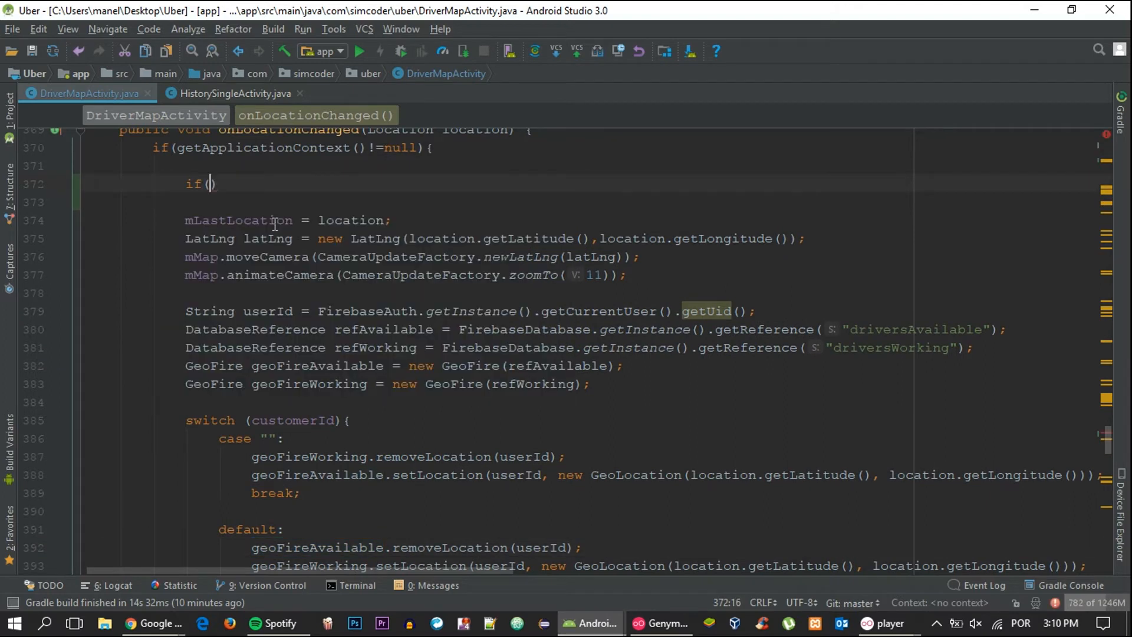
text(!cus)
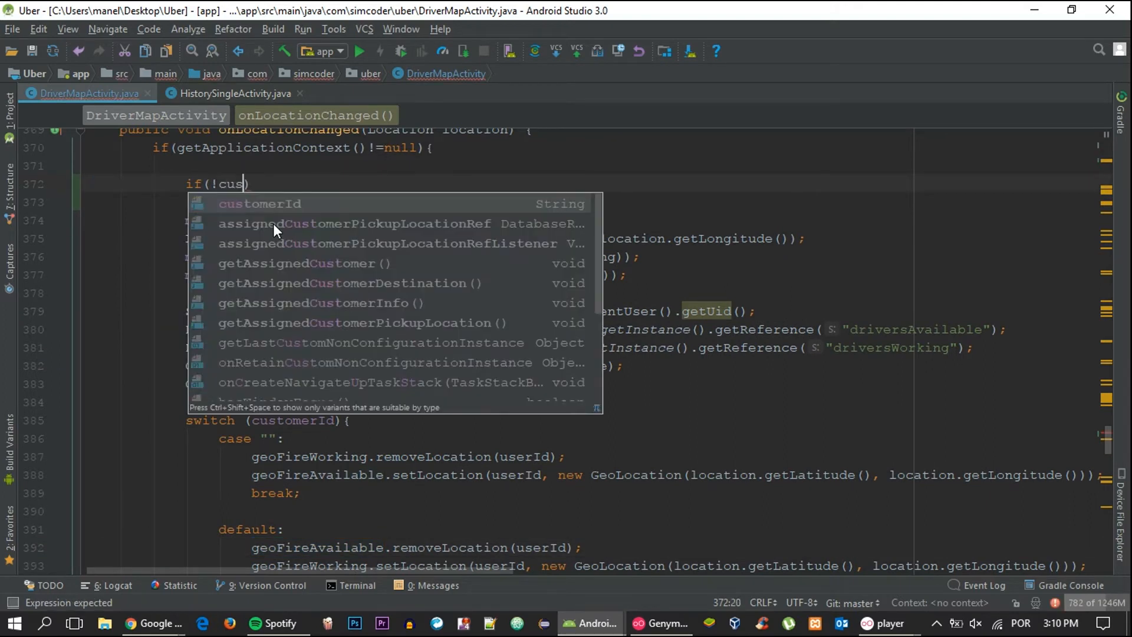
click(259, 204)
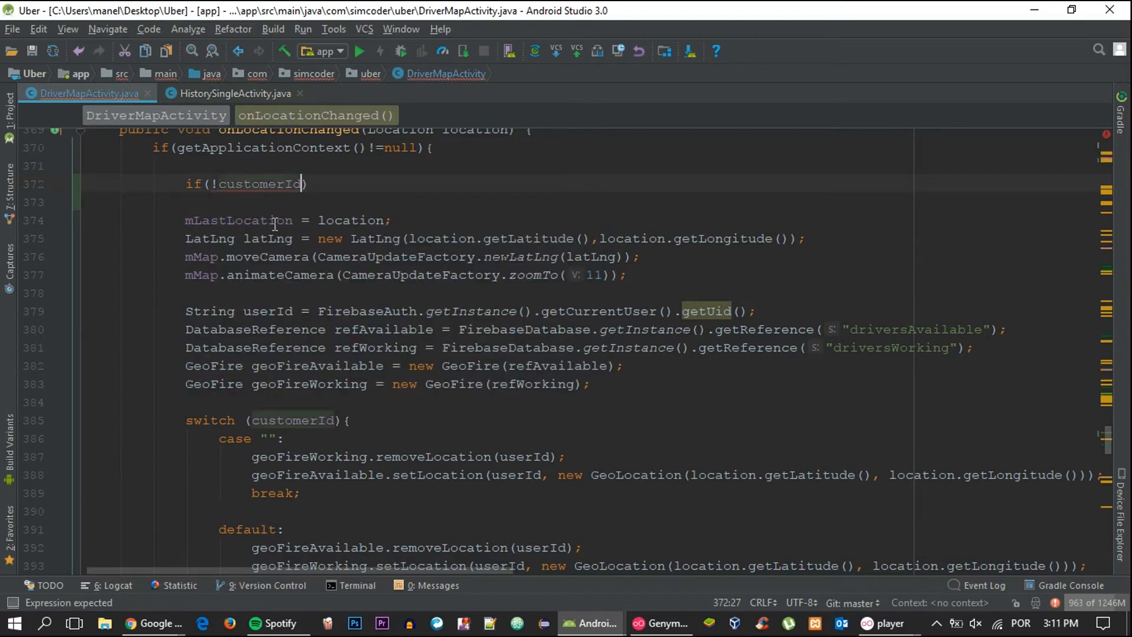
text(.eq)
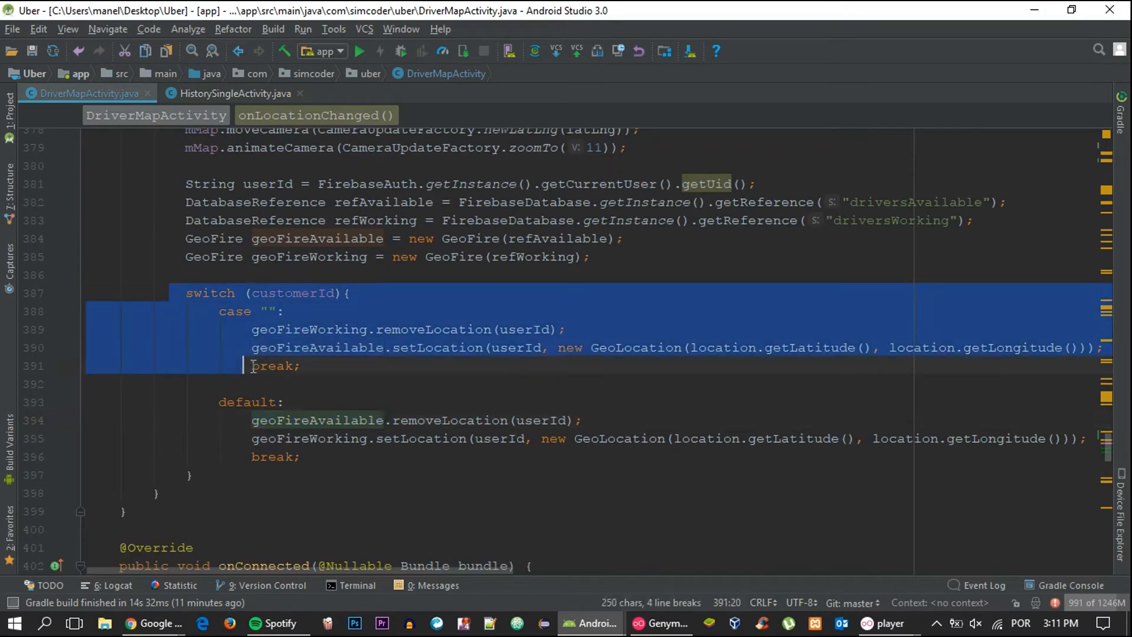
click(187, 475)
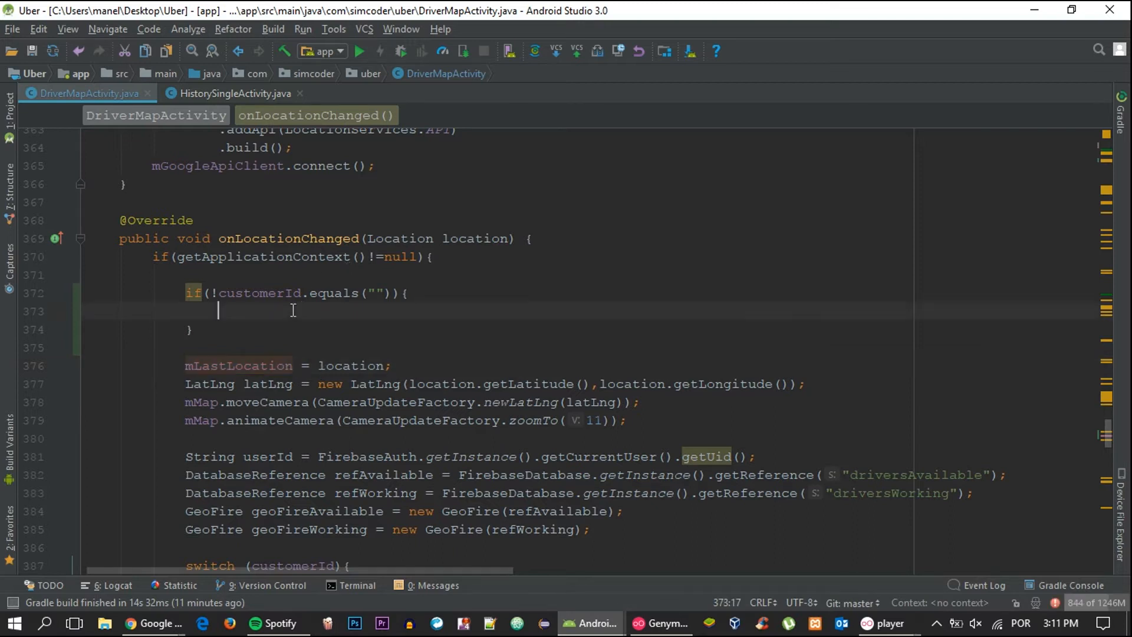
Accumulate mLastLocation.distanceTo(location)/1000 into rideDistance on each location update
text(rideDistance)
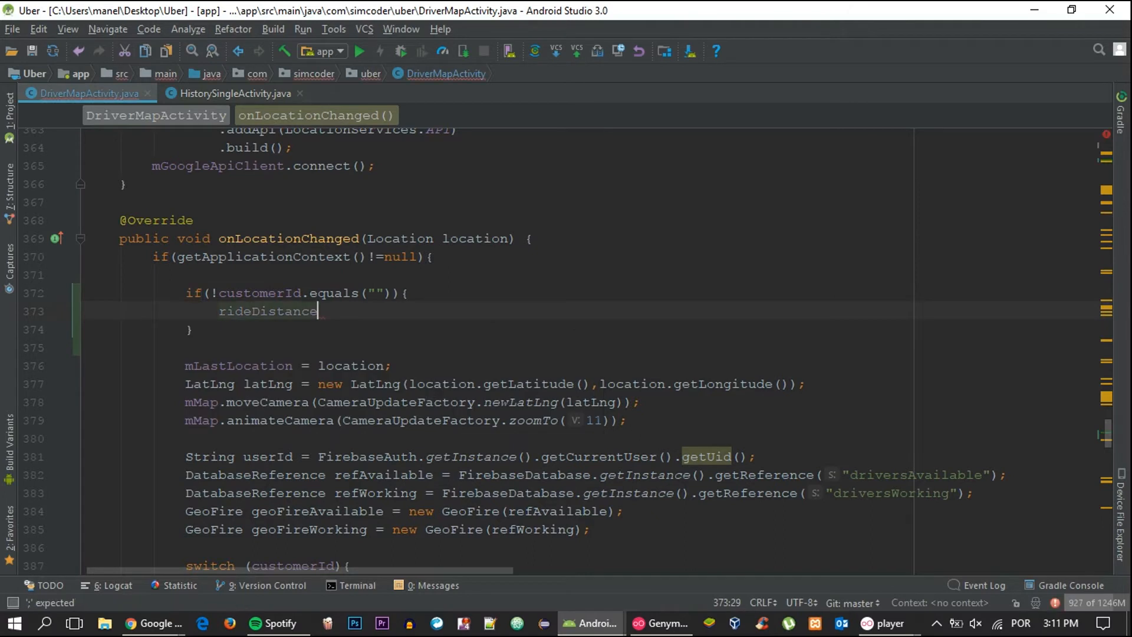
text(+=)
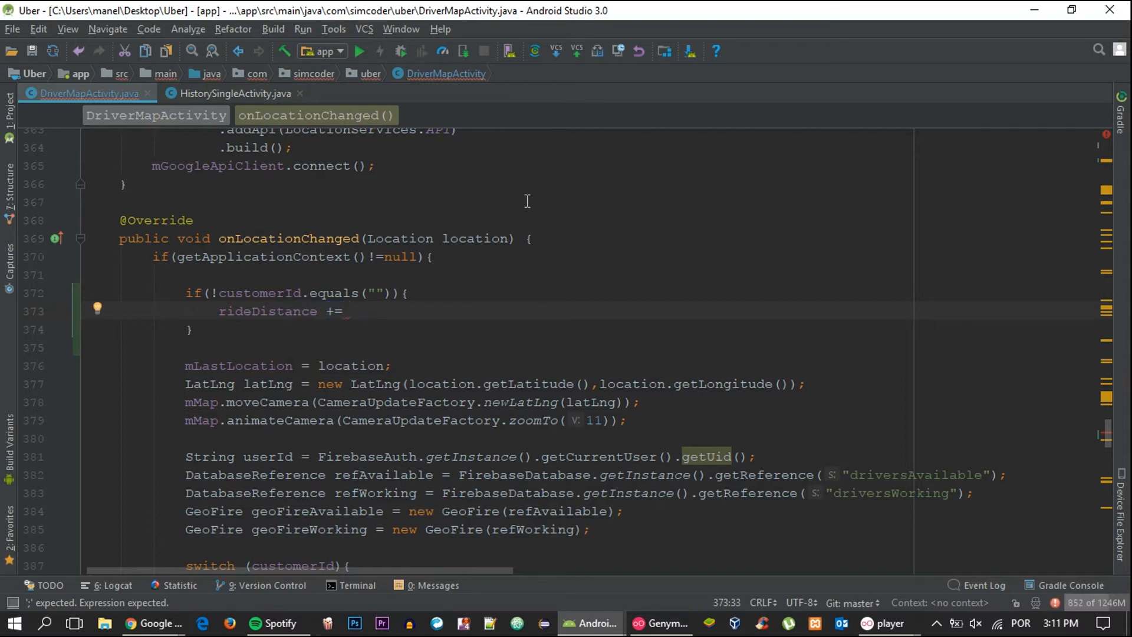
text(m)
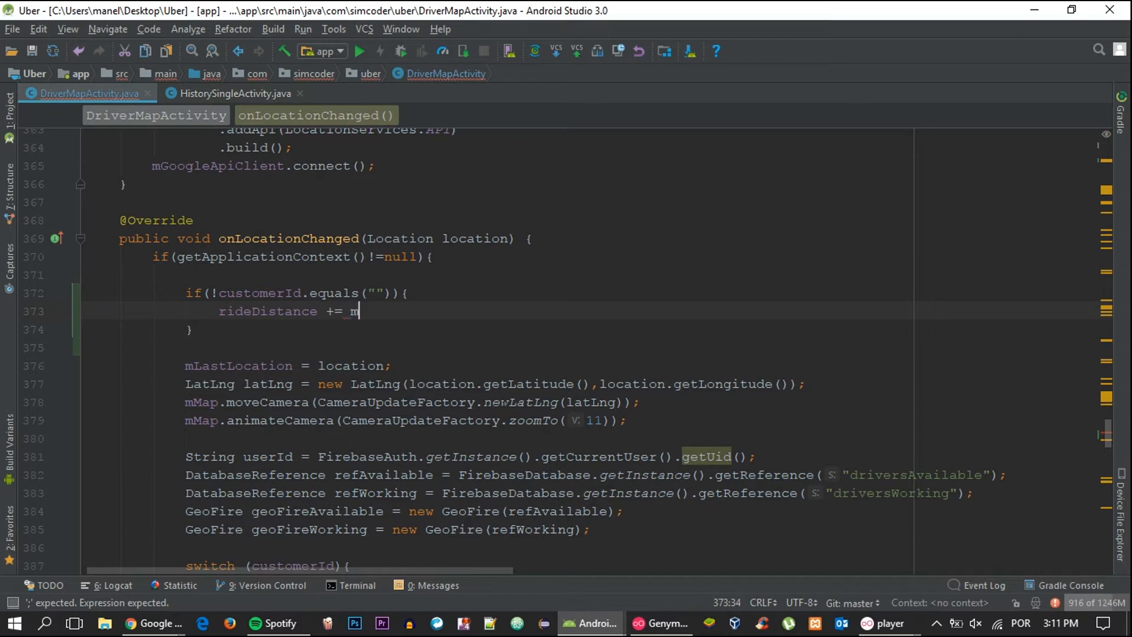
text(LastLocation)
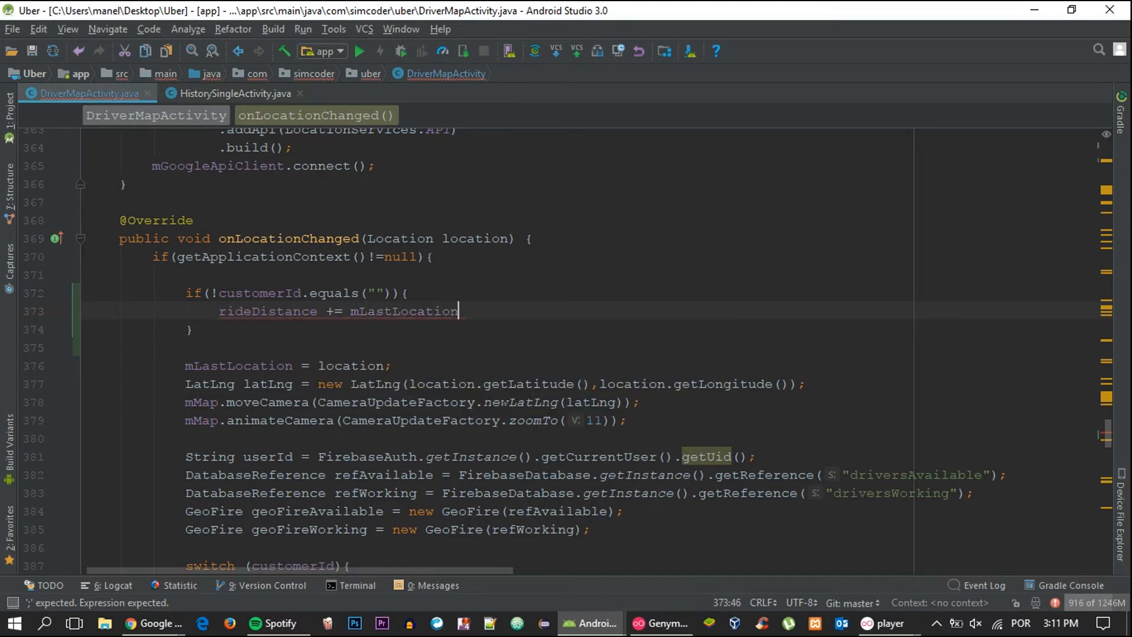
text(.distanceTo()
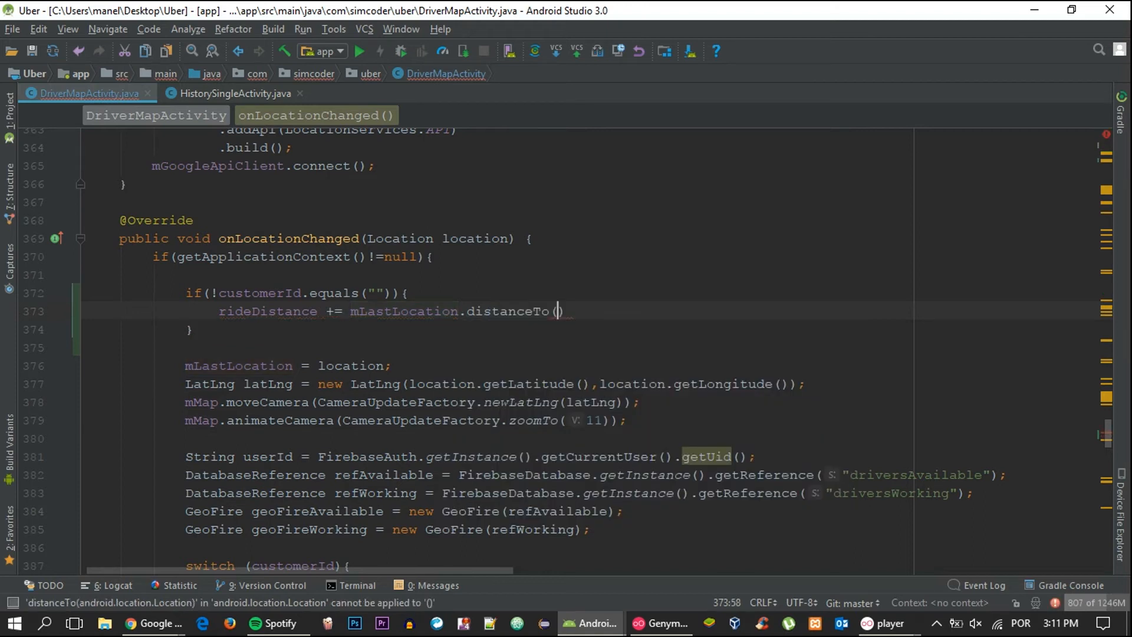
text(location)
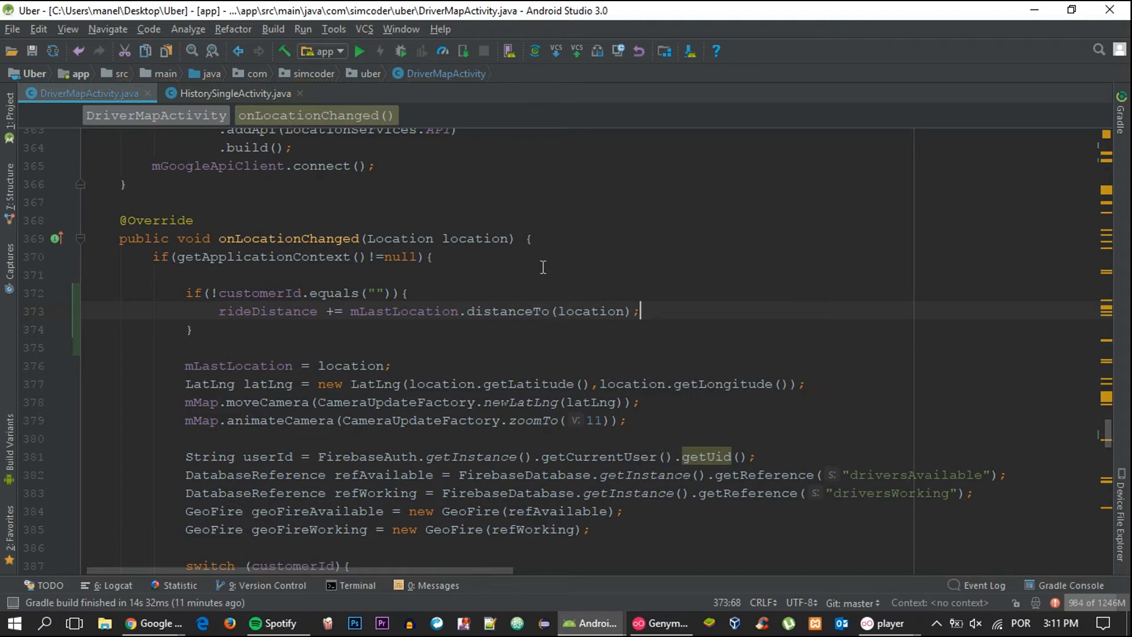
double_click(505, 311)
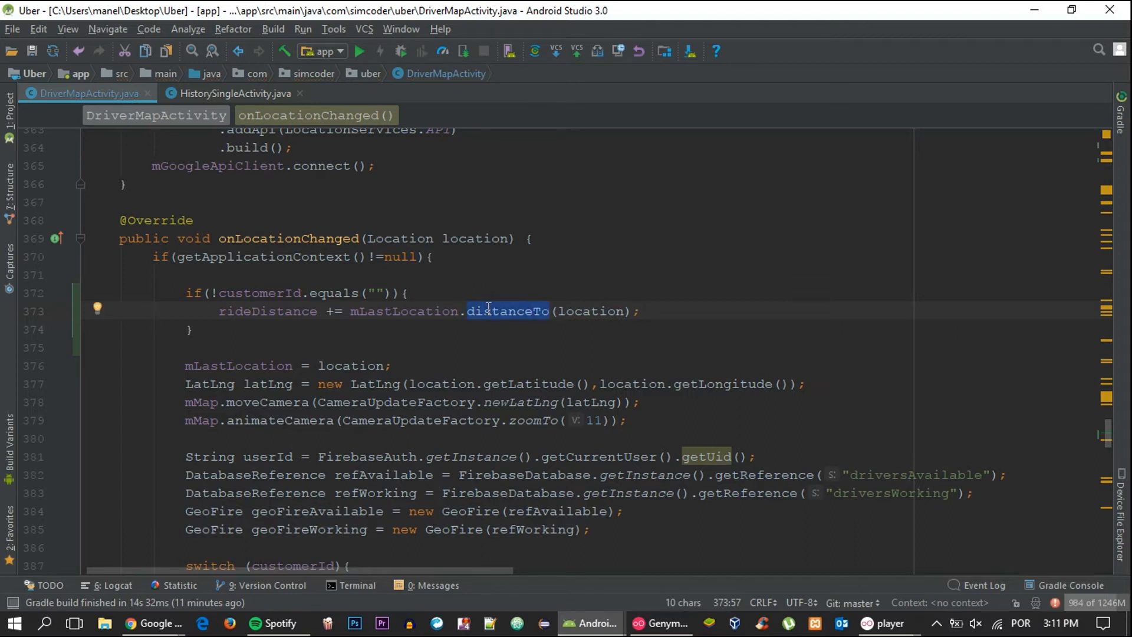
mouse_move(490, 317)
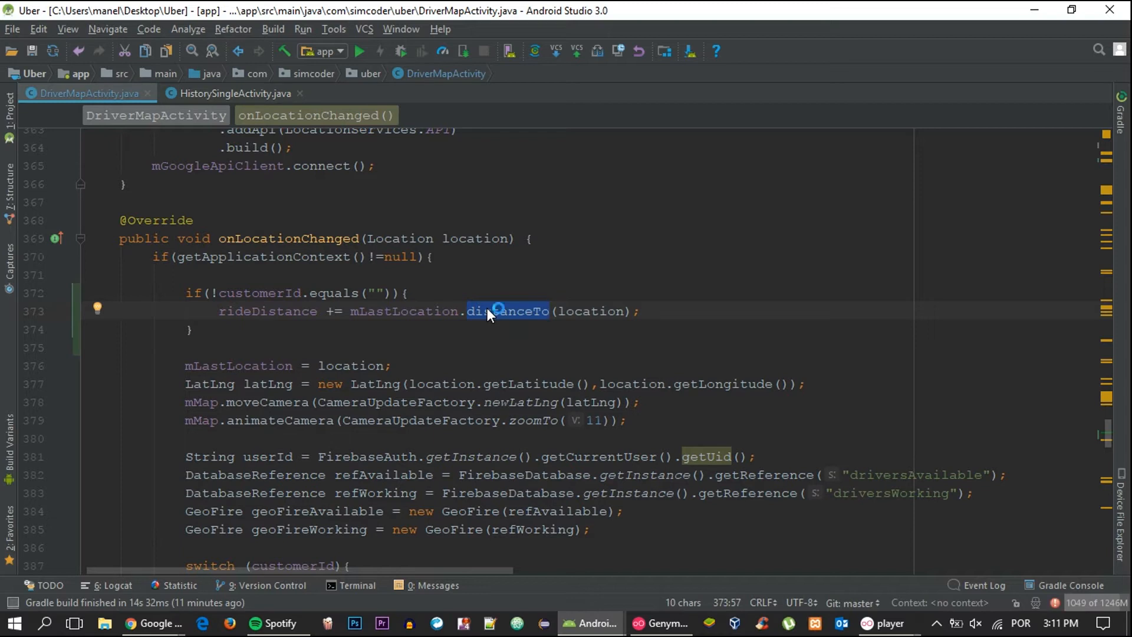
mouse_move(506, 317)
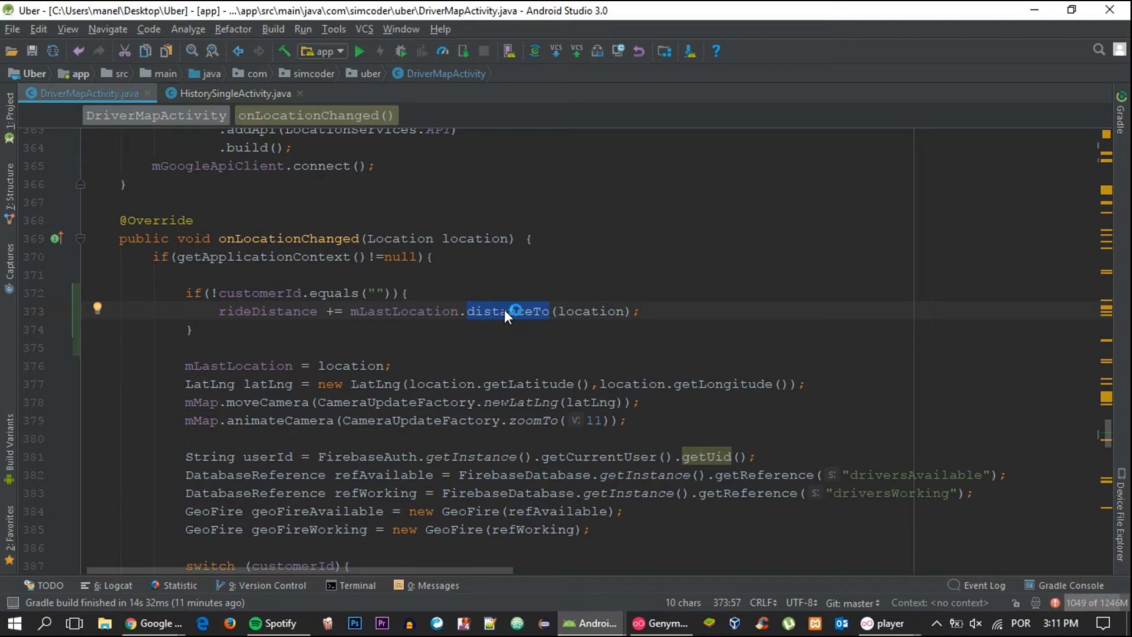
mouse_move(511, 314)
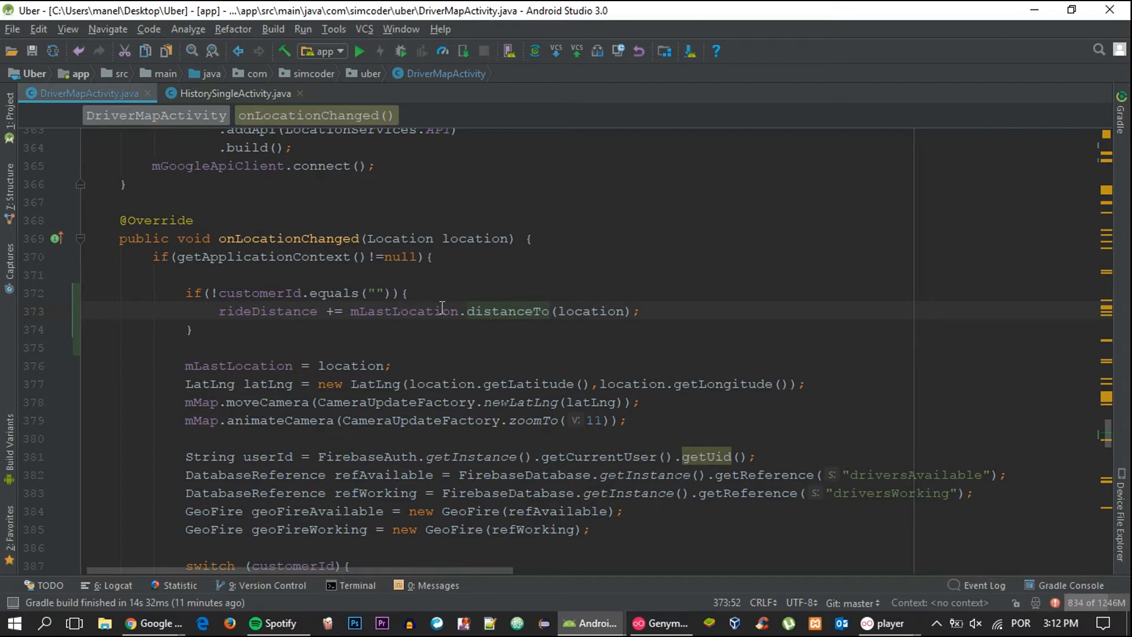
mouse_move(629, 301)
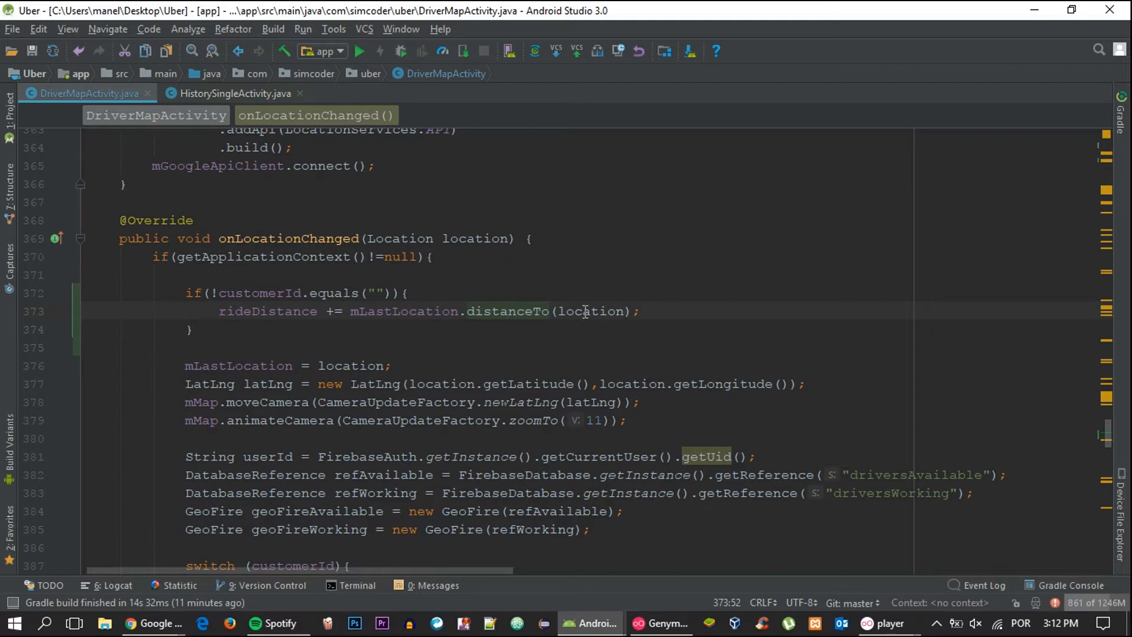
mouse_move(567, 311)
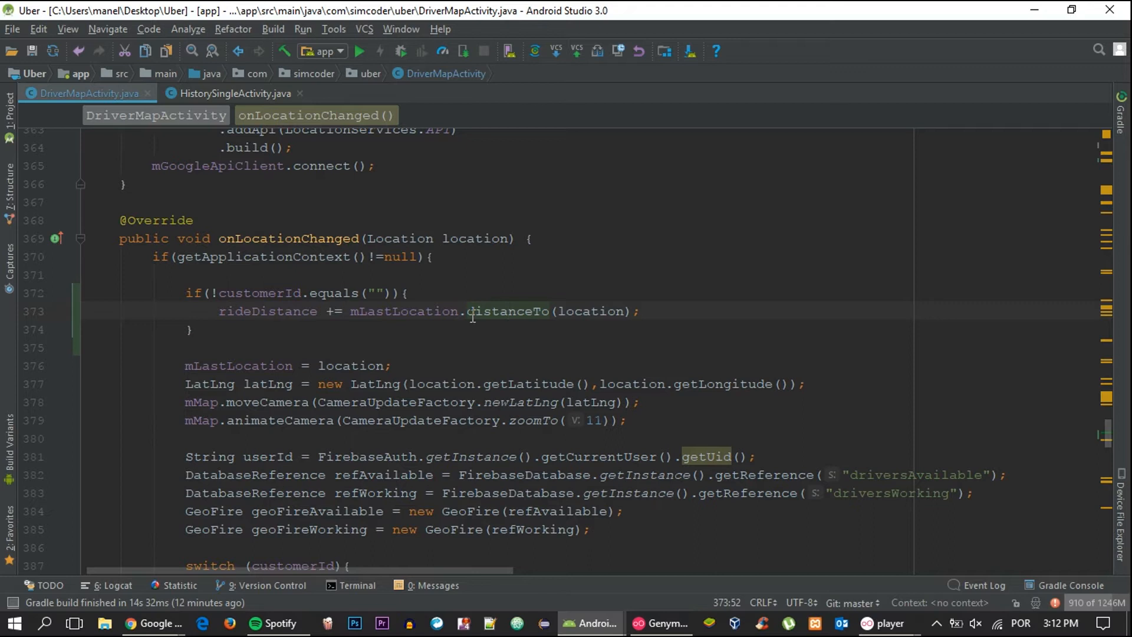
mouse_move(505, 314)
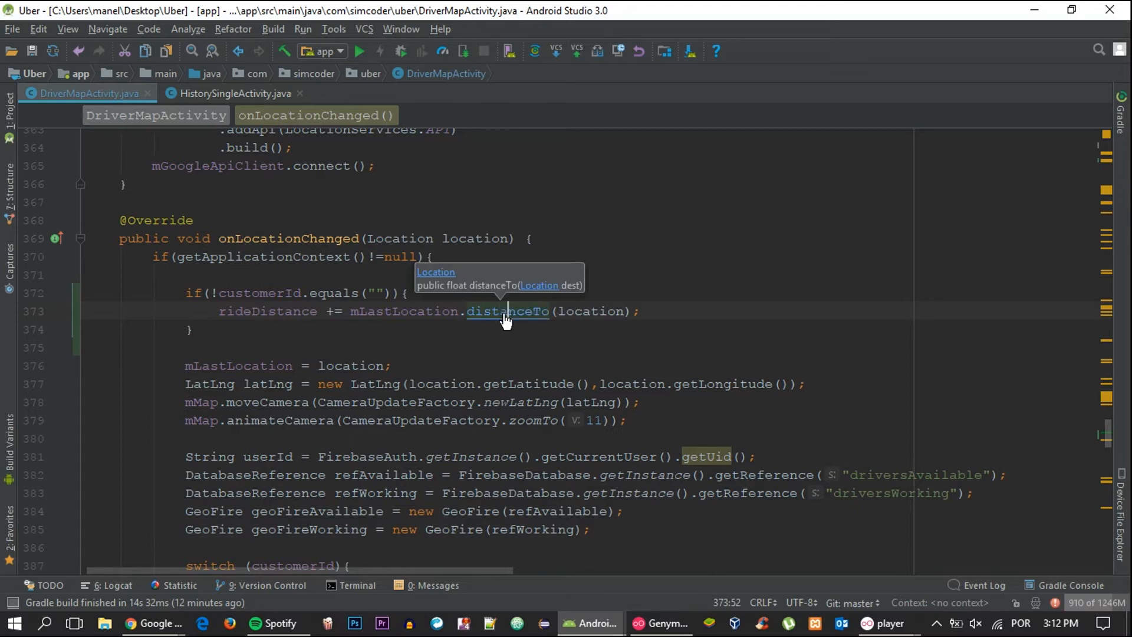
mouse_move(510, 311)
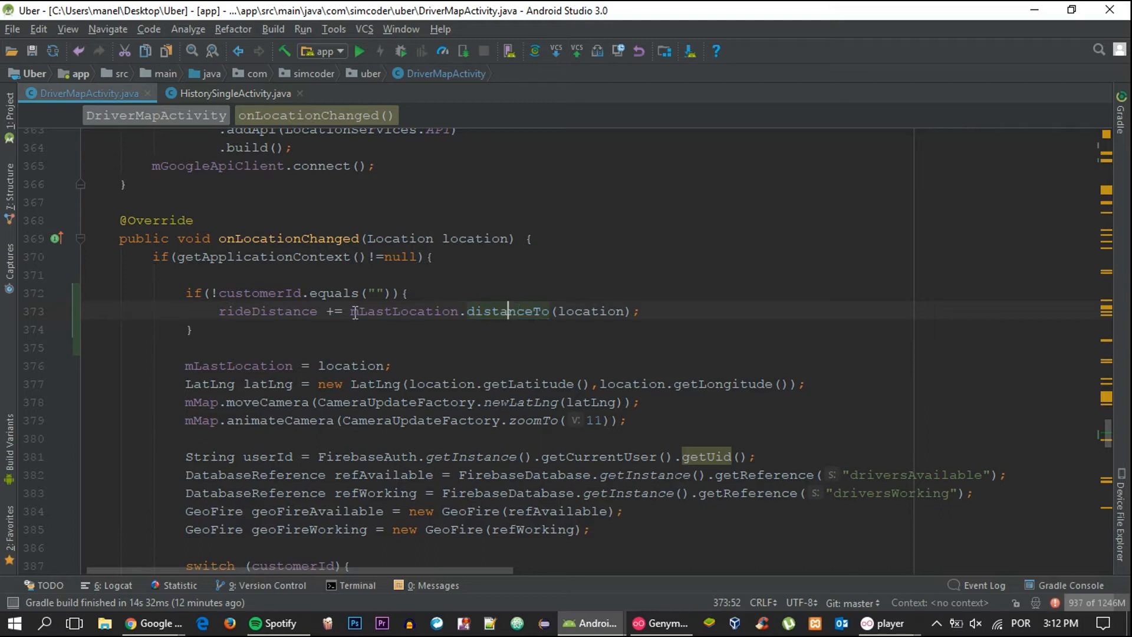
click(513, 311)
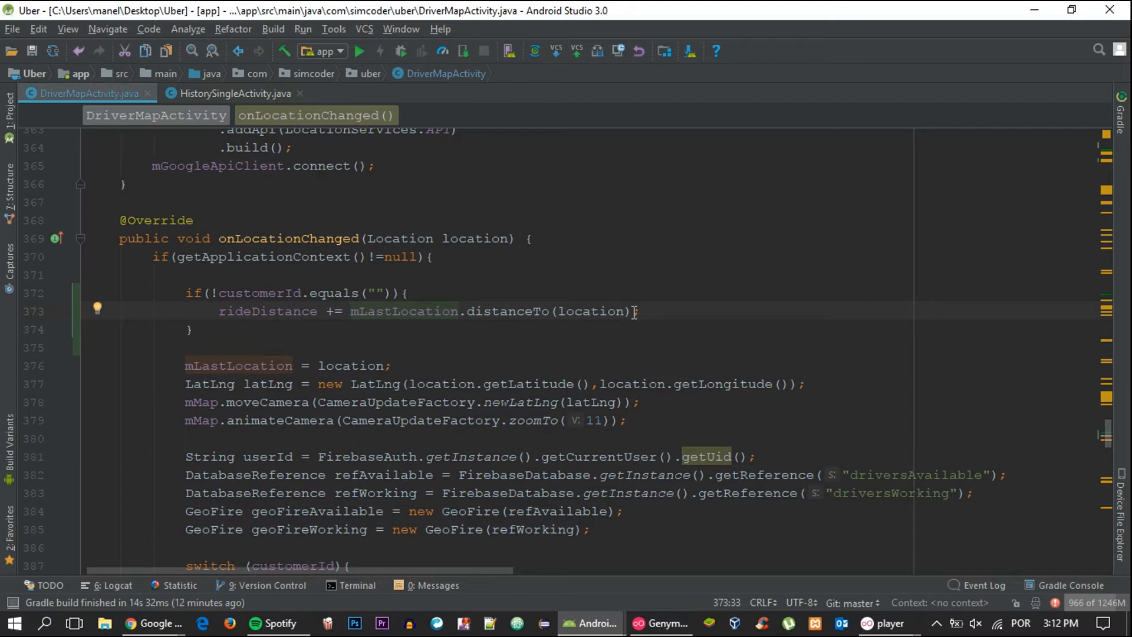
mouse_move(631, 323)
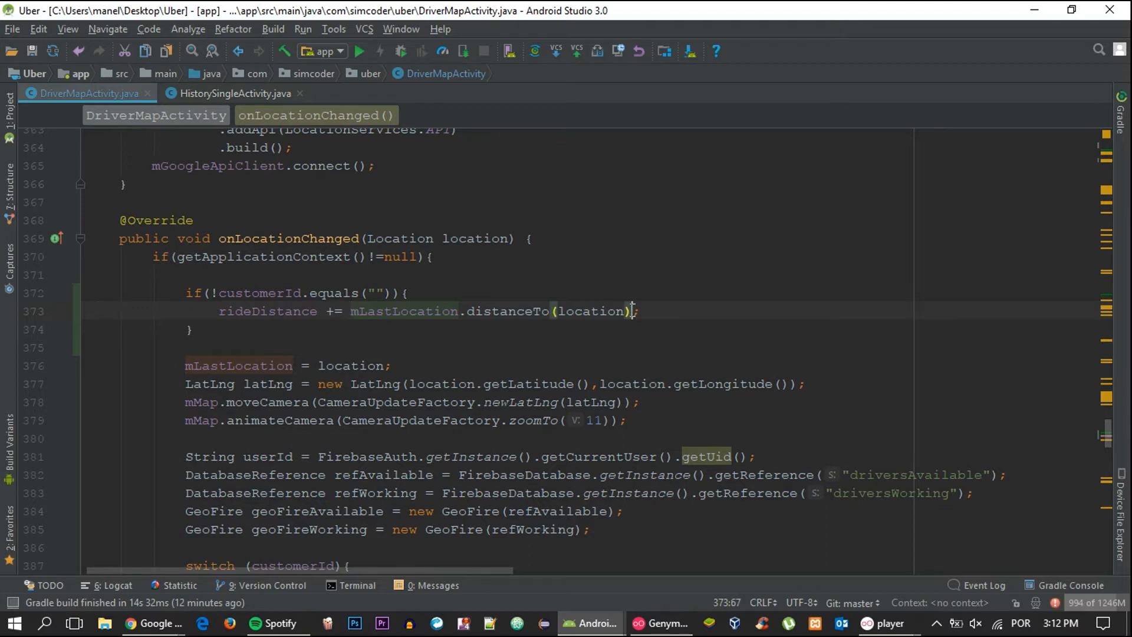
text(/)
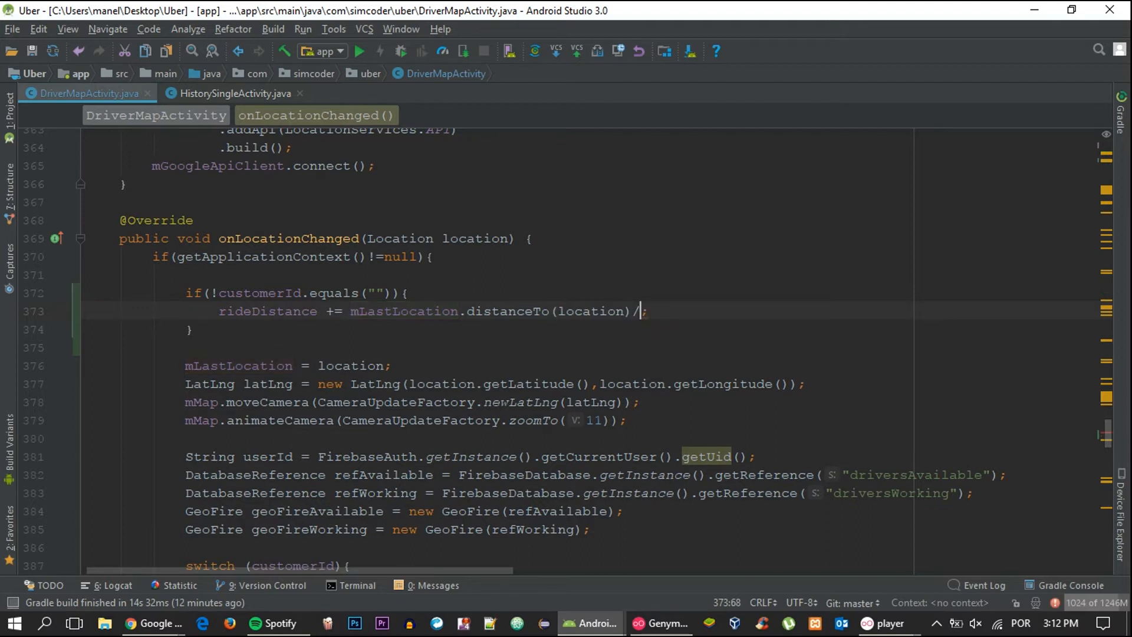
text(1000)
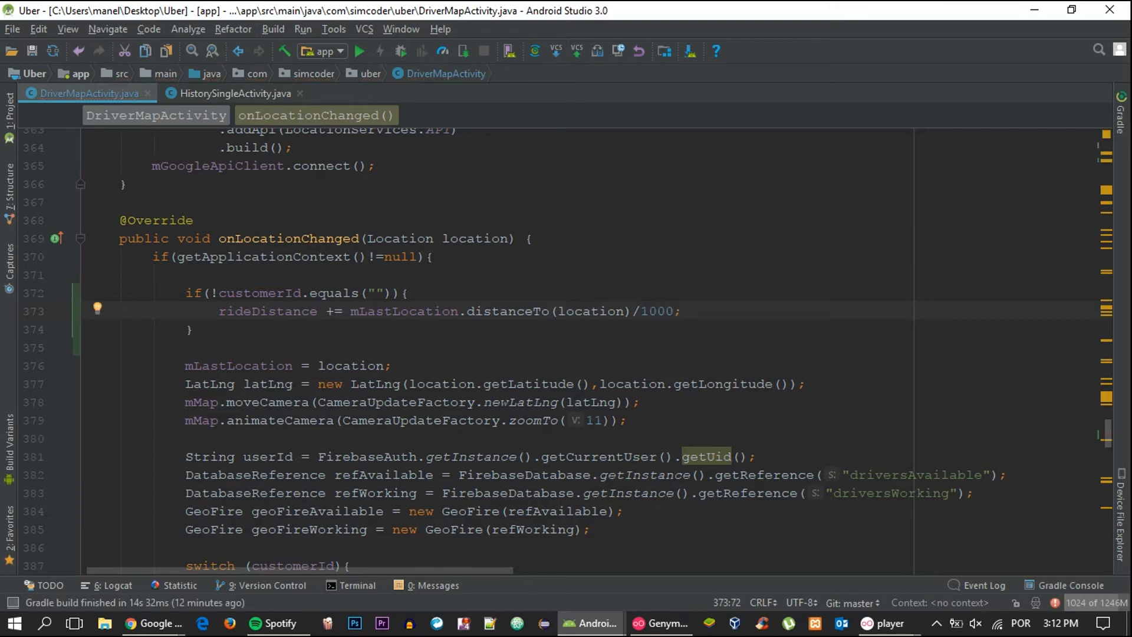
Reset rideDistance to 0 in endRide
double_click(268, 312)
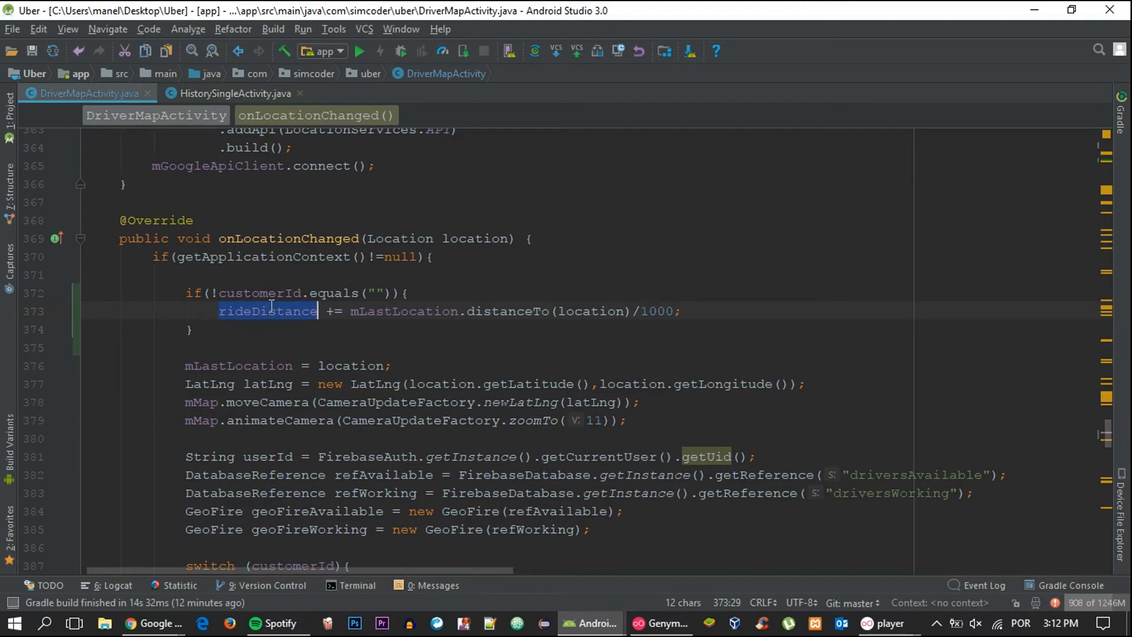
scroll(down, 3)
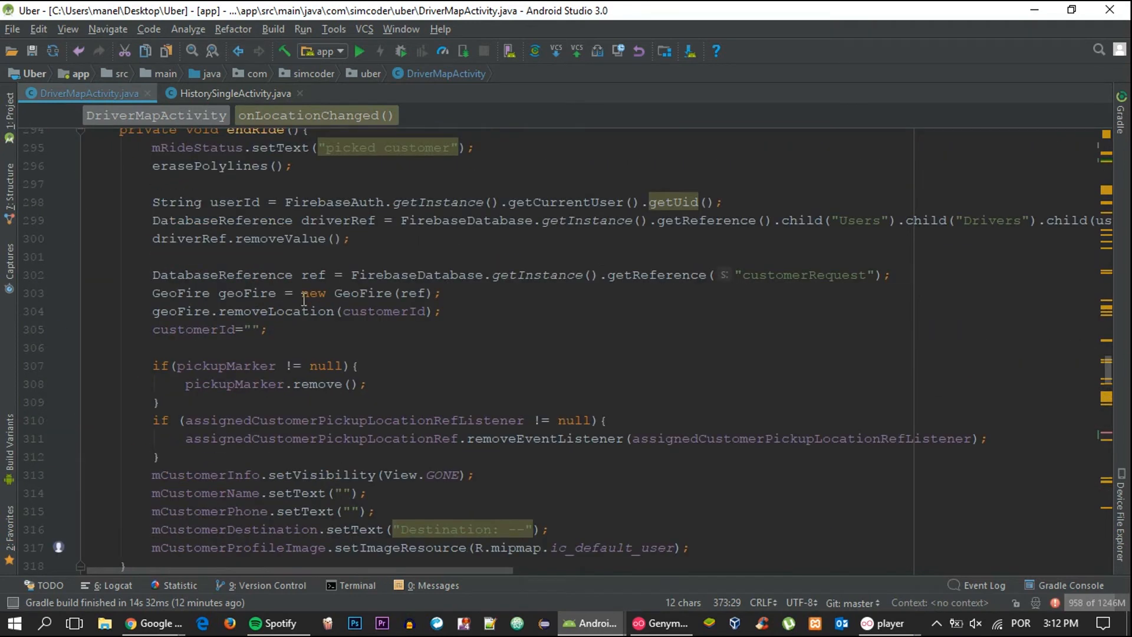
text(rideDistance)
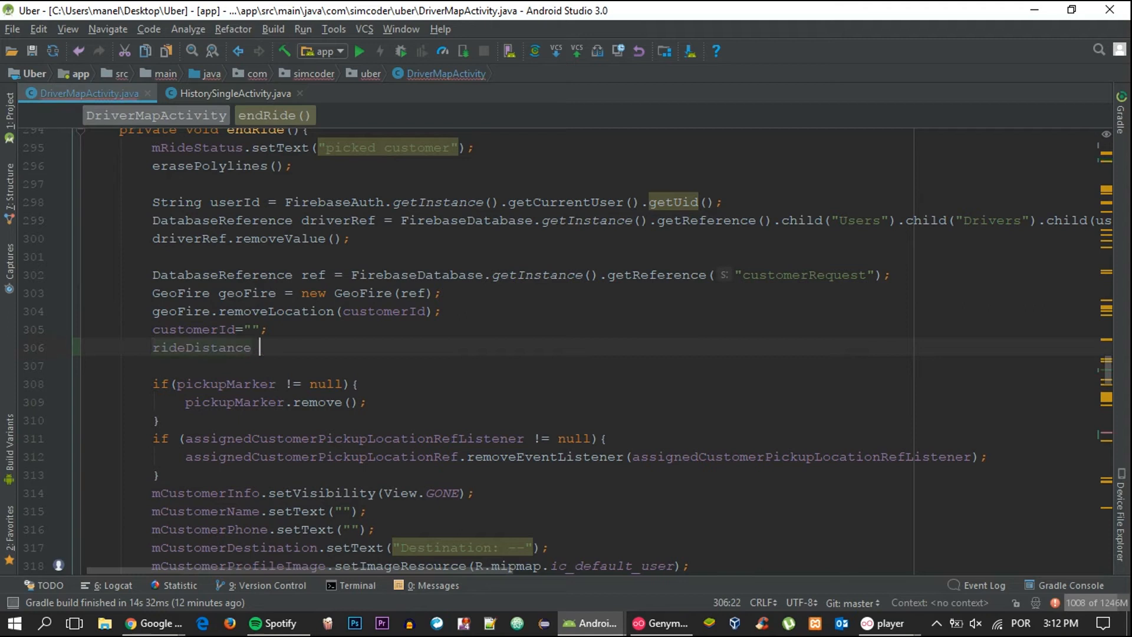
text(= 0;)
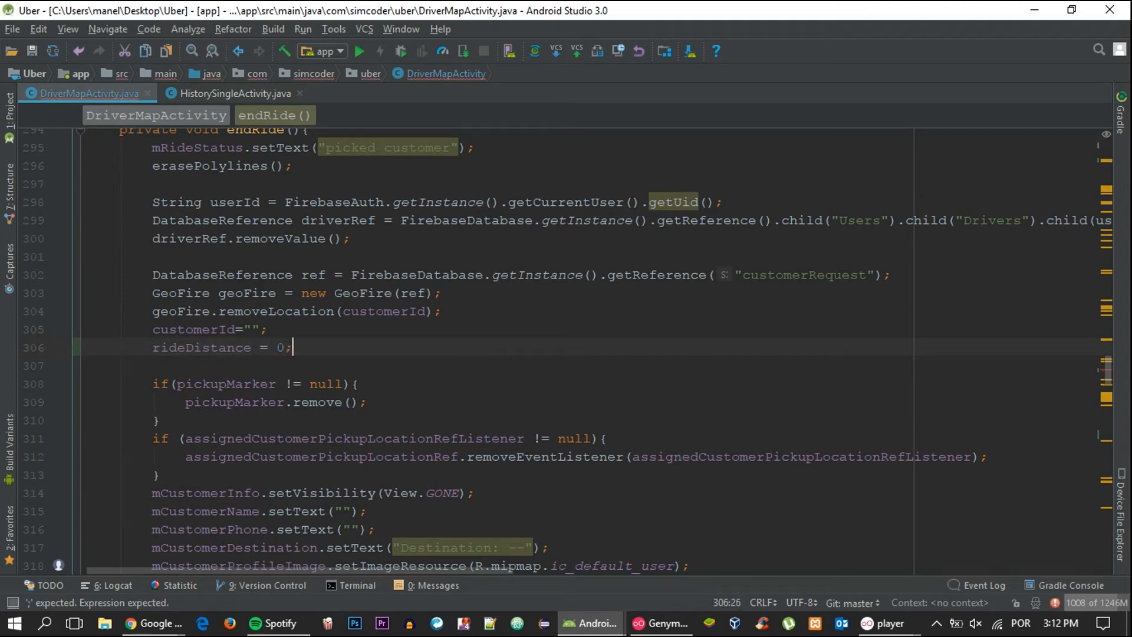
Add a map.put entry with key "distance" and value rideDistance in recordRide
scroll(down, 3)
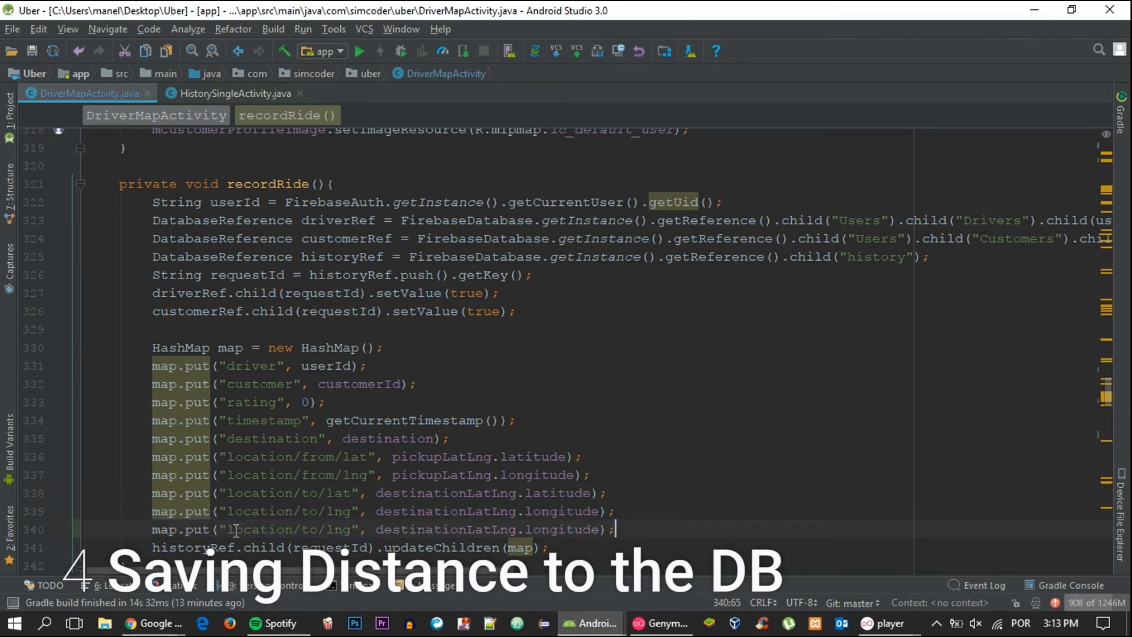
double_click(288, 529)
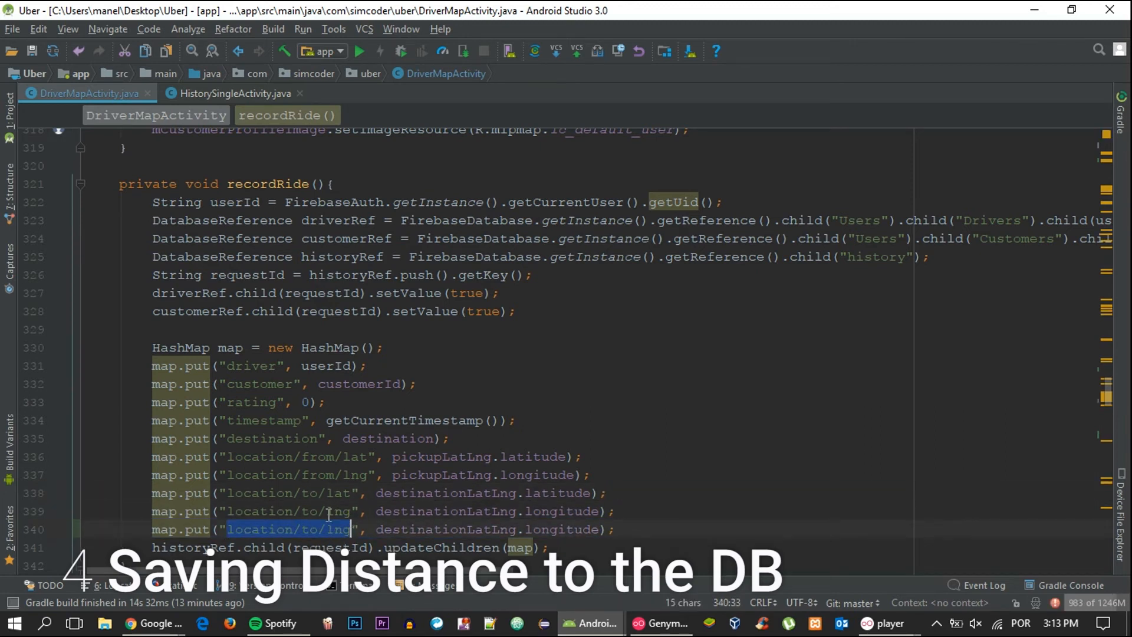
scroll(down, 3)
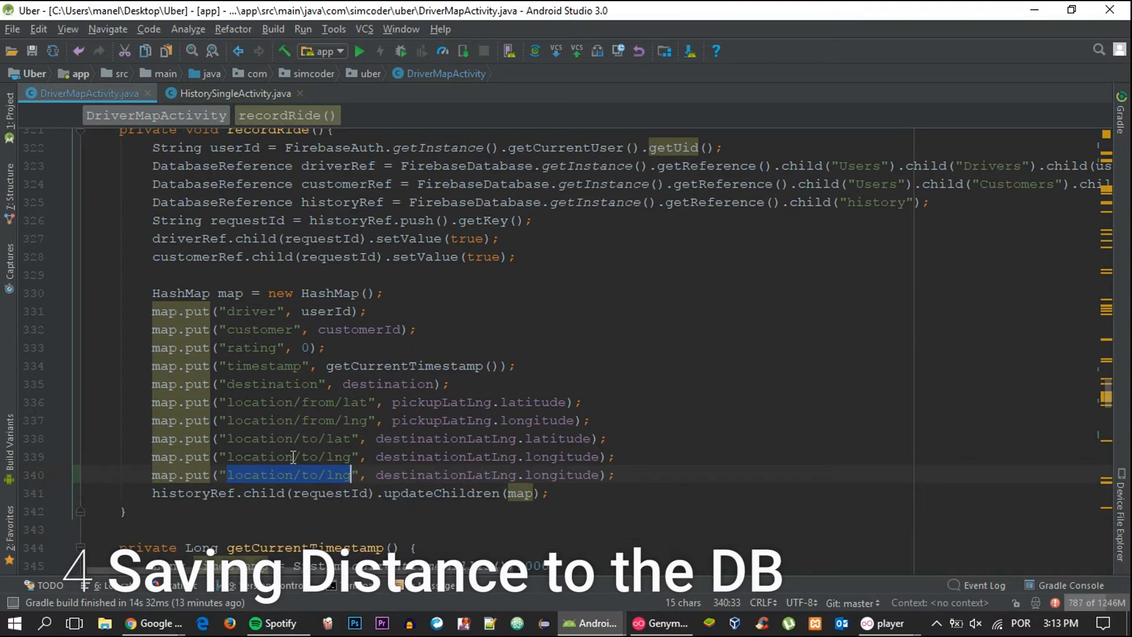
text(distance)
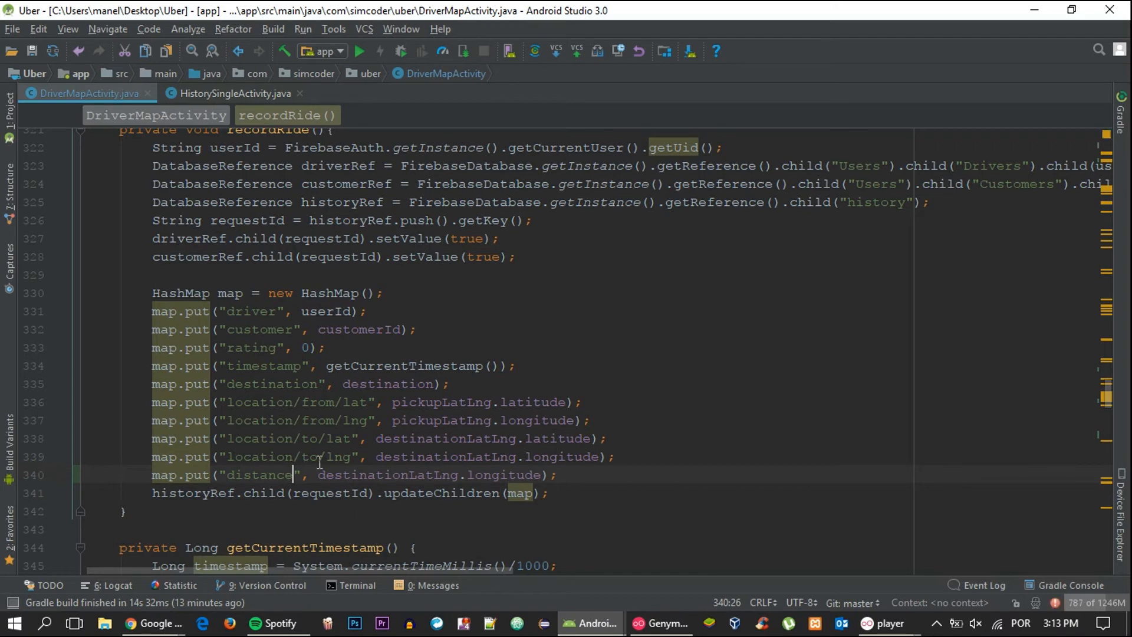
drag(319, 474, 538, 474)
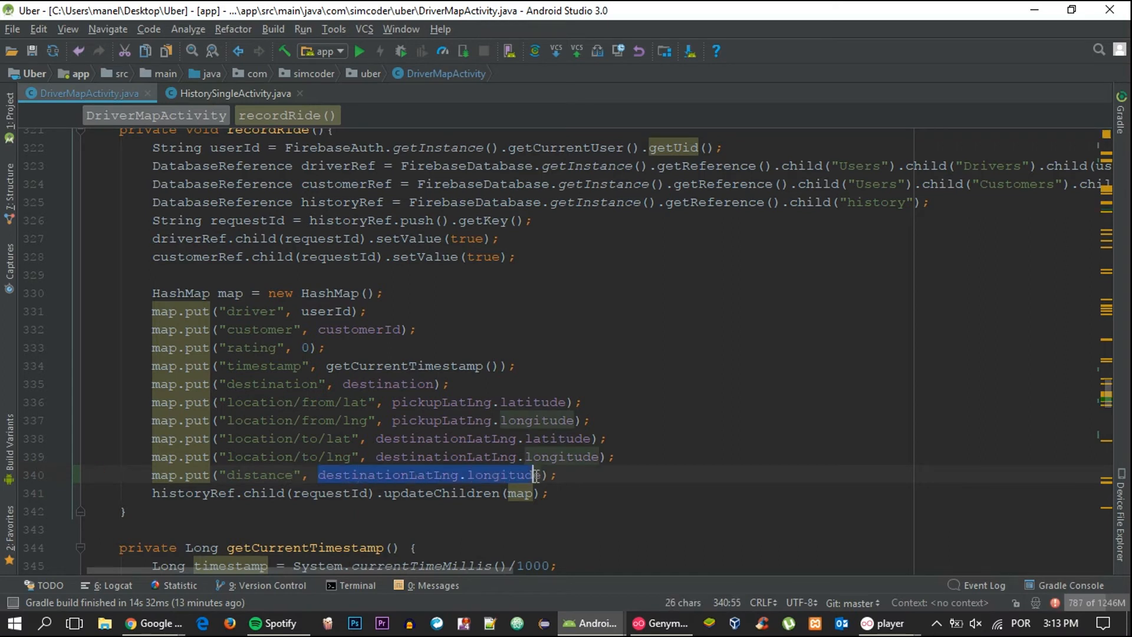
text(ride)
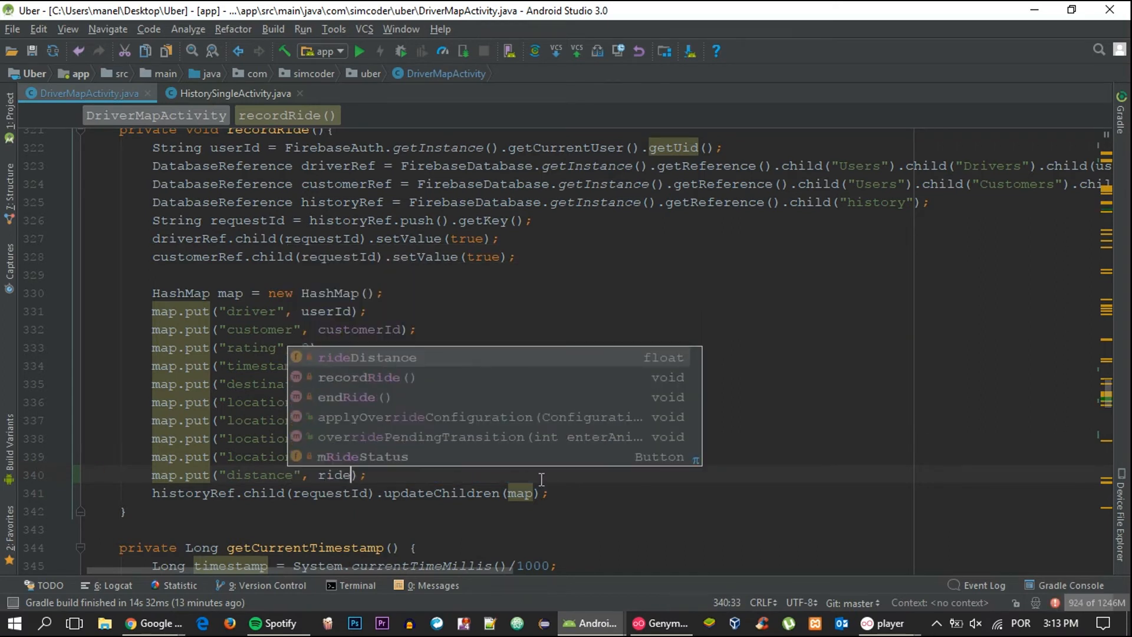
click(367, 358)
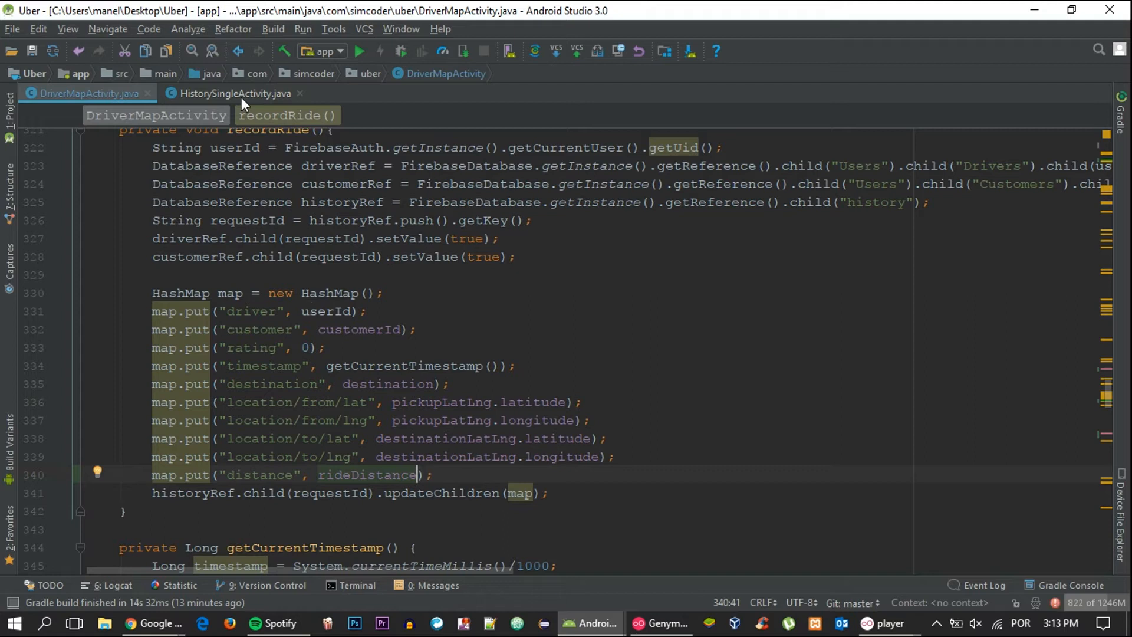
In HistorySingleActivity, declare private String distance and private Double ridePrice below the LatLng fields
click(233, 93)
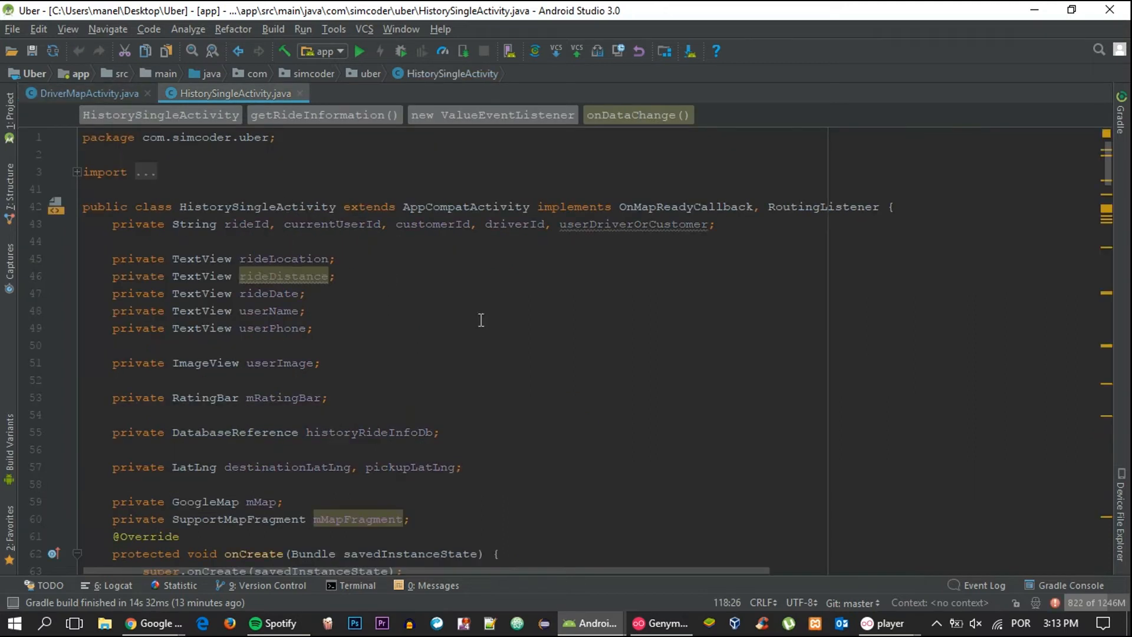
scroll(down, 3)
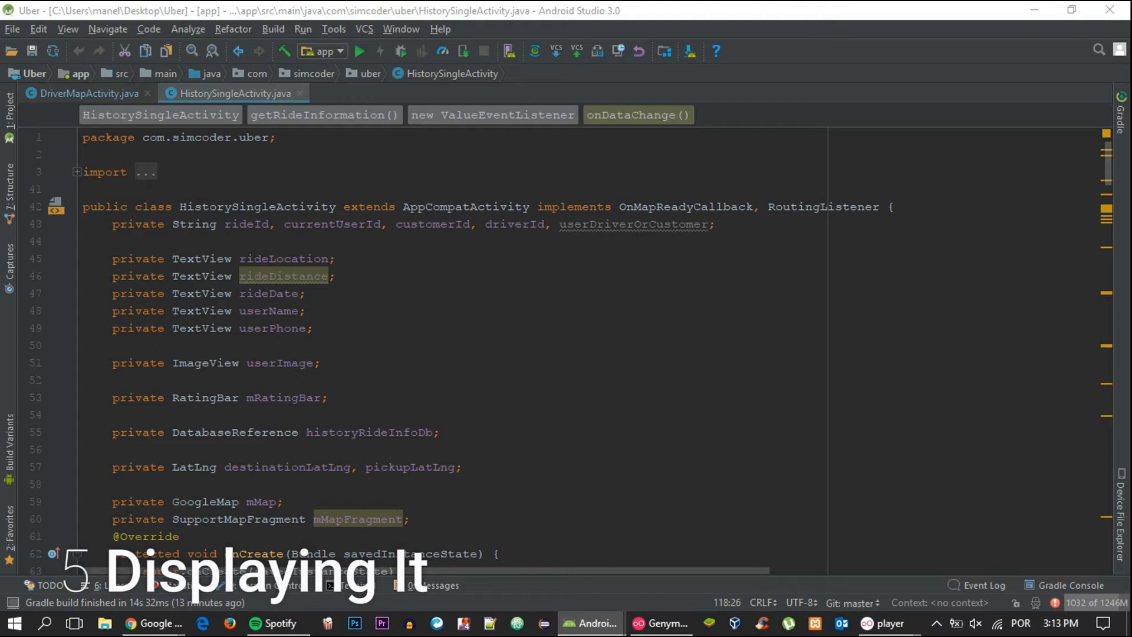
scroll(down, 3)
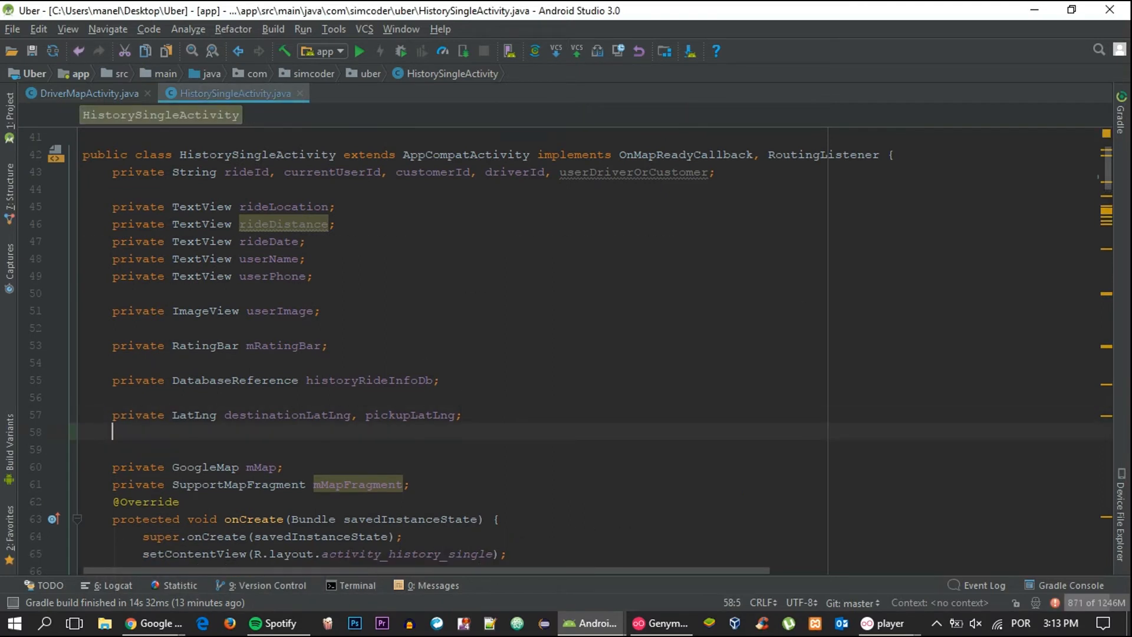
text(private)
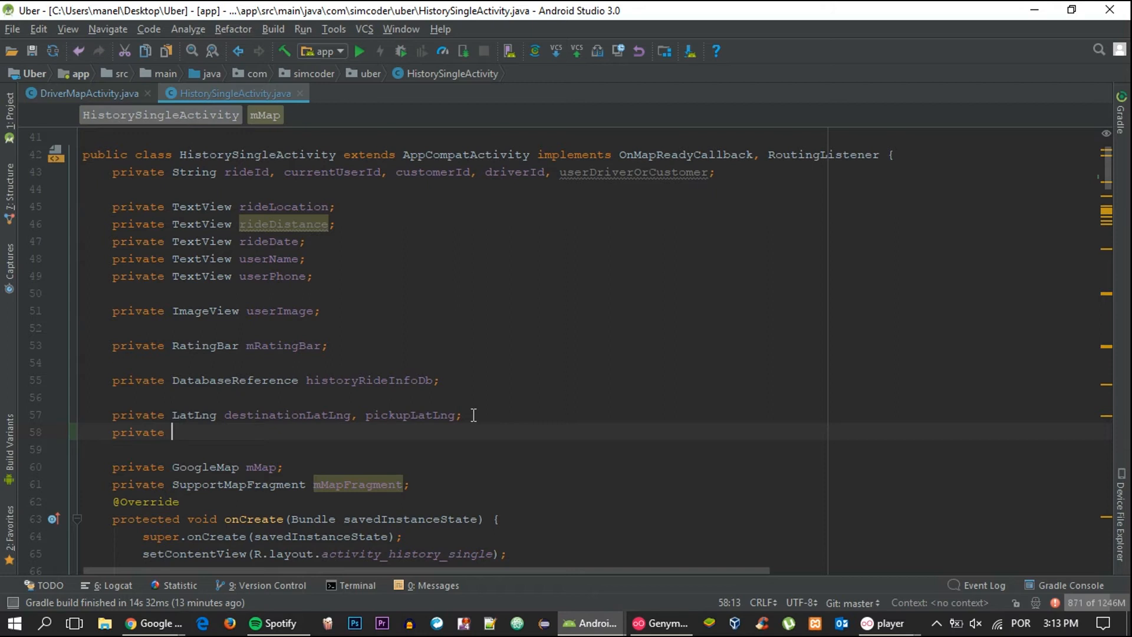
text(String)
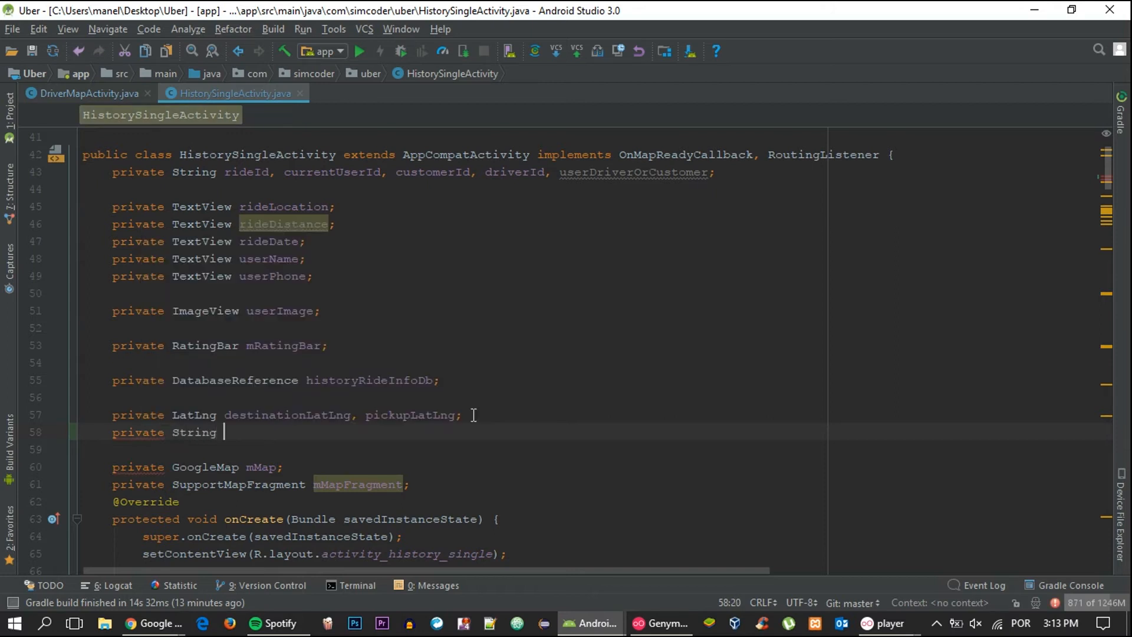
text(distance)
click(455, 450)
text(private)
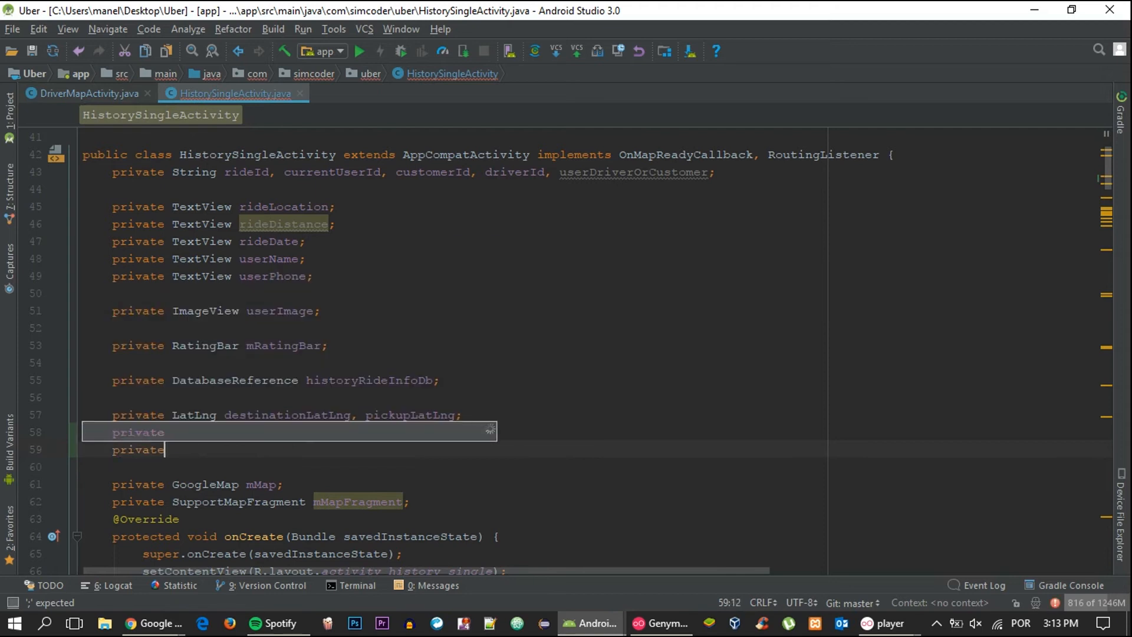
text(Double r)
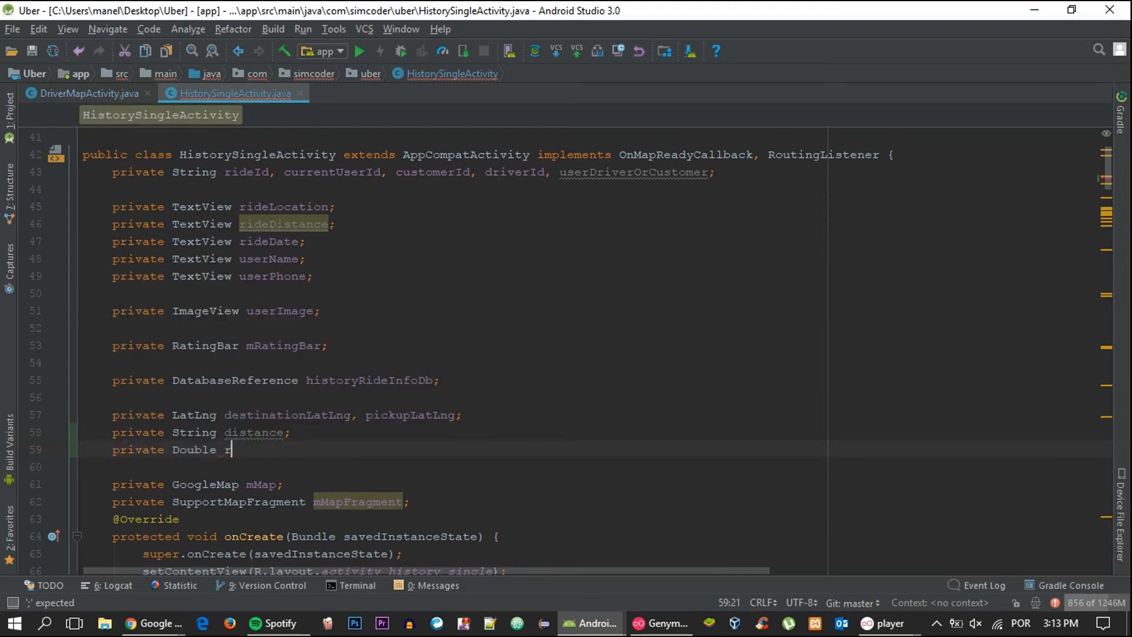
text(idePrice)
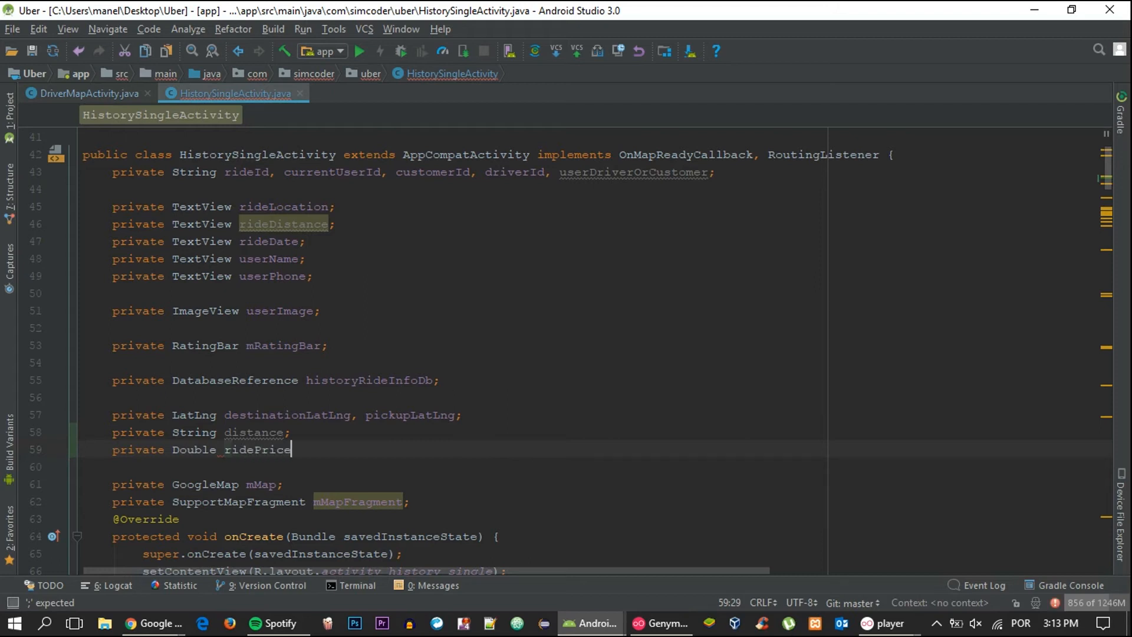
text(;)
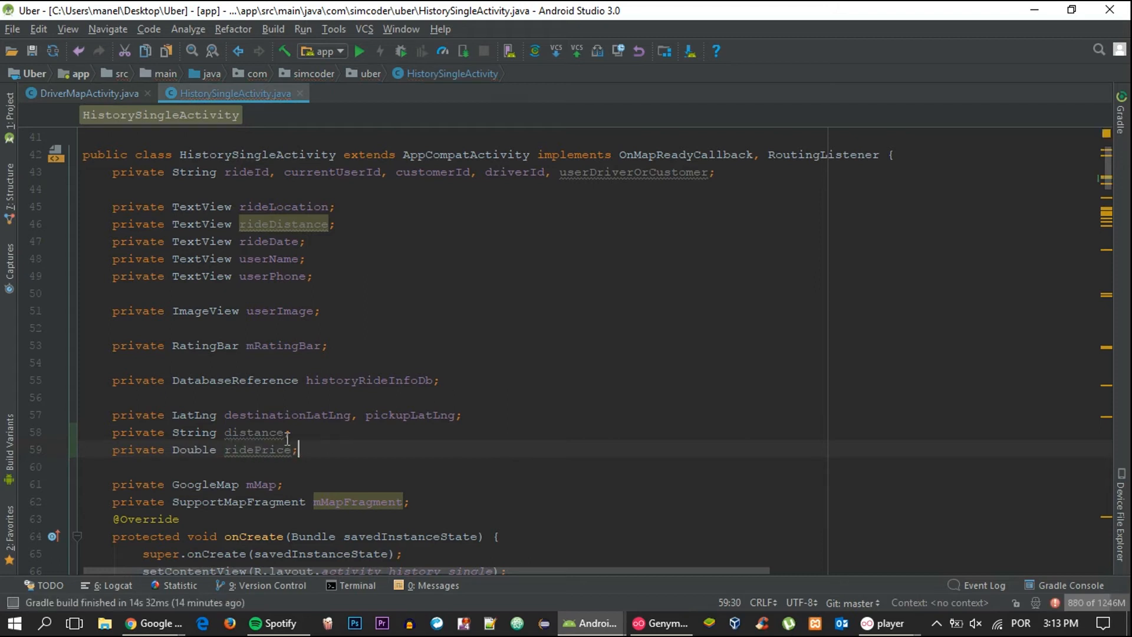
scroll(down, 3)
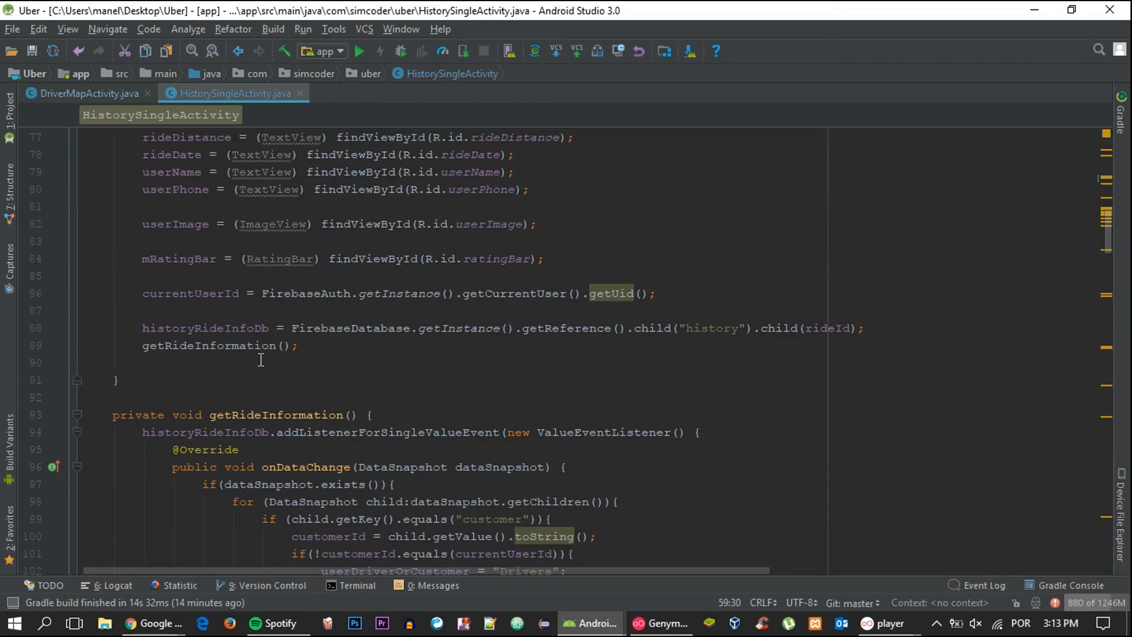
Paste a copy of the rating if-block in onDataChange below the original
scroll(down, 3)
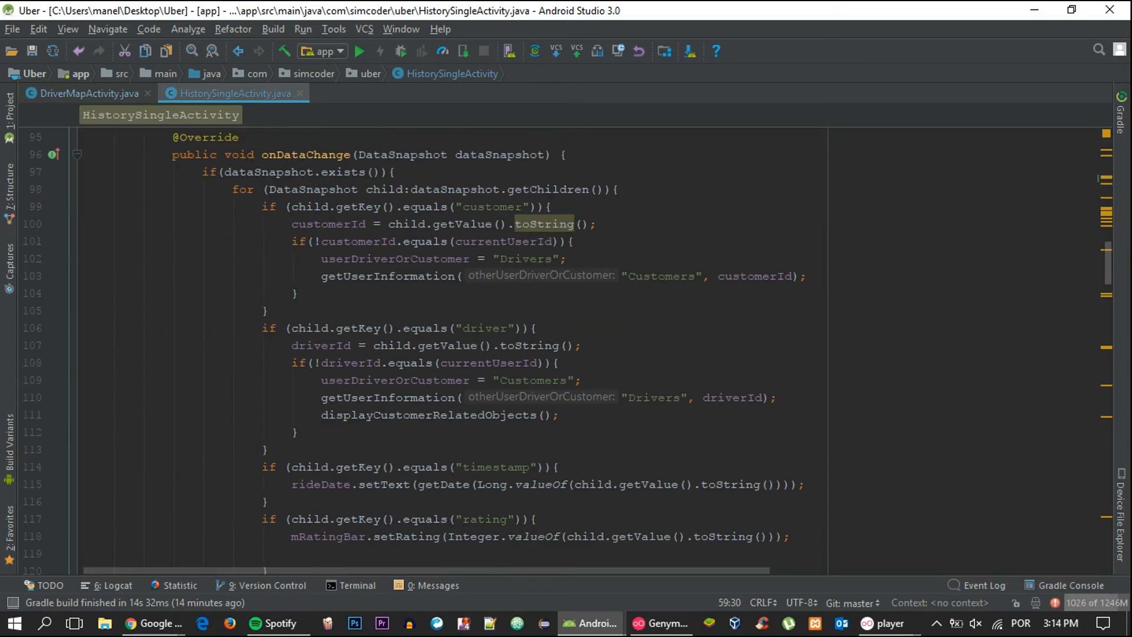
scroll(down, 3)
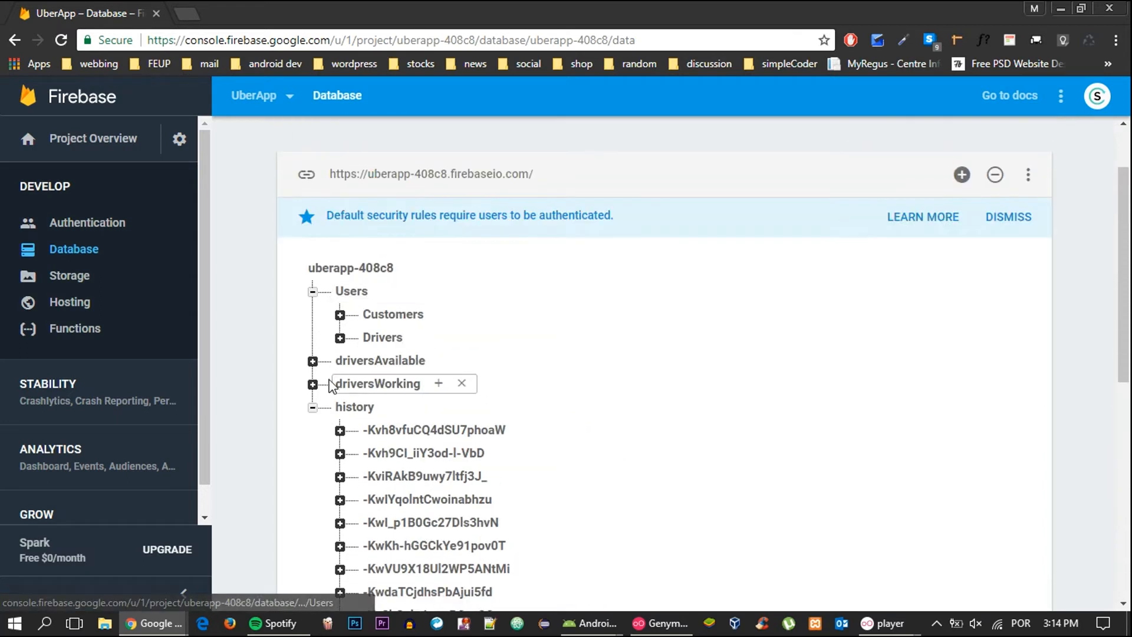
click(596, 623)
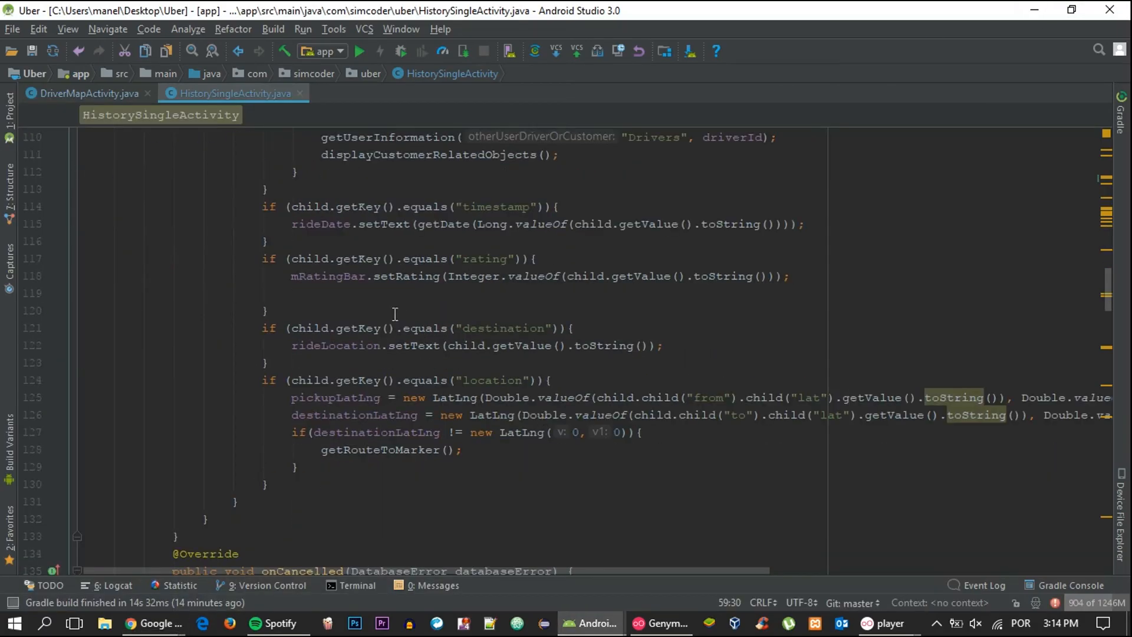
mouse_move(419, 380)
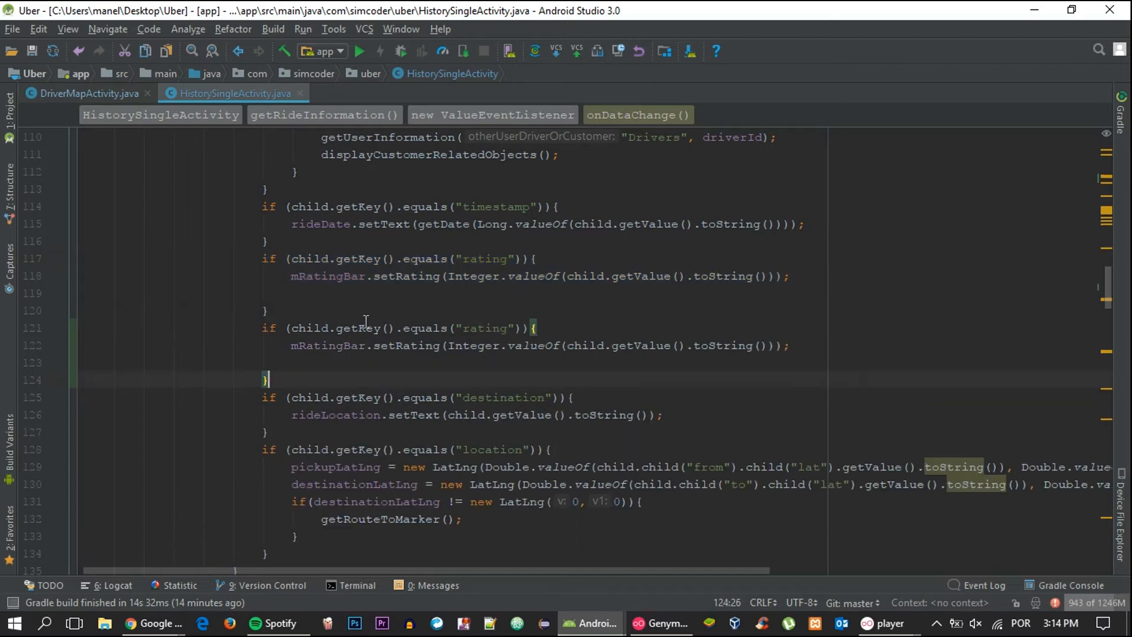
Make the copy check "distance", store child.getValue() in distance, and begin rideDistance.setText
double_click(484, 328)
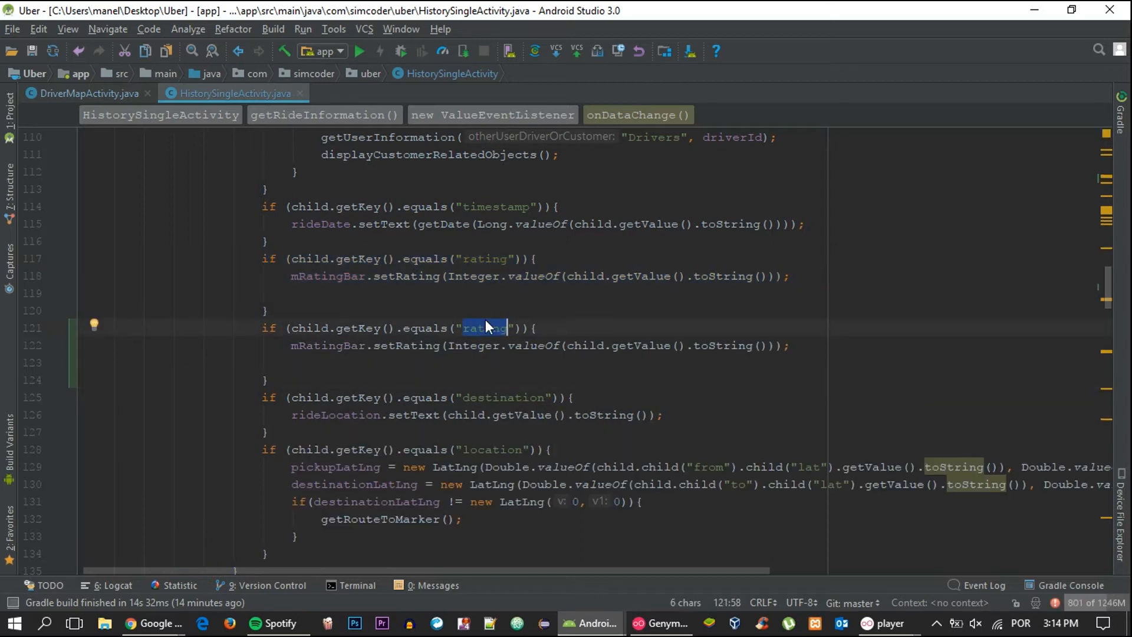
text(distance)
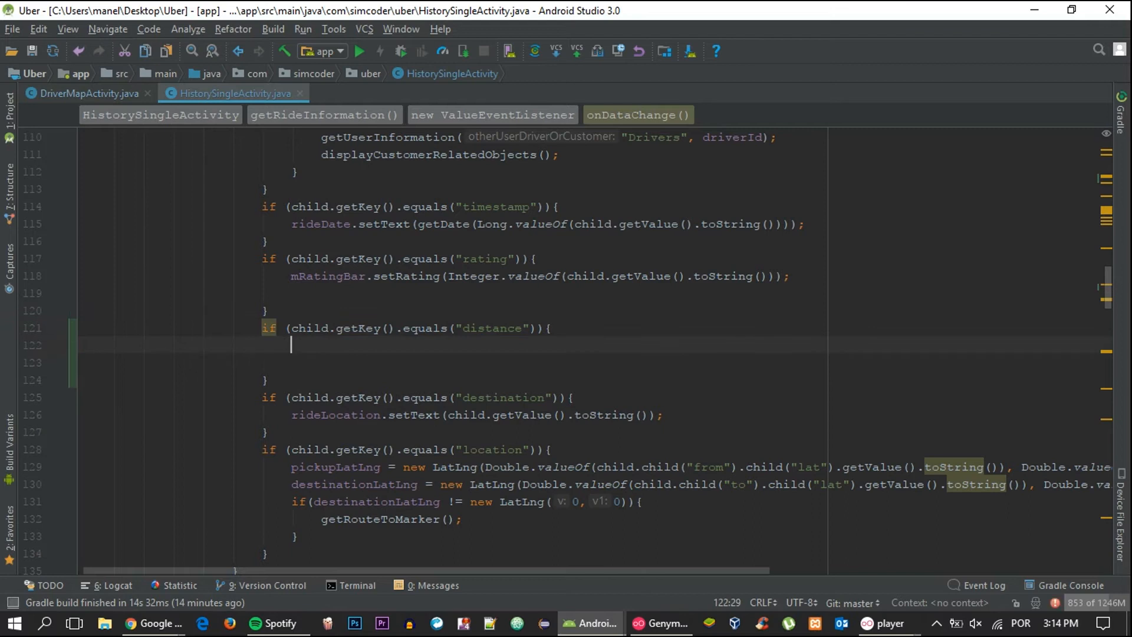
text(dis)
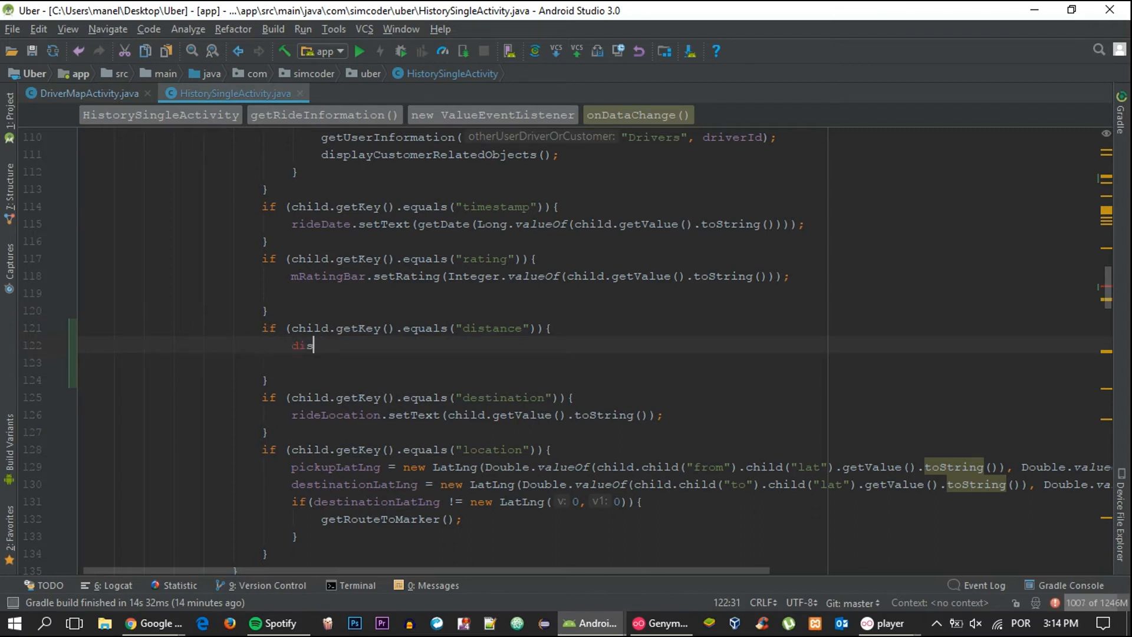
text(tance =)
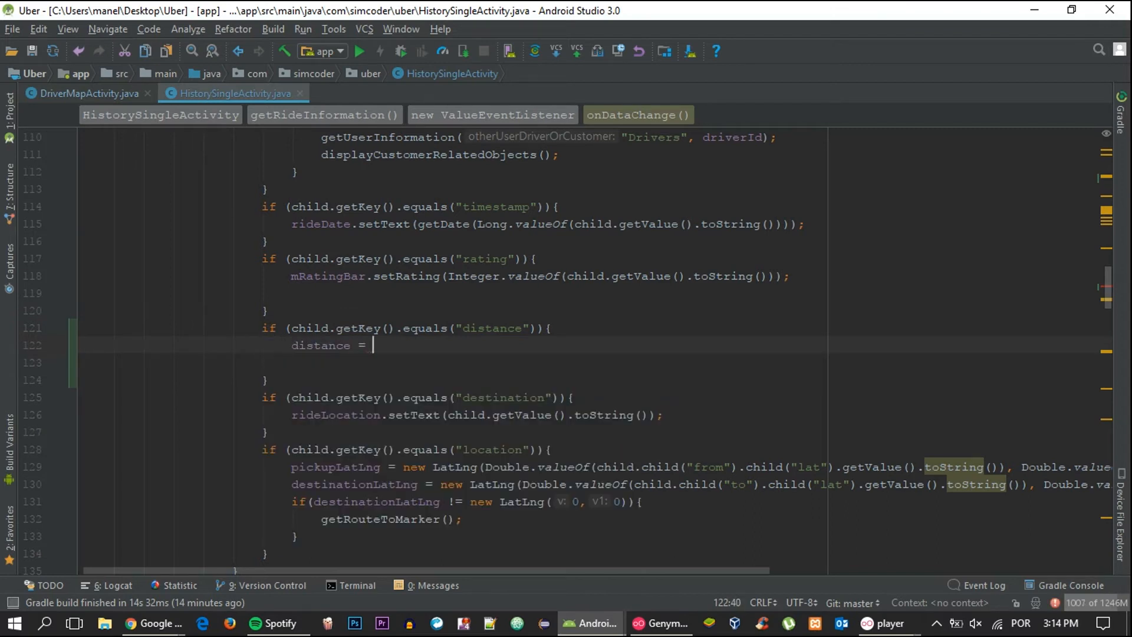
text(child.)
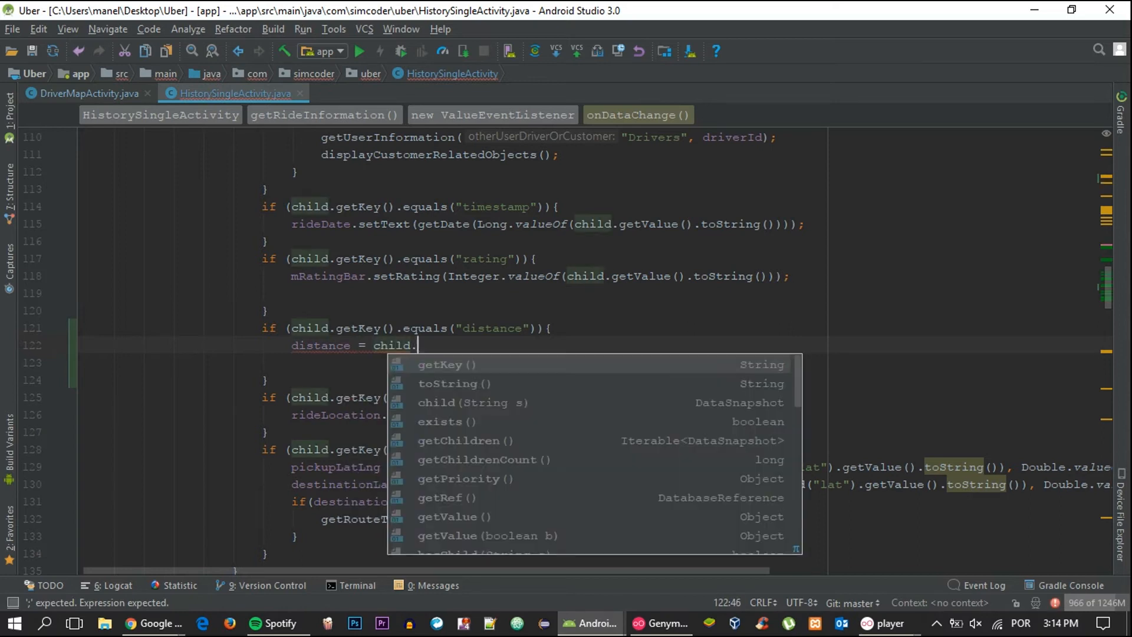
text(get)
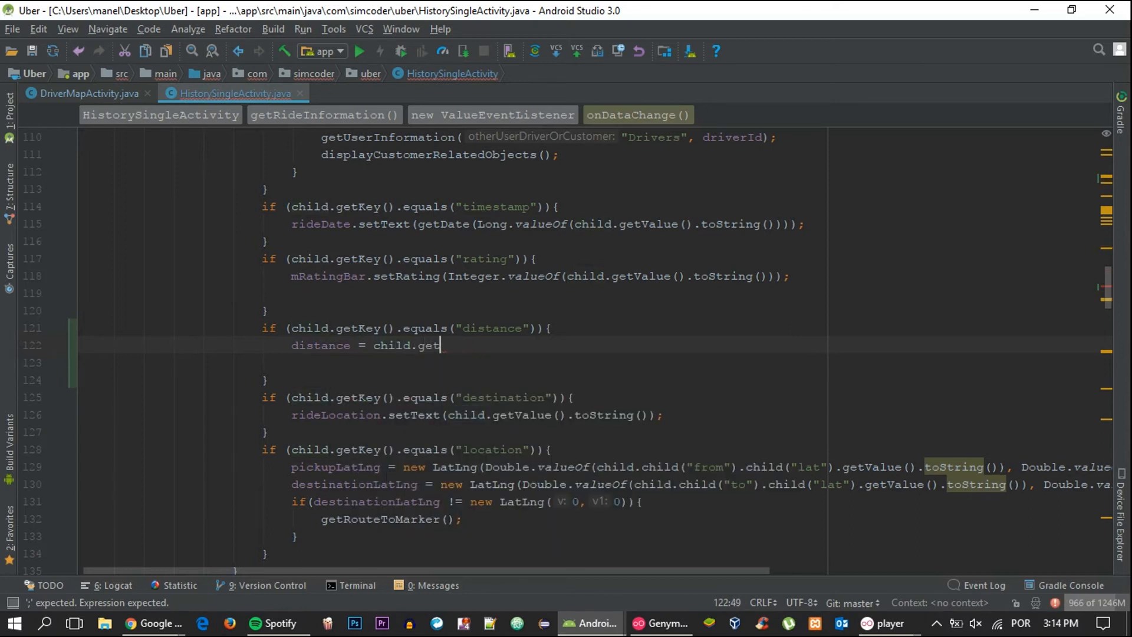
text(Value().toString();)
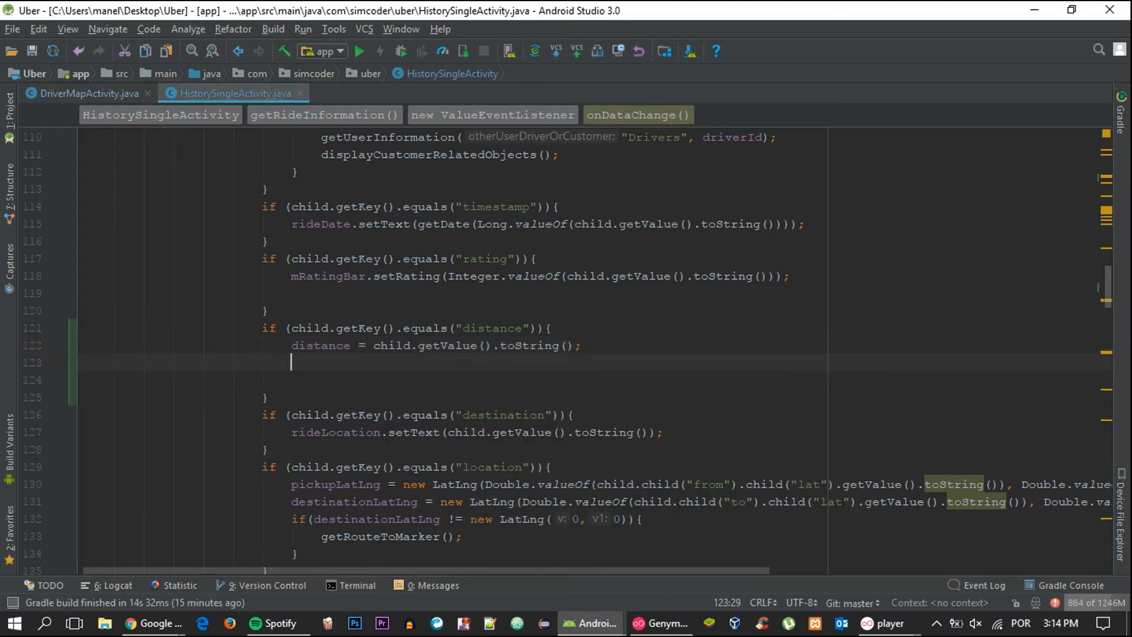
text(rideDistance.setText();)
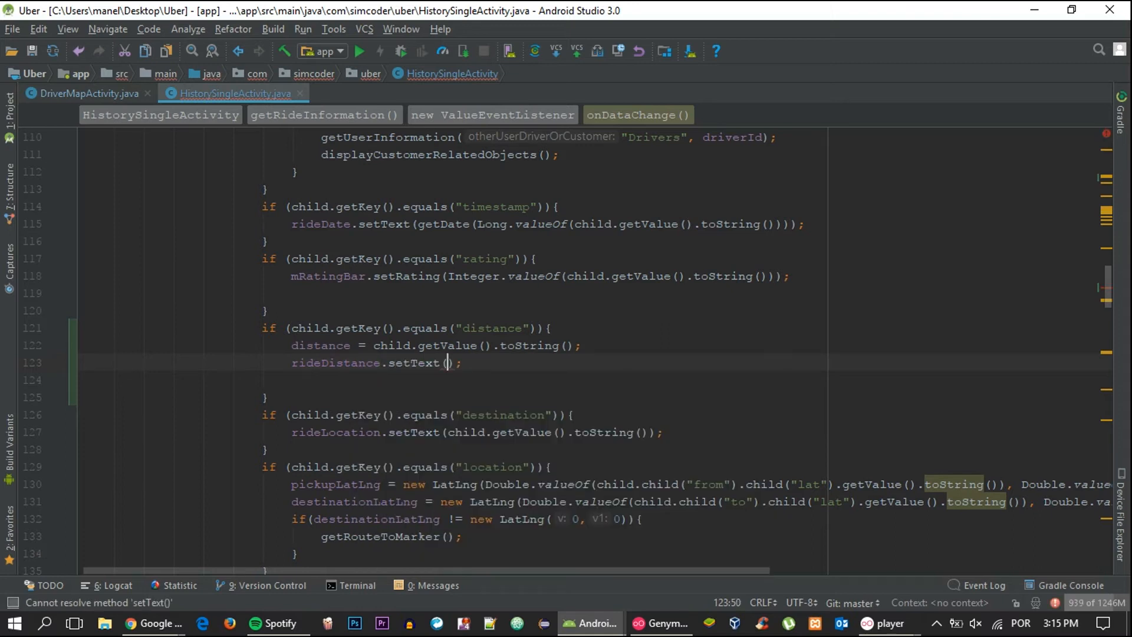
text(distance)
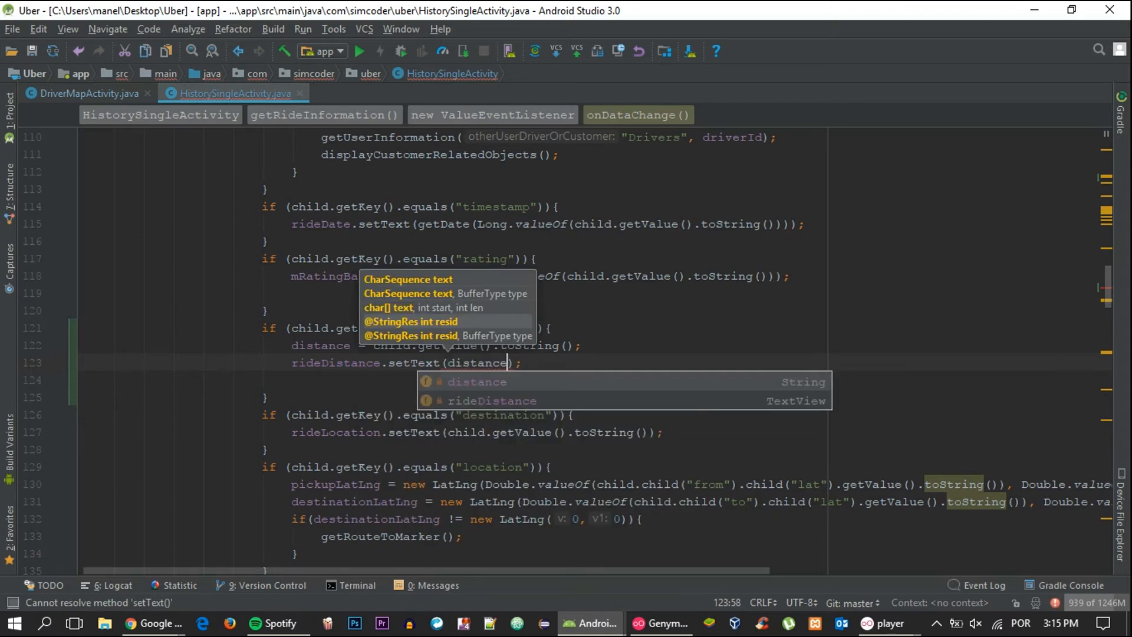
text(.sub)
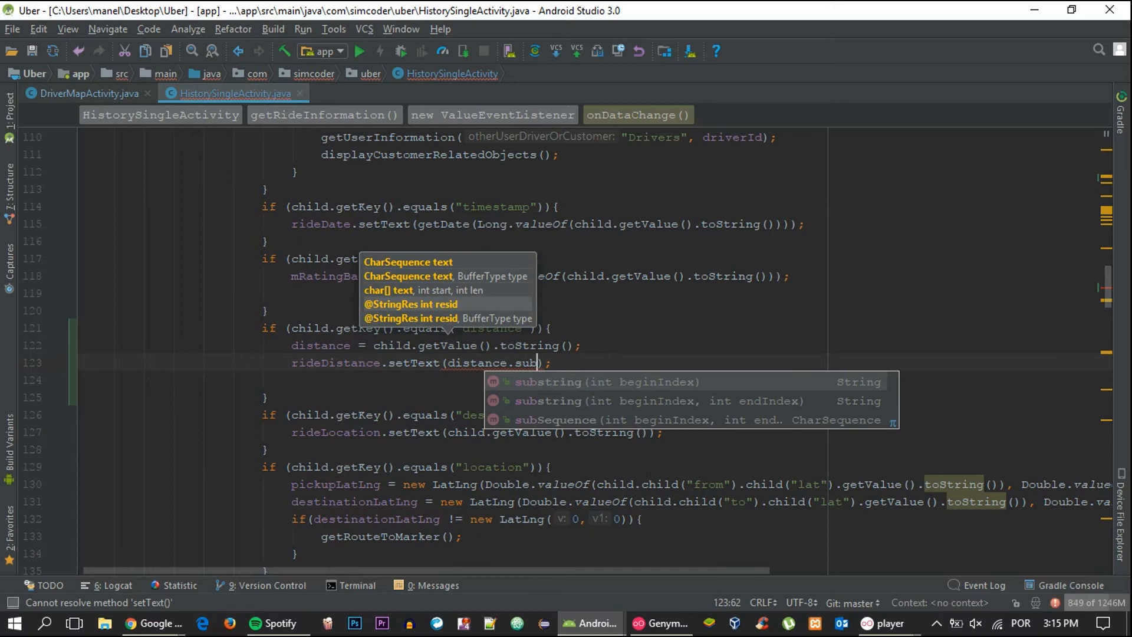
click(564, 382)
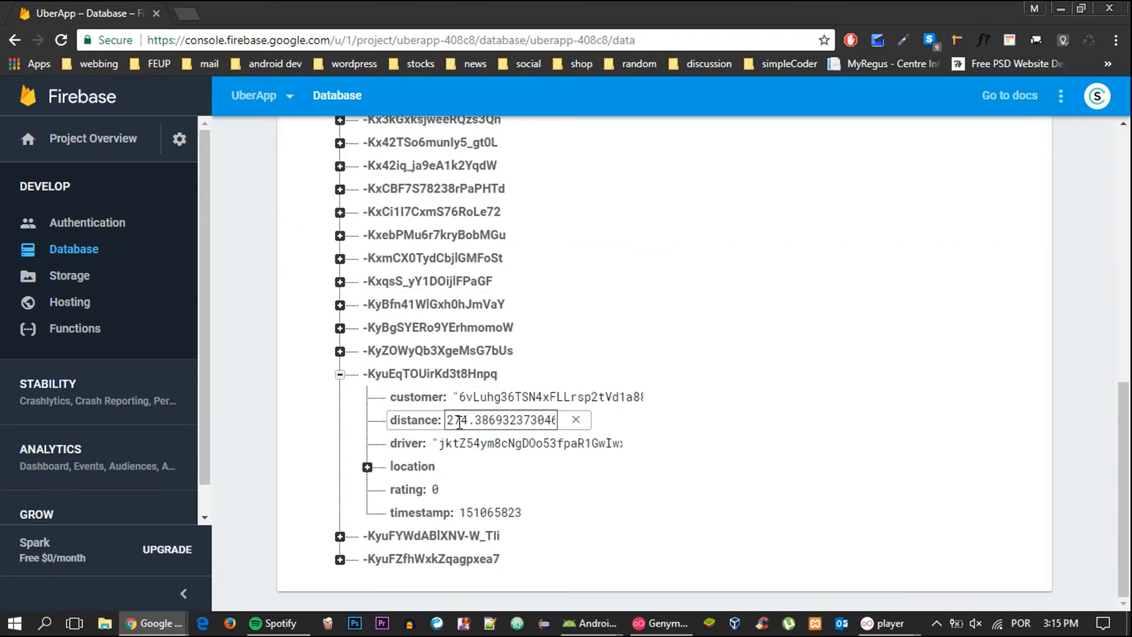
double_click(501, 420)
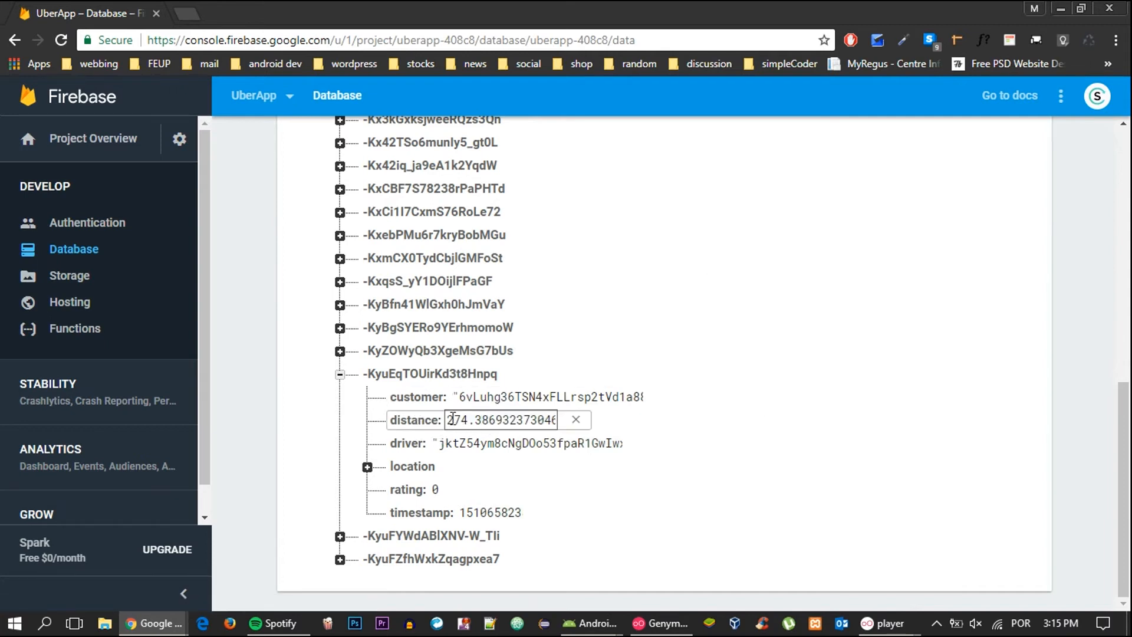
double_click(454, 420)
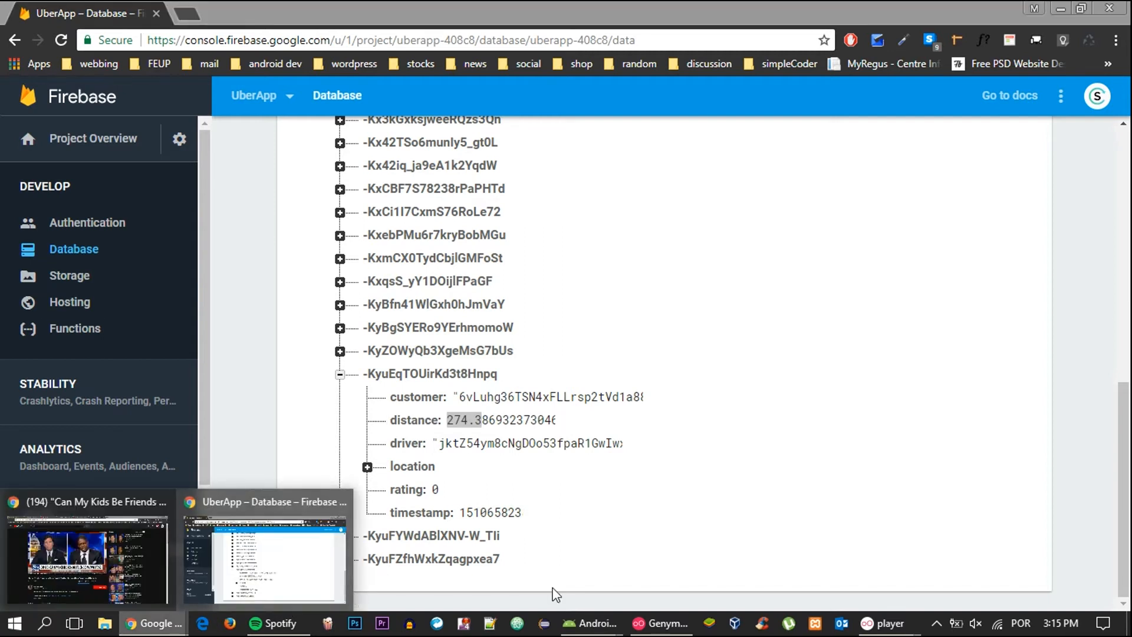
mouse_move(592, 623)
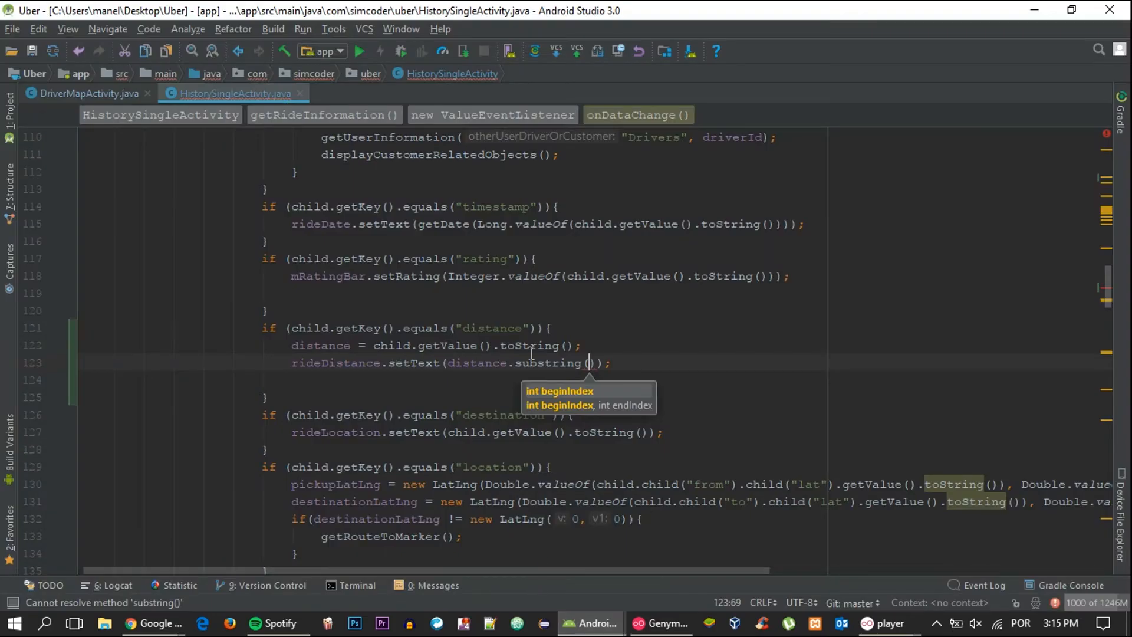
mouse_move(439, 345)
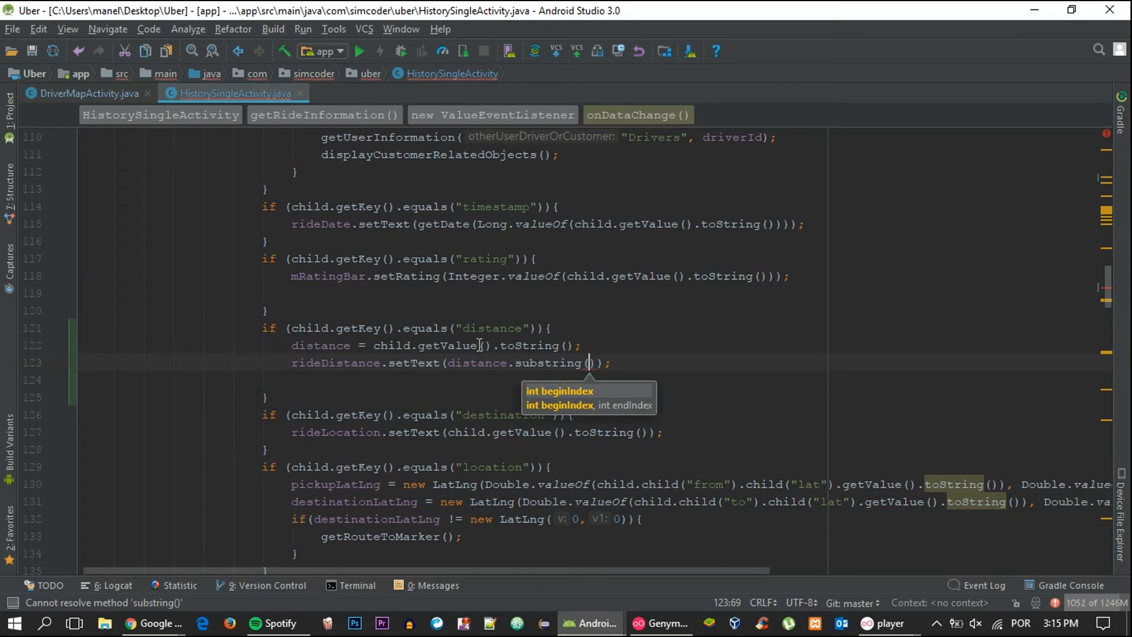
mouse_move(1038, 16)
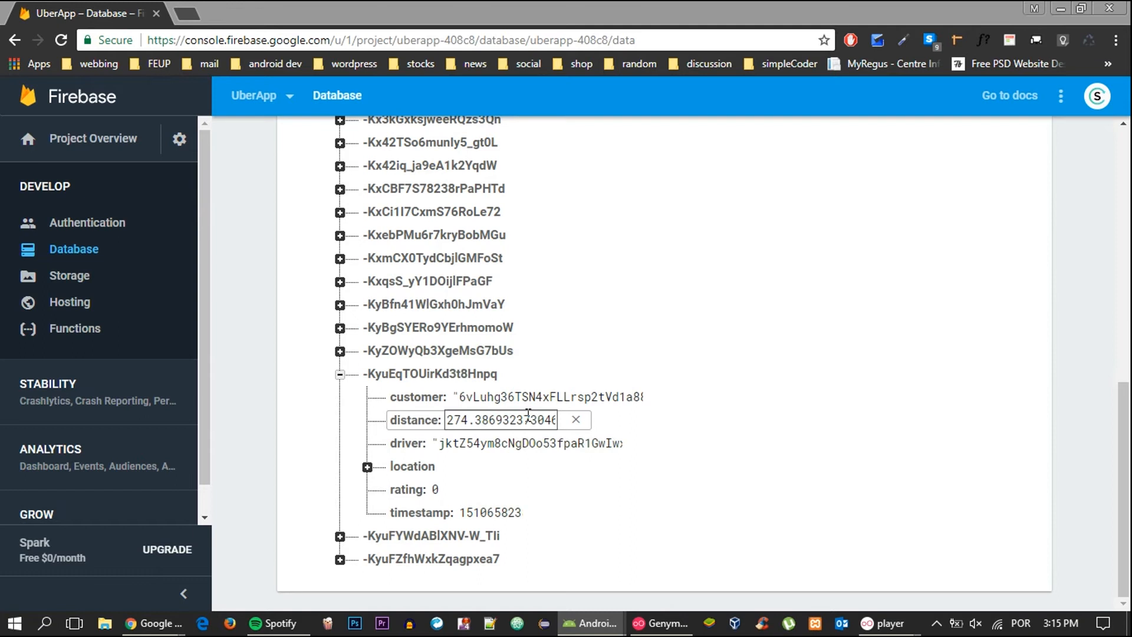
mouse_move(488, 420)
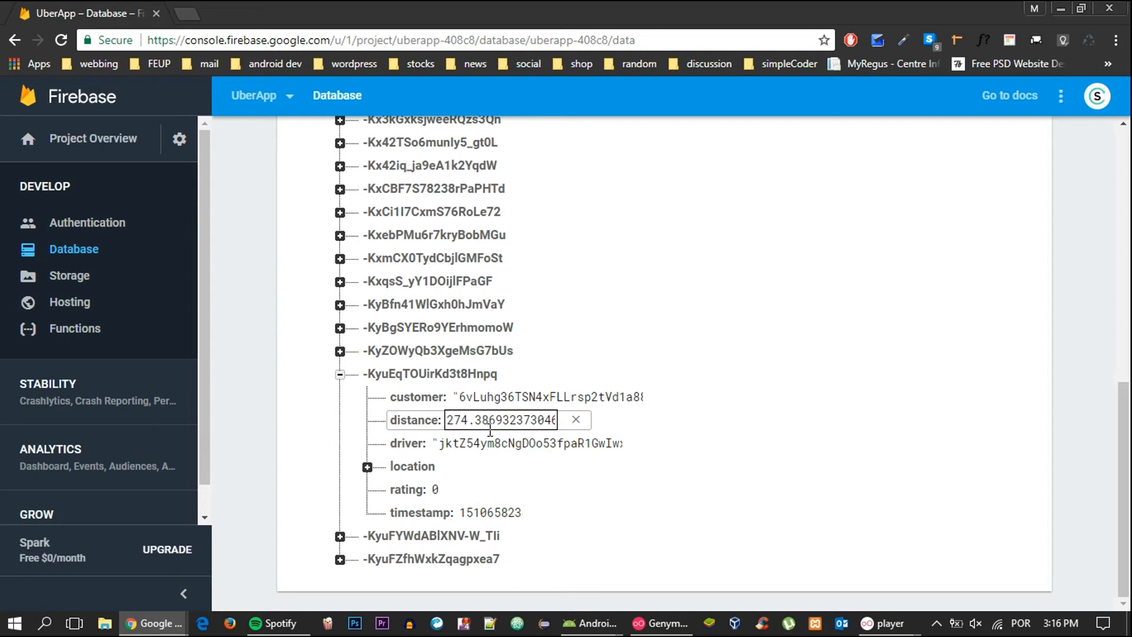
mouse_move(491, 420)
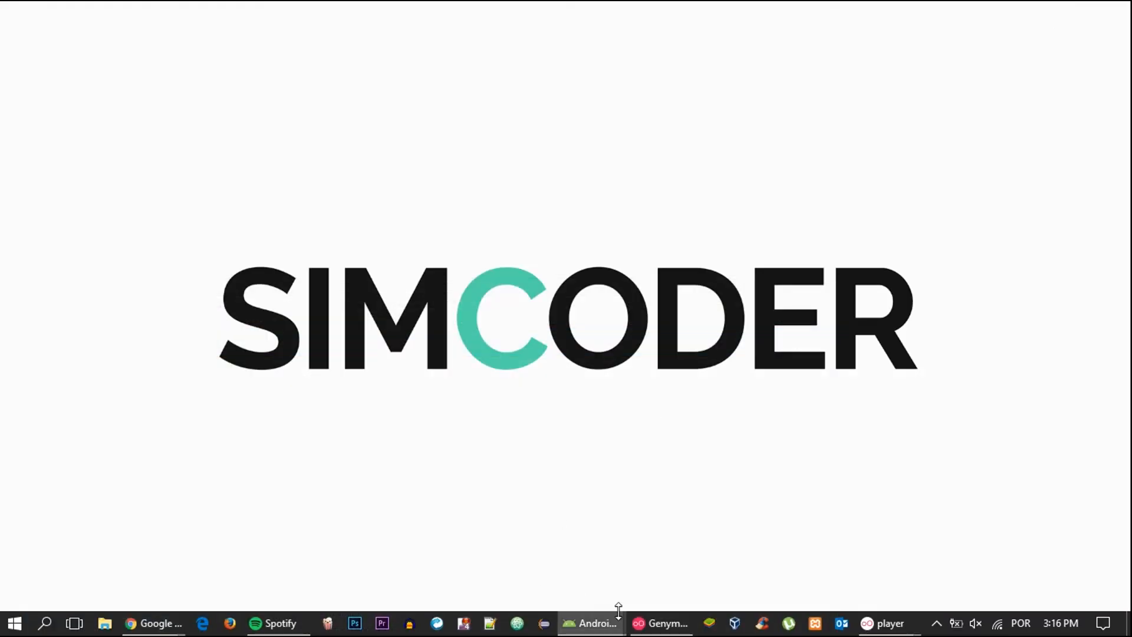
mouse_move(591, 623)
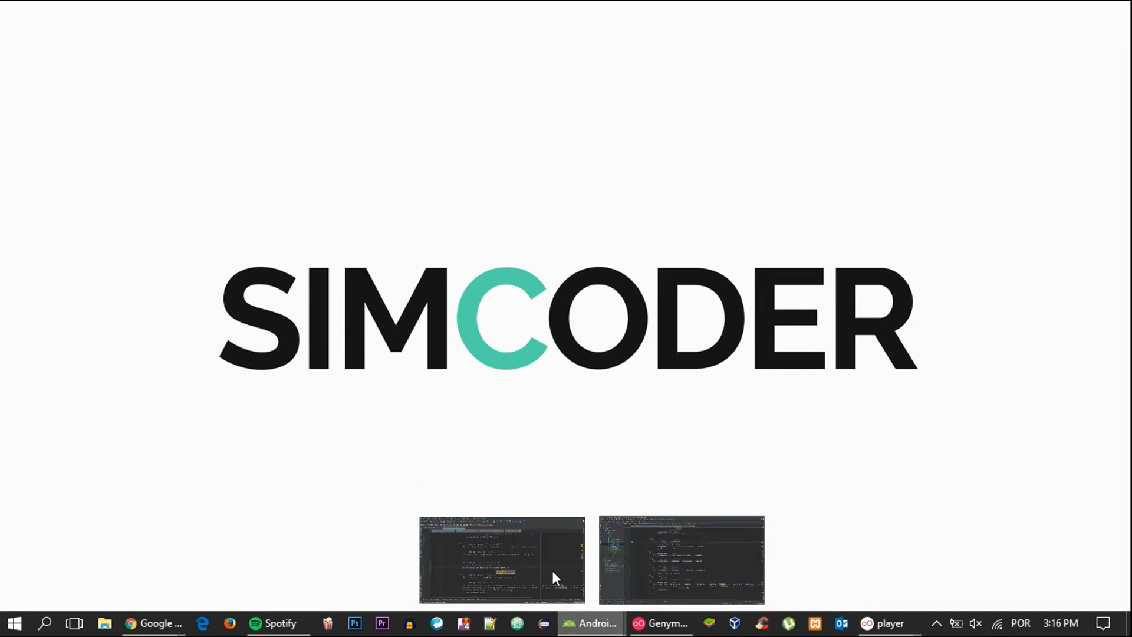
click(502, 559)
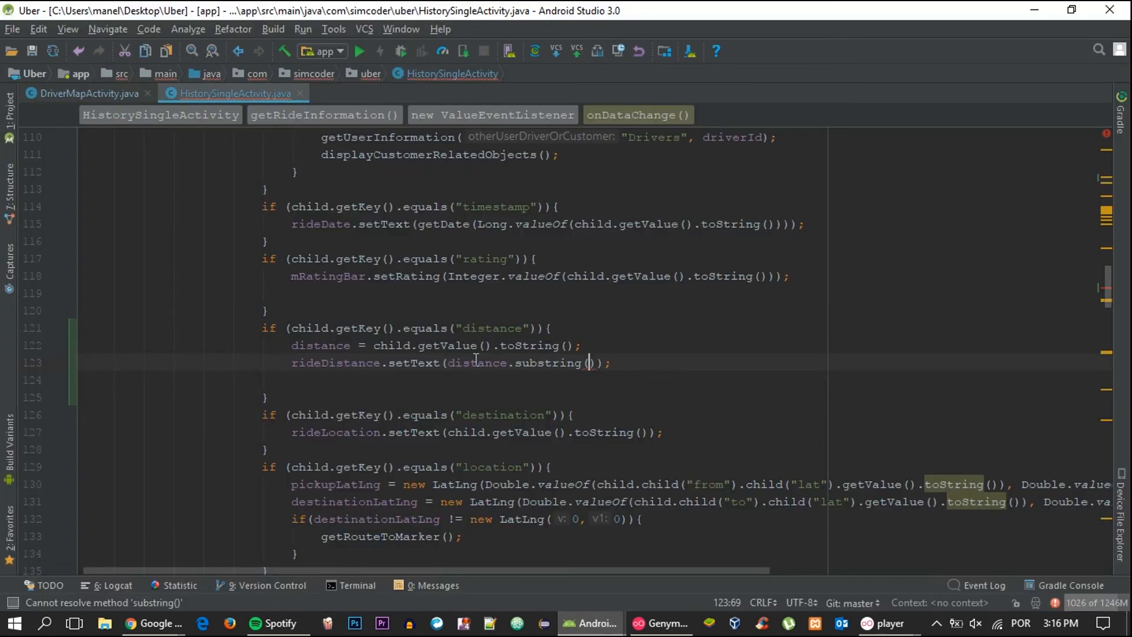
mouse_move(588, 363)
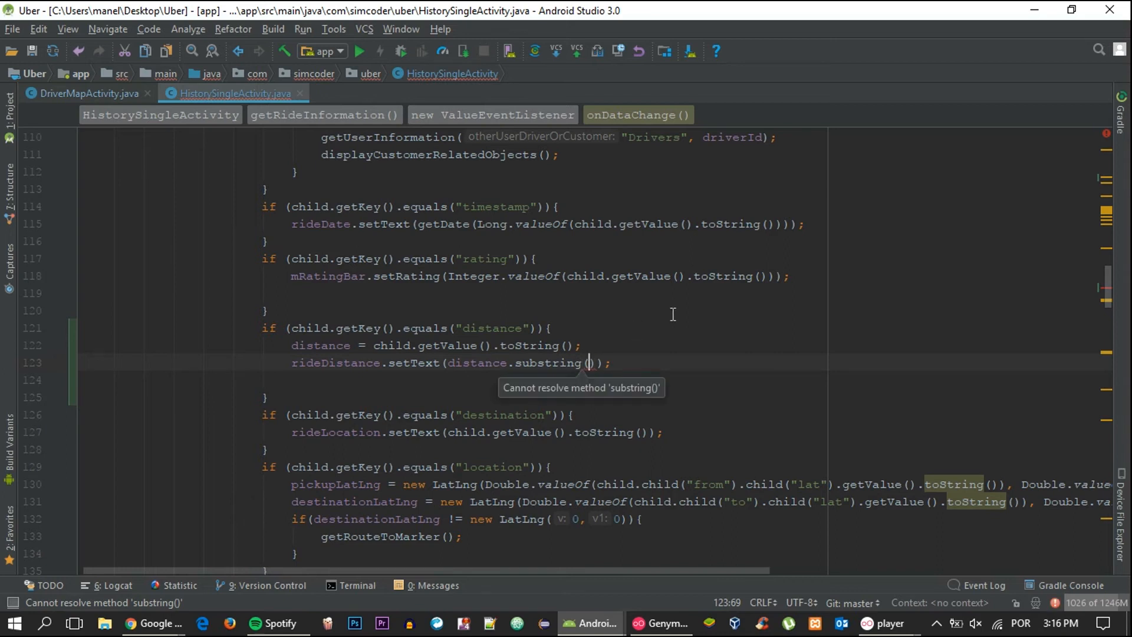
Set rideDistance text to distance.substring(0, Math.min(distance.length(), 5)) + " km"
text(0)
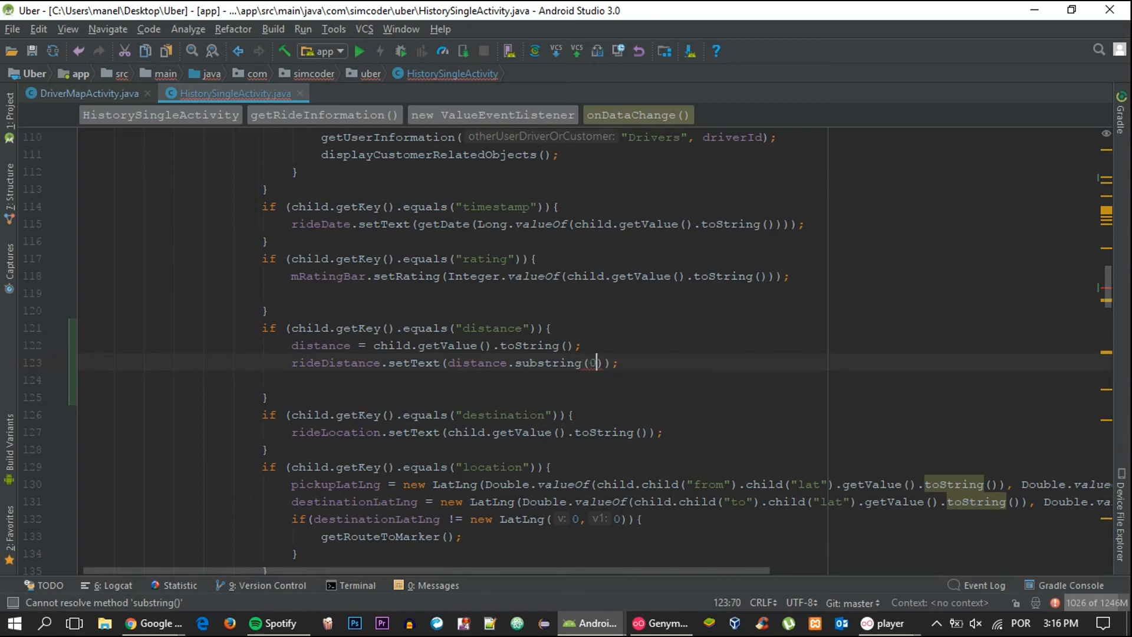
text(, Math)
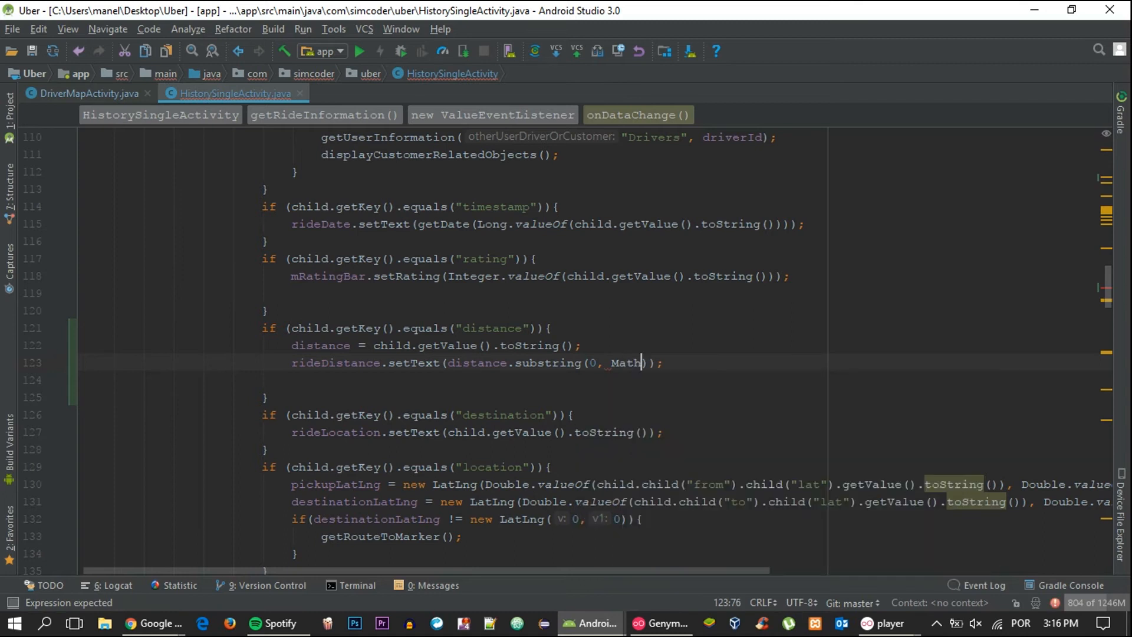
text(.min()
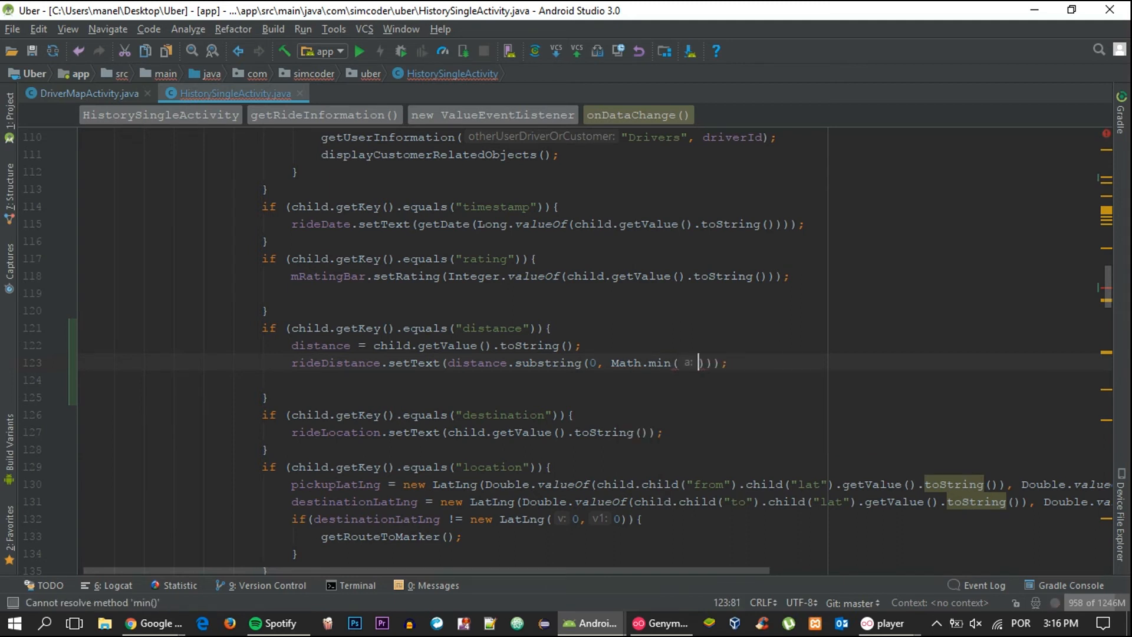
text(dis)
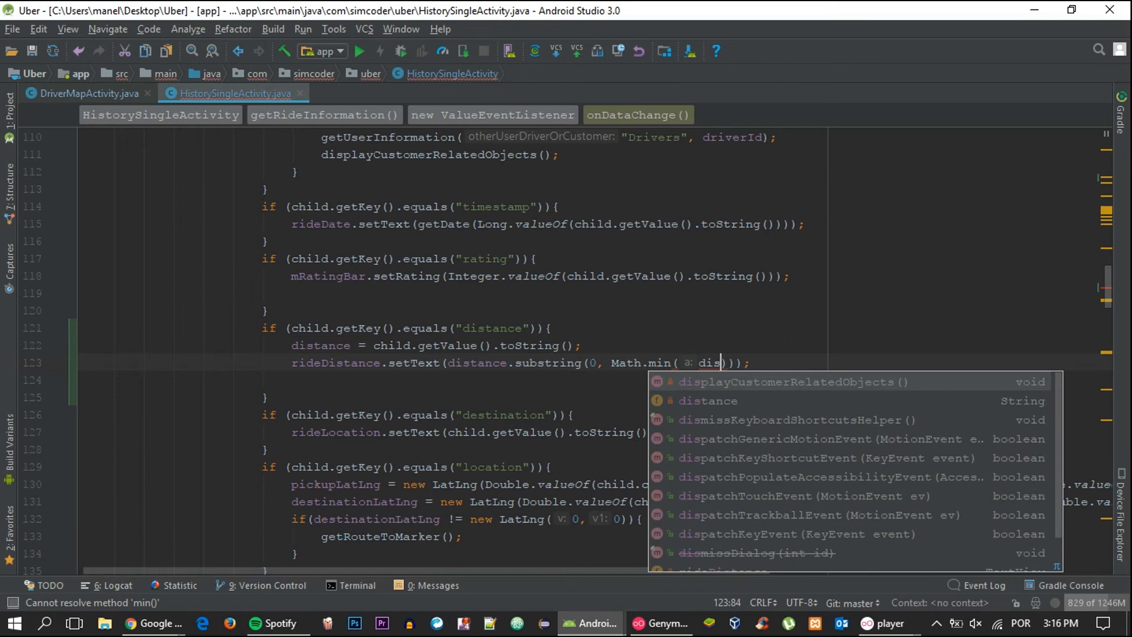
text(distance.length()
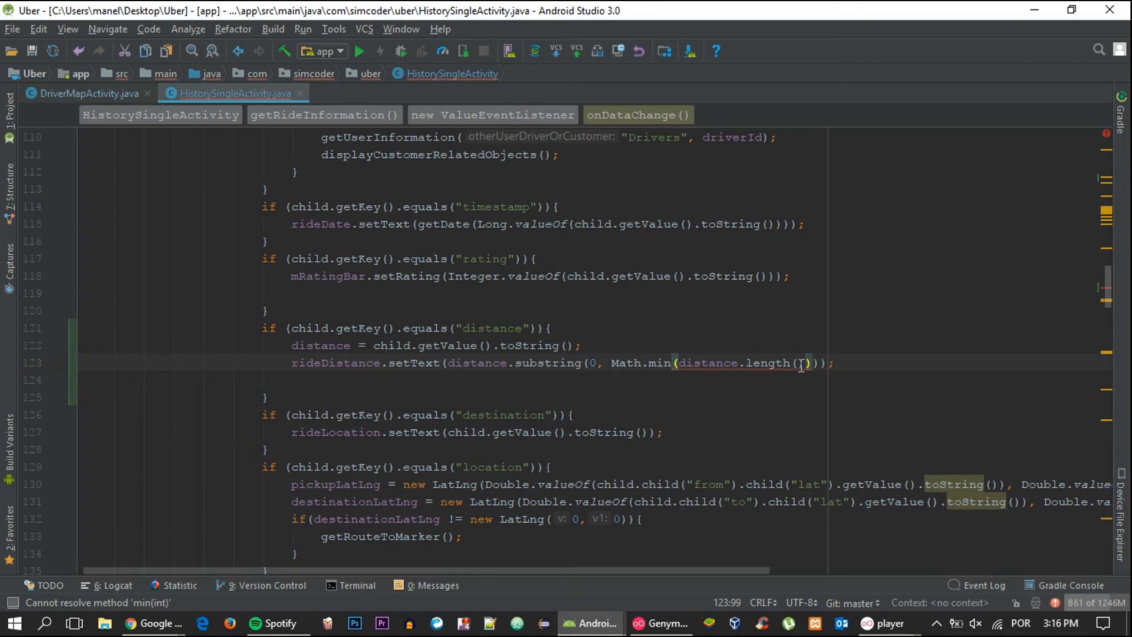
text(, ))
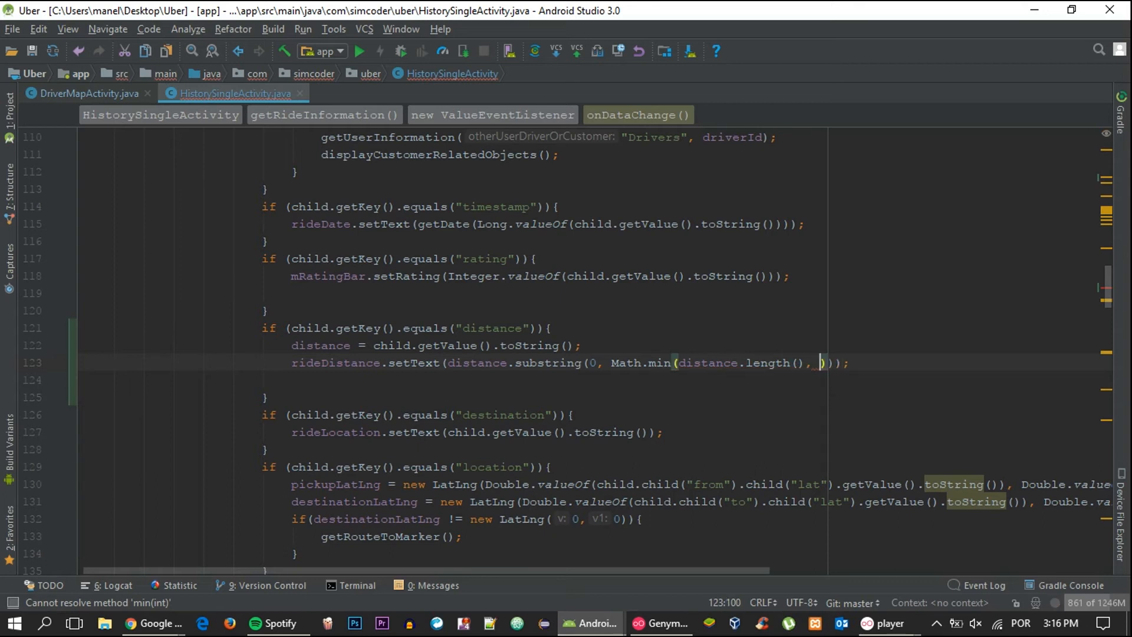
text(5)
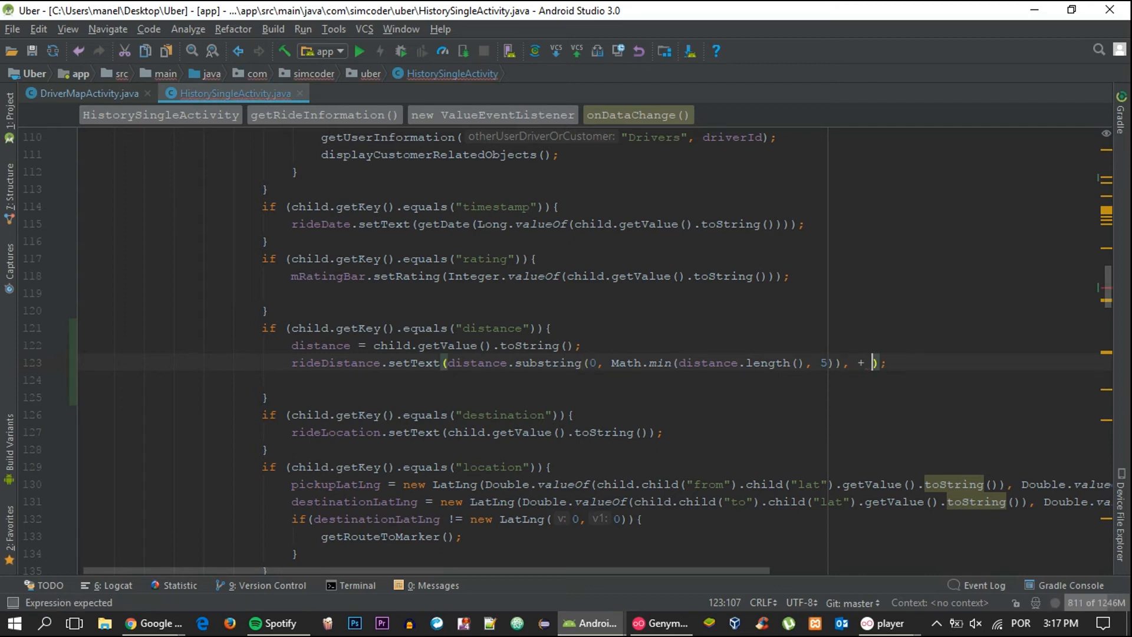
text("")
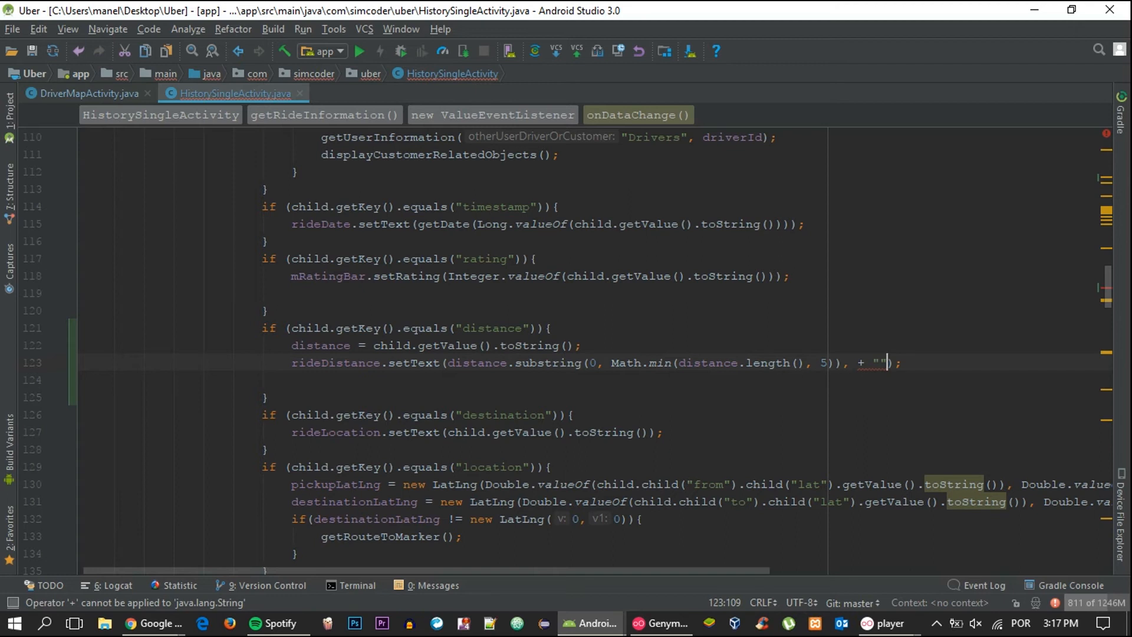
text(km)
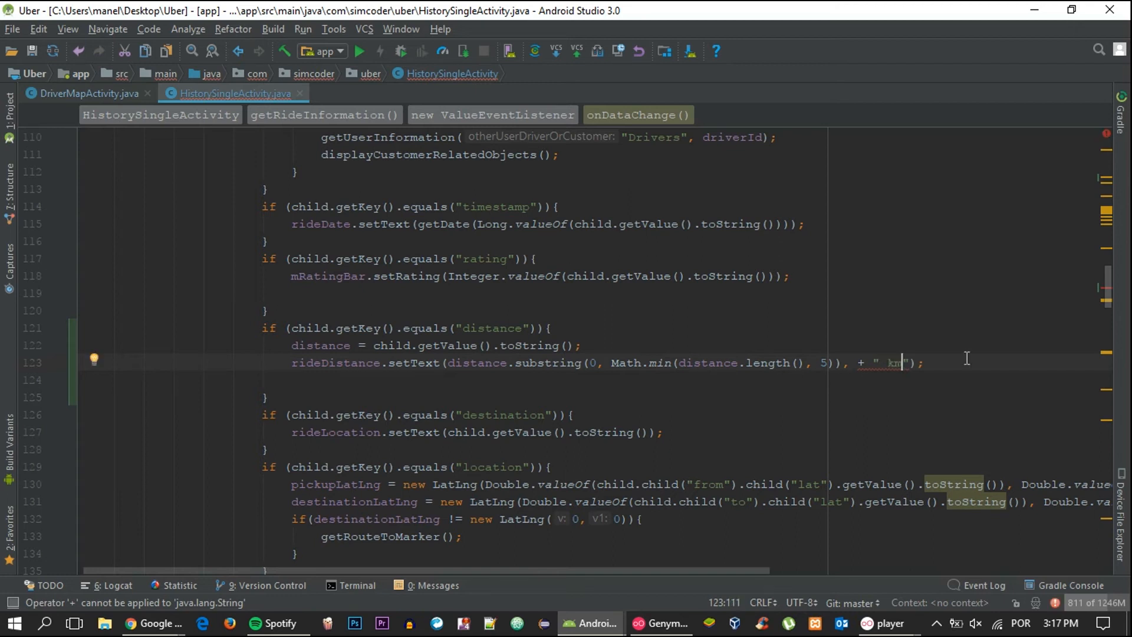
mouse_move(876, 362)
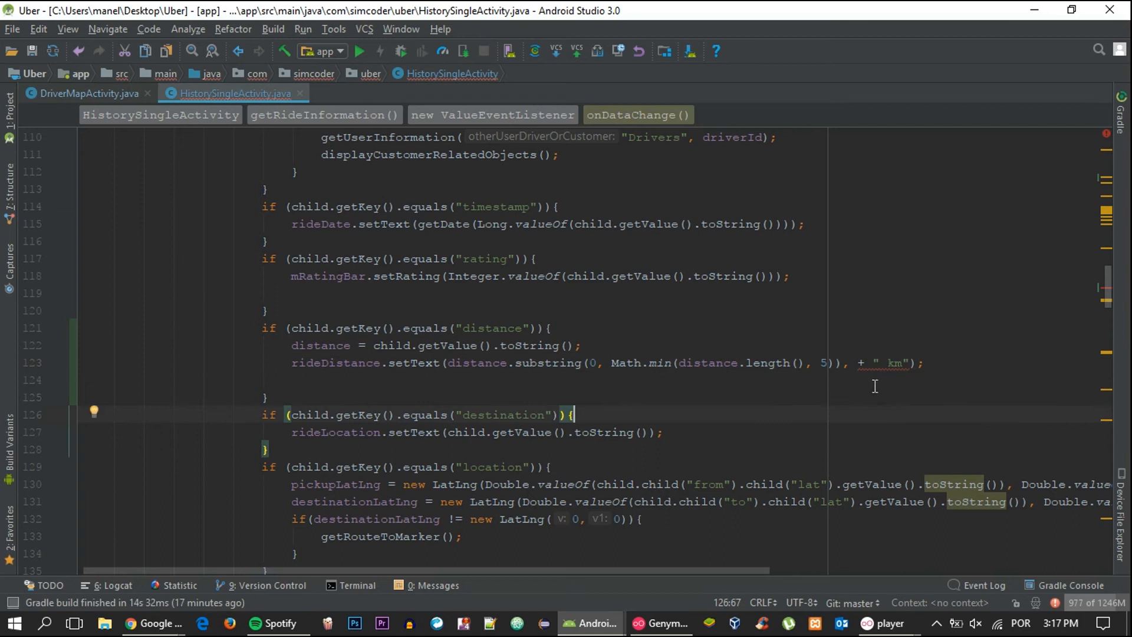
click(852, 363)
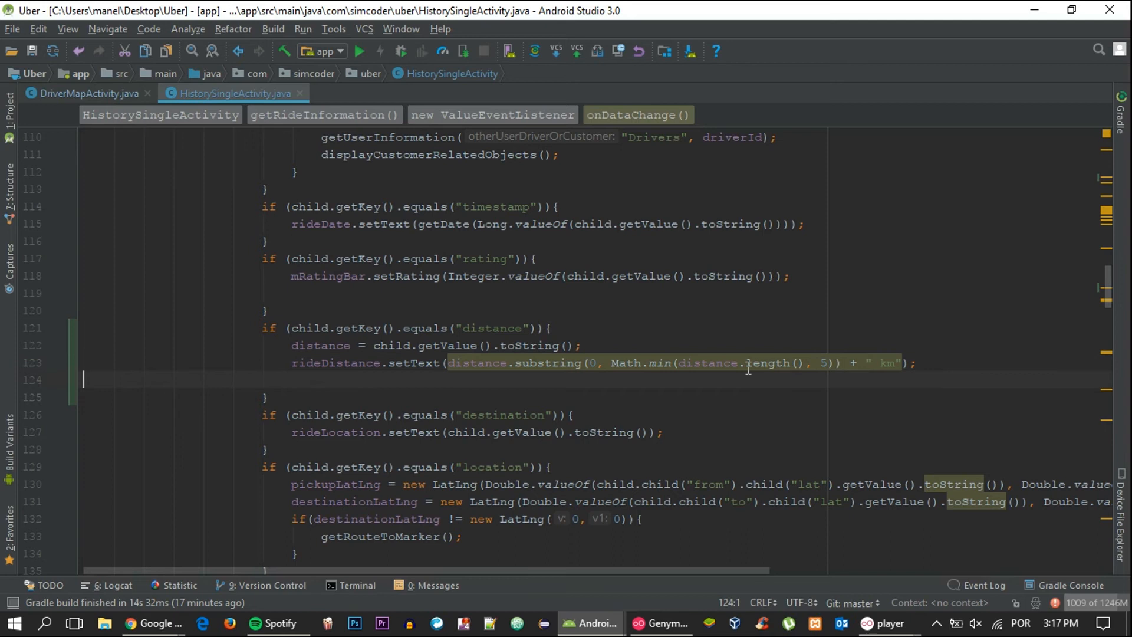
click(617, 363)
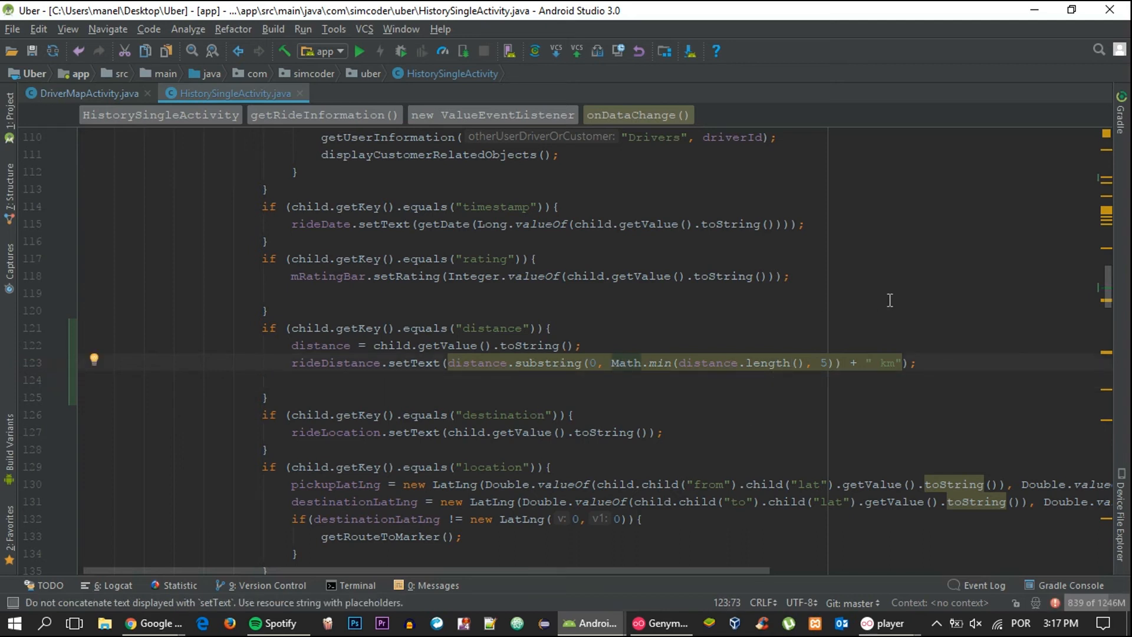
click(95, 359)
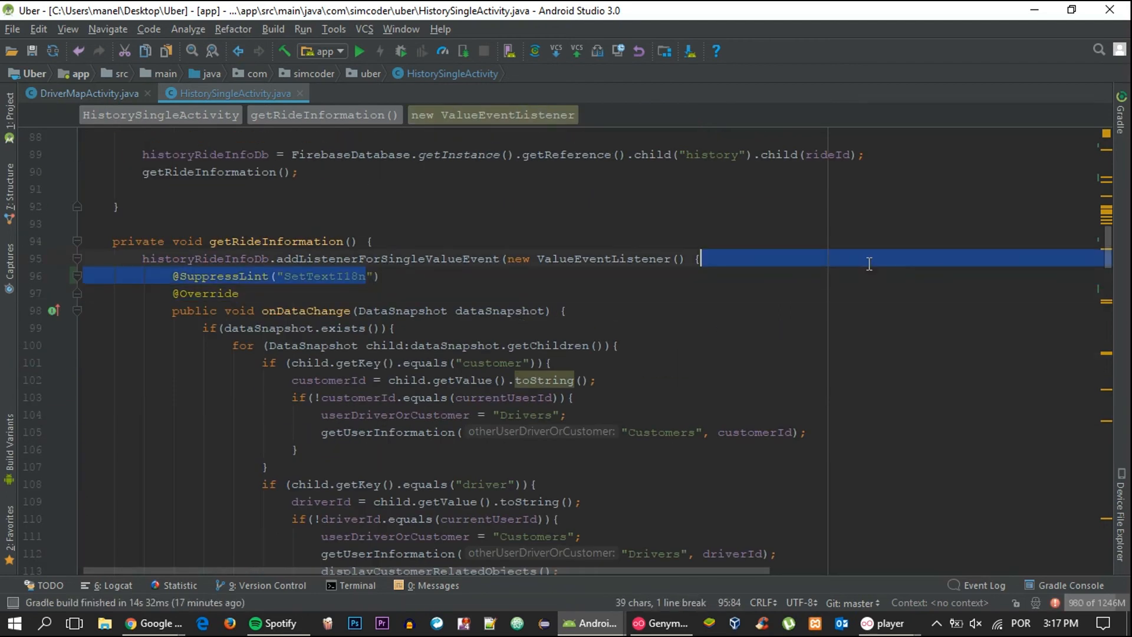
Set ridePrice = Double.valueOf(distance) * 0.5 below the distance line
scroll(down, 3)
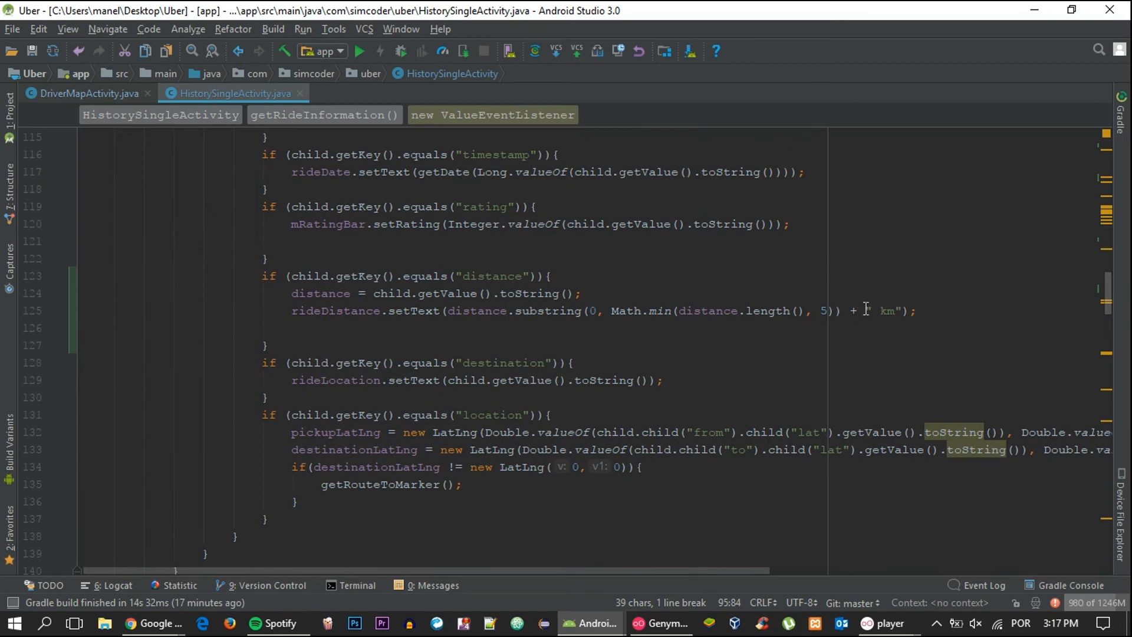
text(ri)
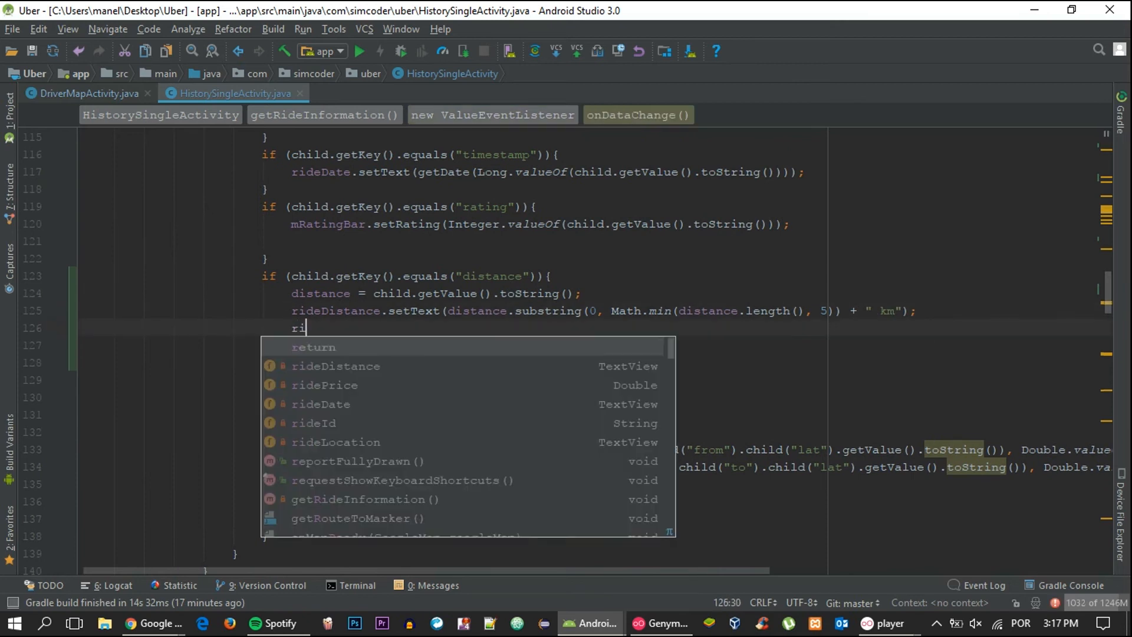
text(ridePrice)
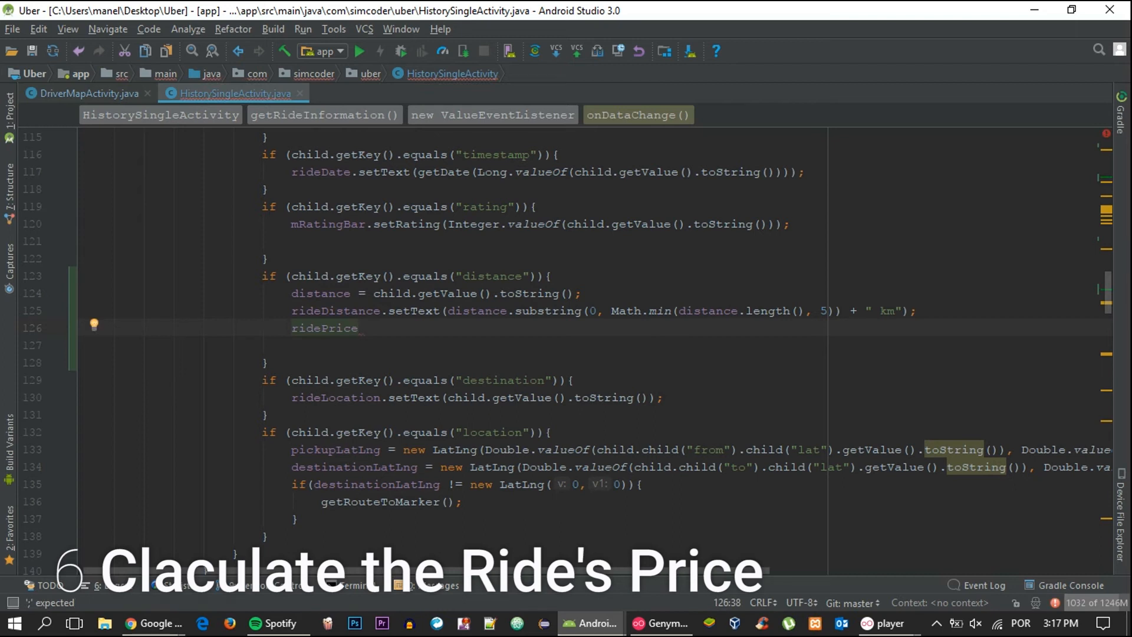
text(= Double)
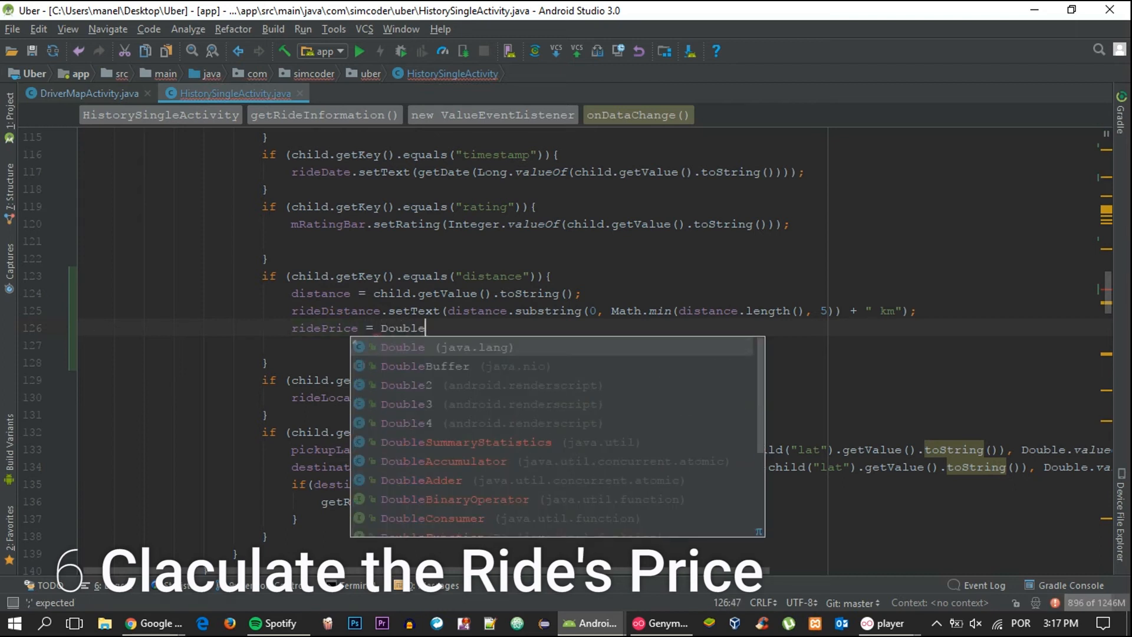
key(Escape)
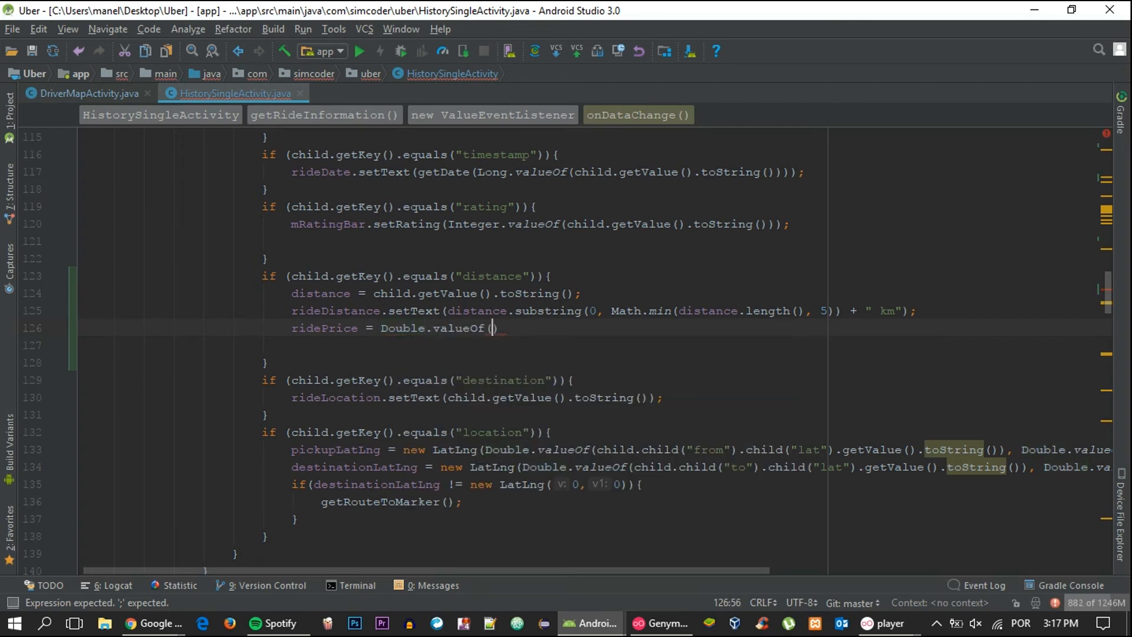
text(distance)
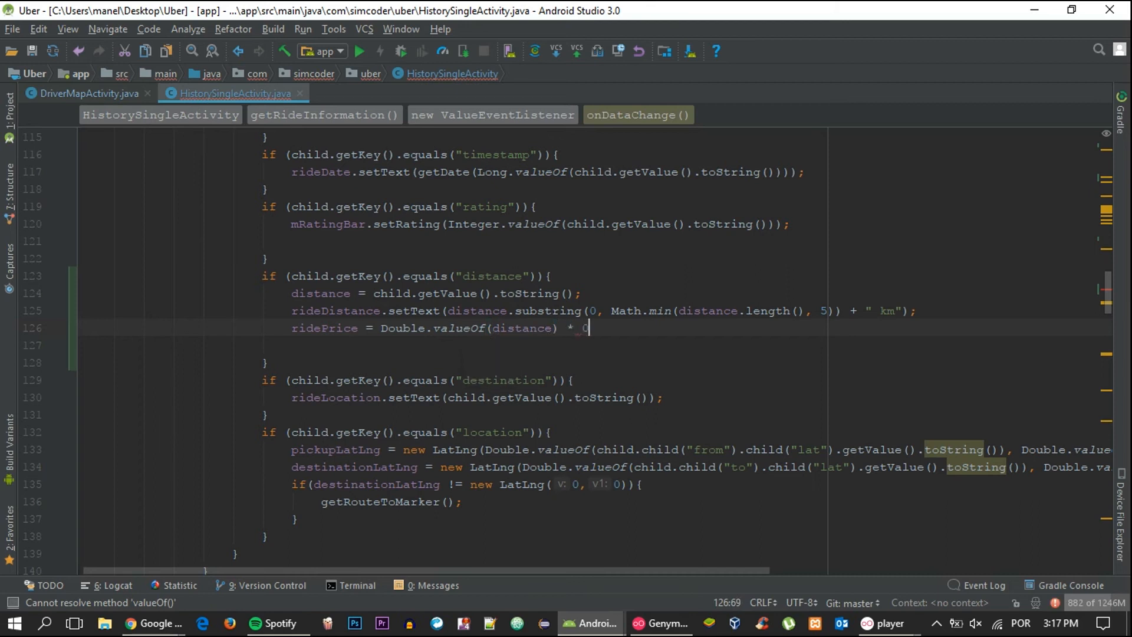
text(.5;)
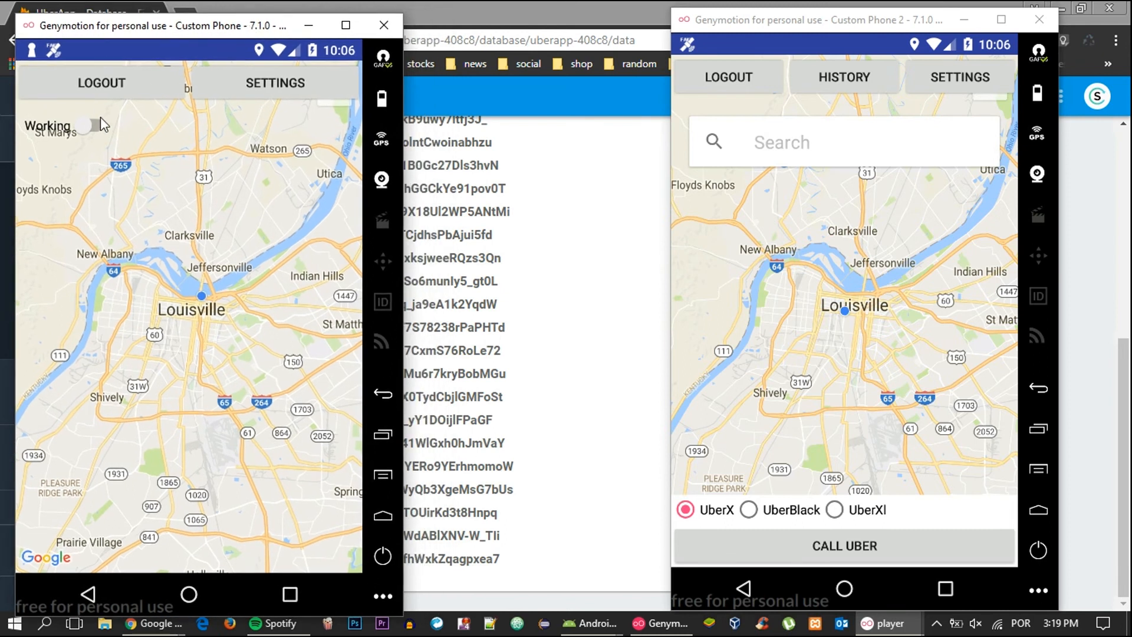
Switch the driver to Working, request a ride from the customer, then tap DRIVER FOUND
click(90, 124)
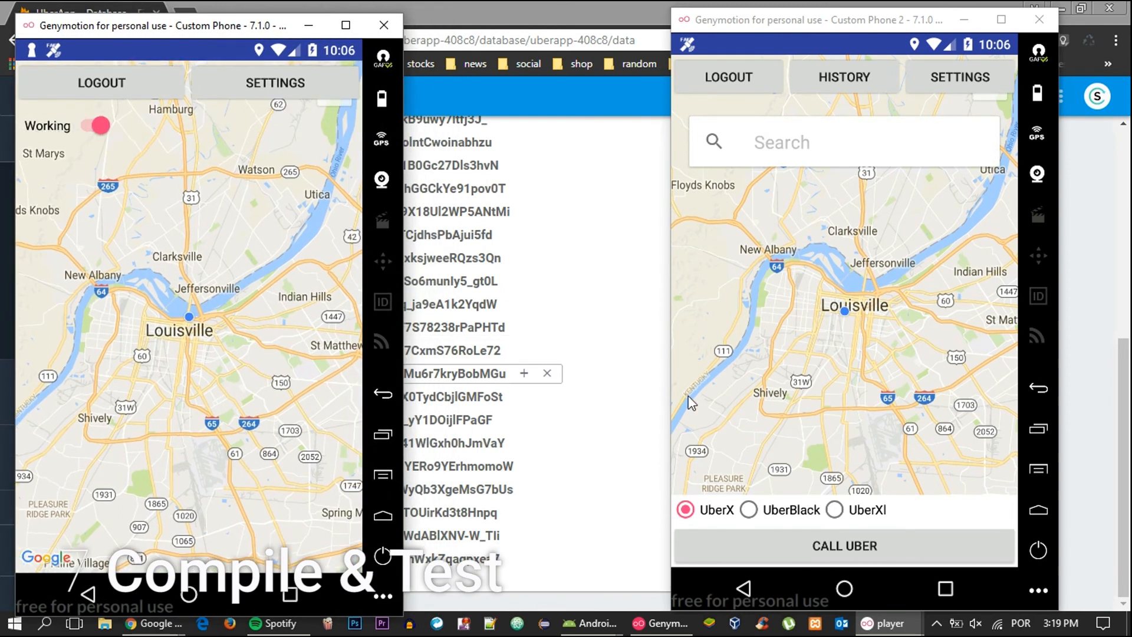
click(845, 546)
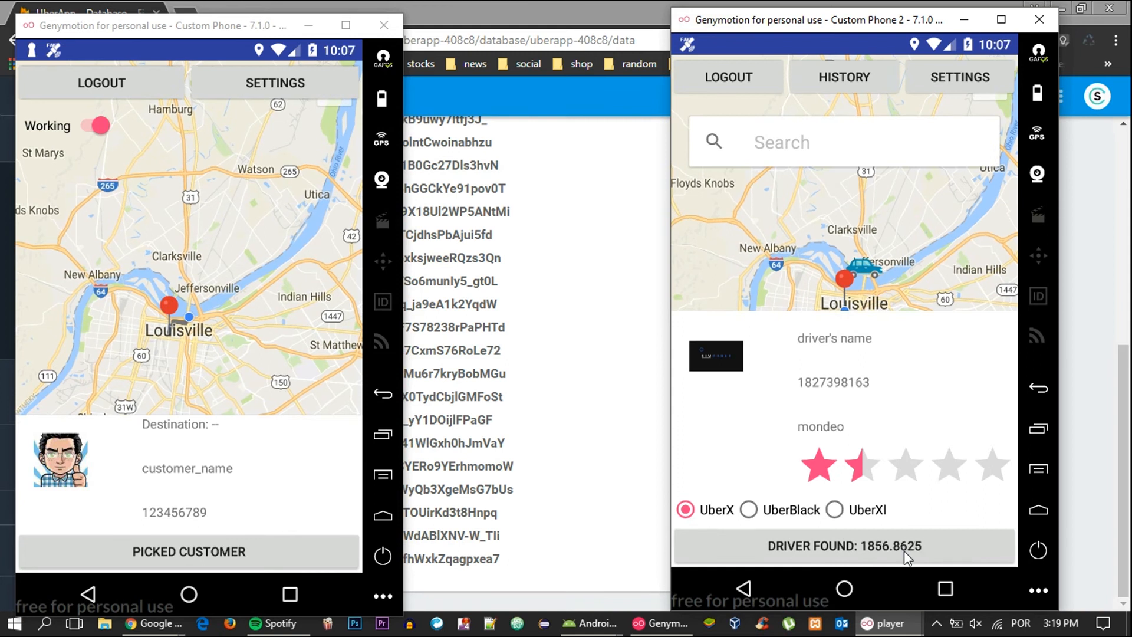
click(189, 552)
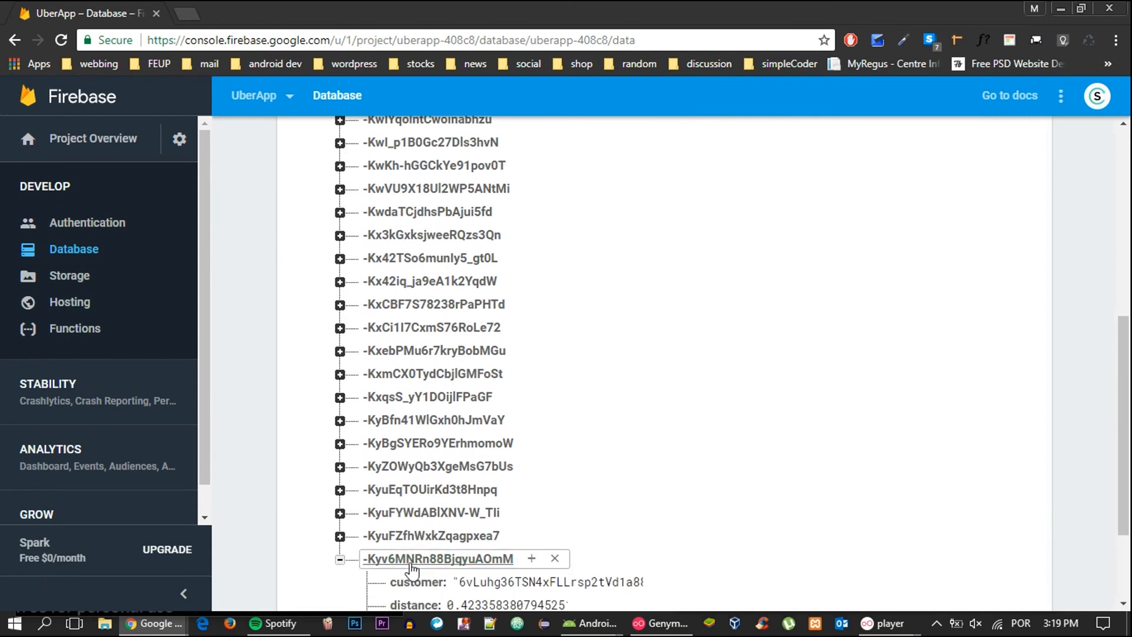
Scroll the Firebase history node to the newest ride entry to inspect its distance
scroll(down, 3)
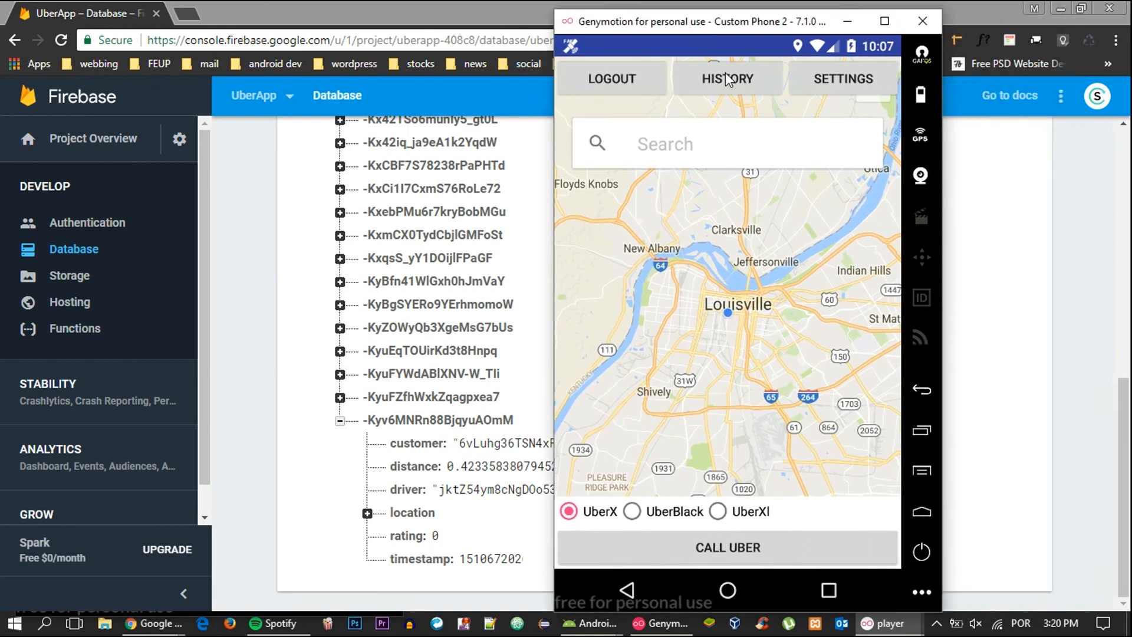
click(728, 78)
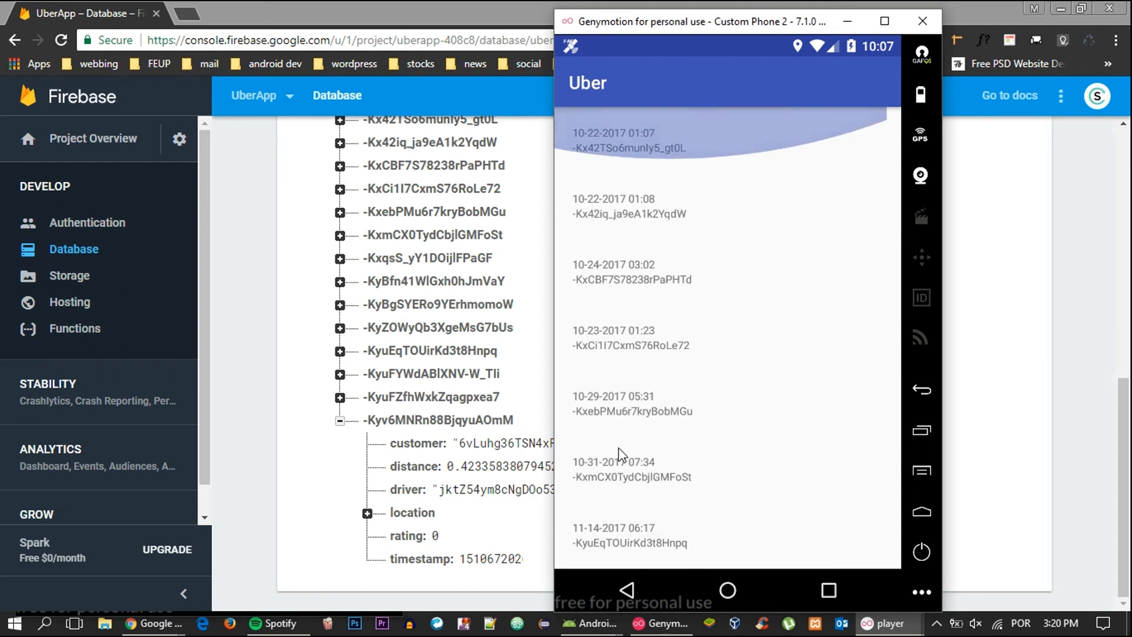
scroll(down, 3)
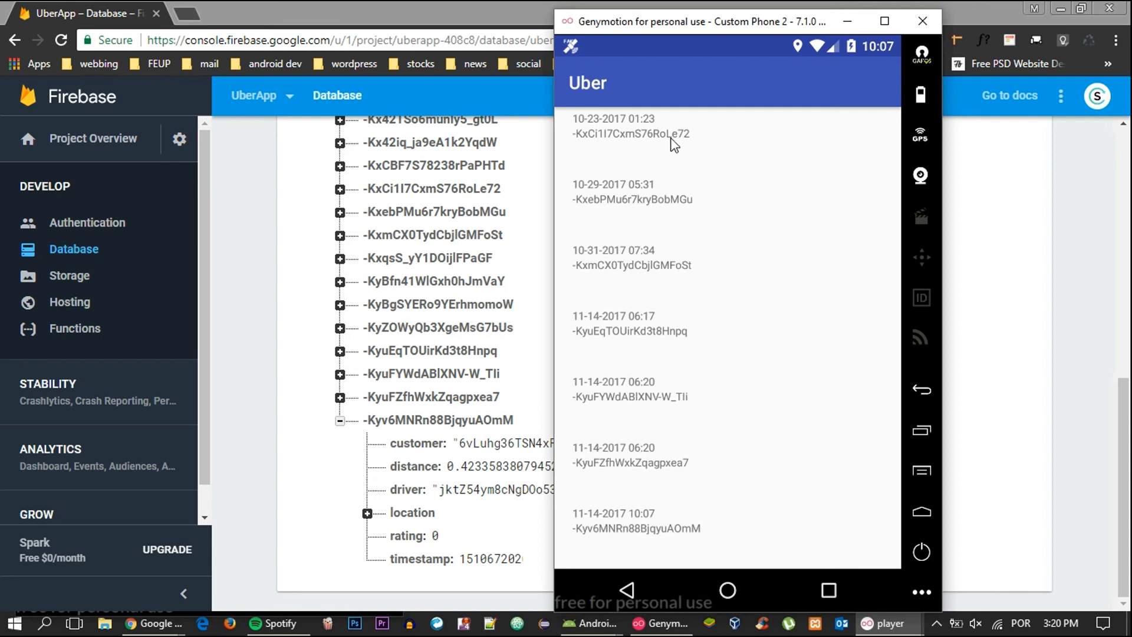
mouse_move(668, 434)
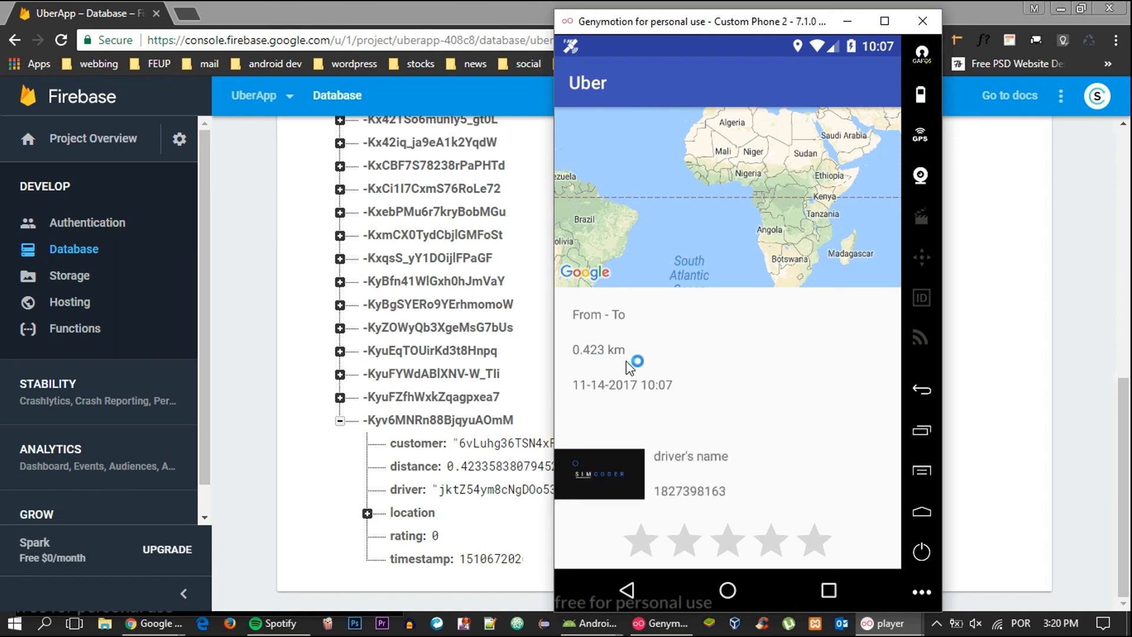
click(629, 590)
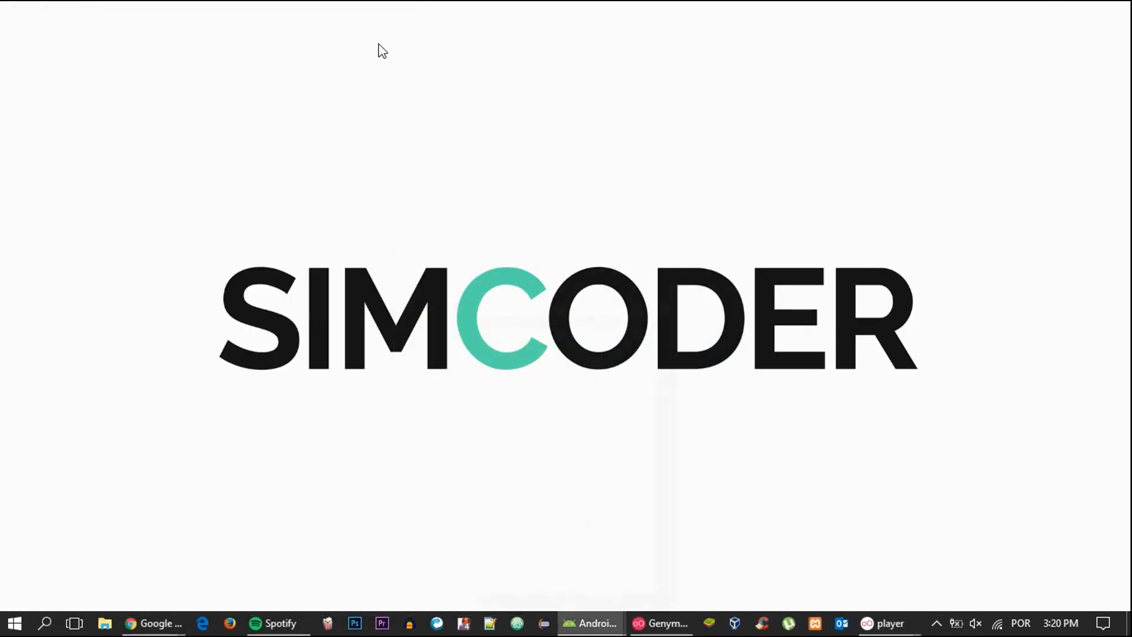
mouse_move(688, 180)
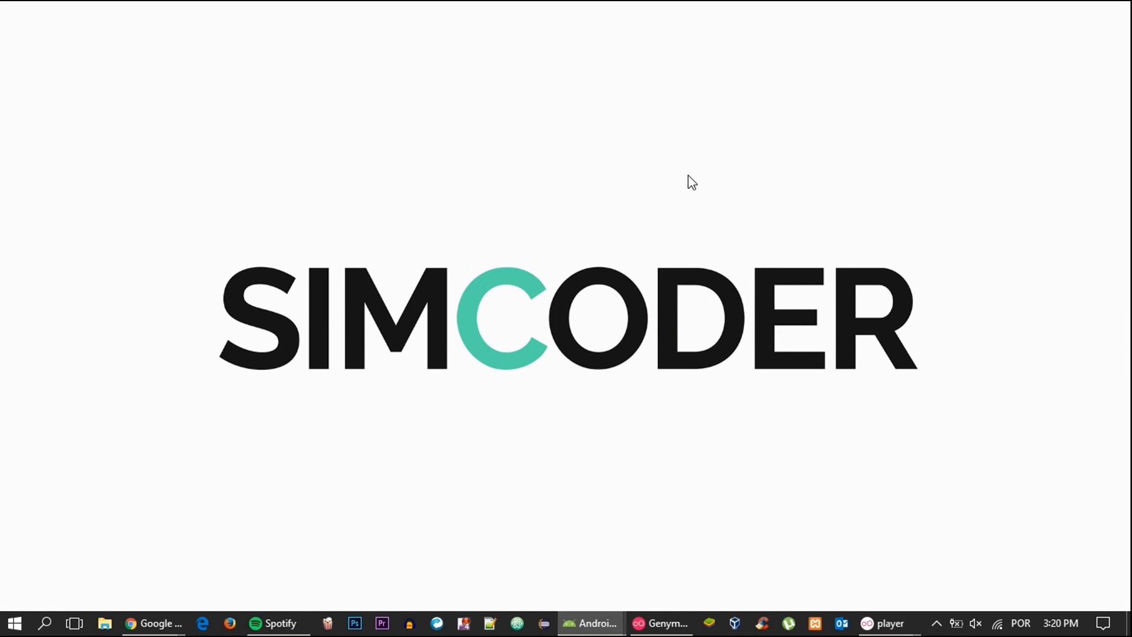
click(689, 181)
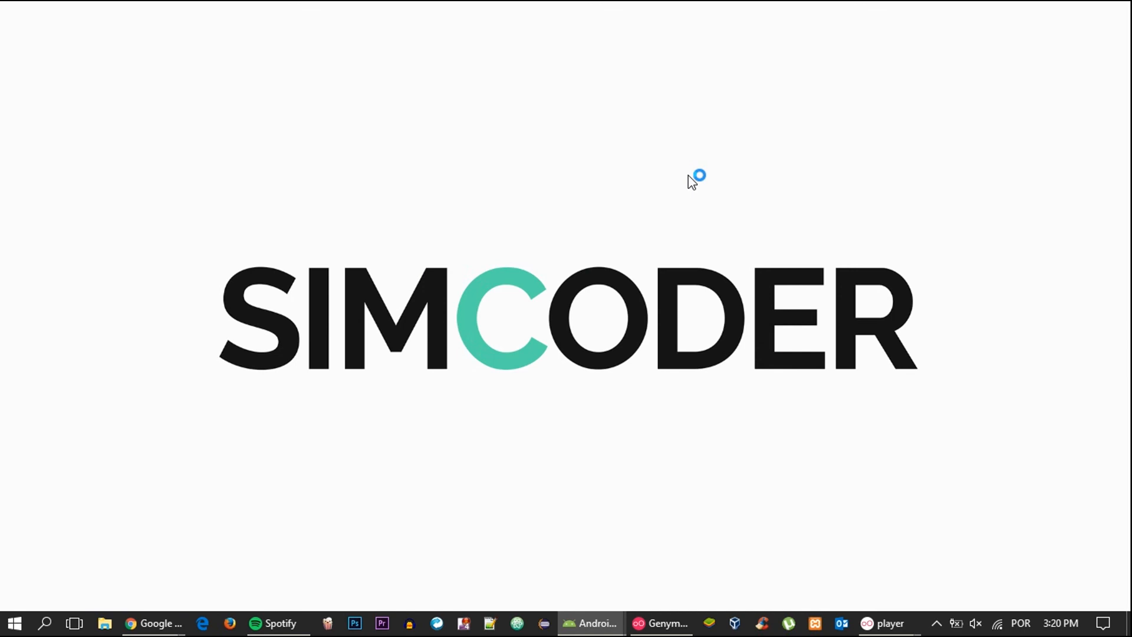